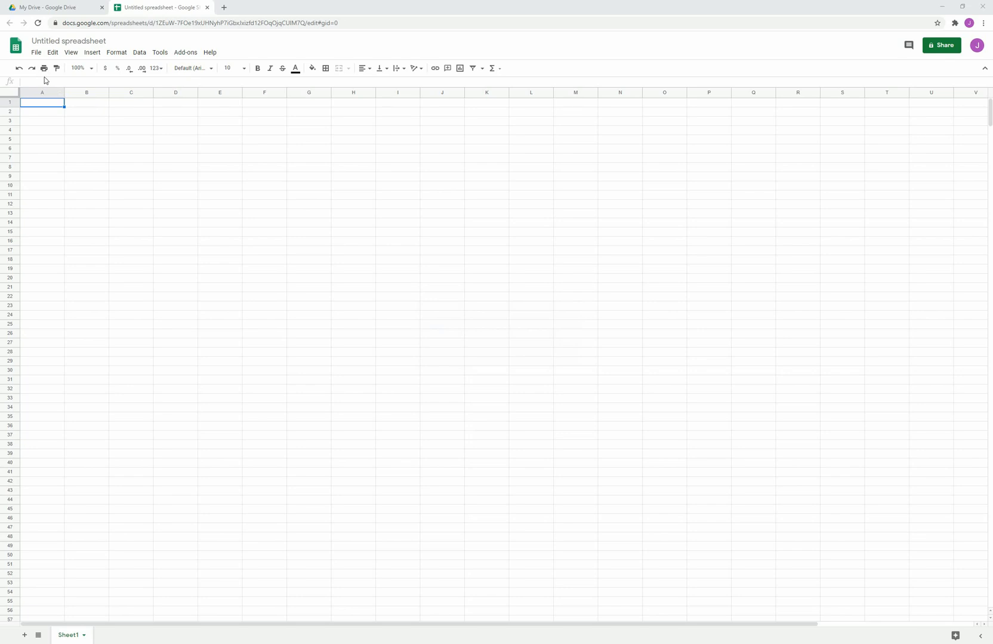
pyautogui.moveTo(40, 111)
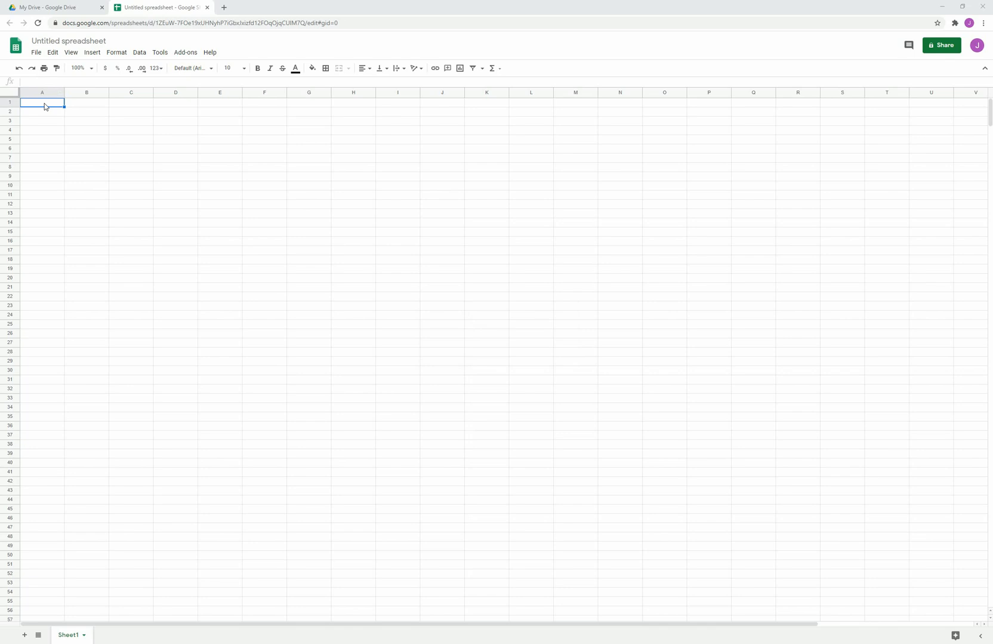
pyautogui.moveTo(49, 110)
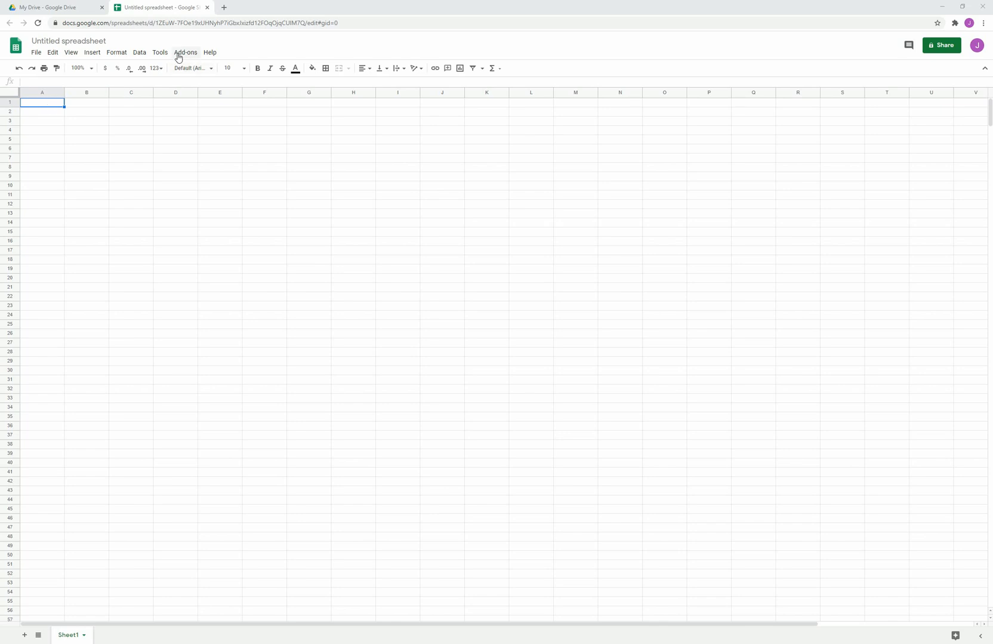
# Start the Valorx for Salesforce add-on and view its Connections, showing Demo 2 connected
pyautogui.click(185, 52)
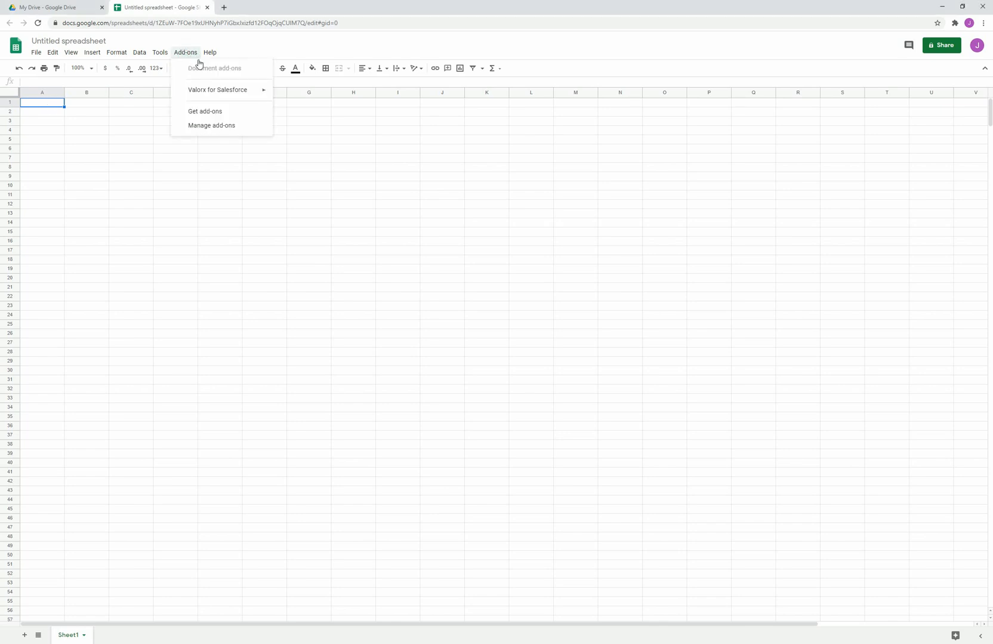
pyautogui.moveTo(231, 93)
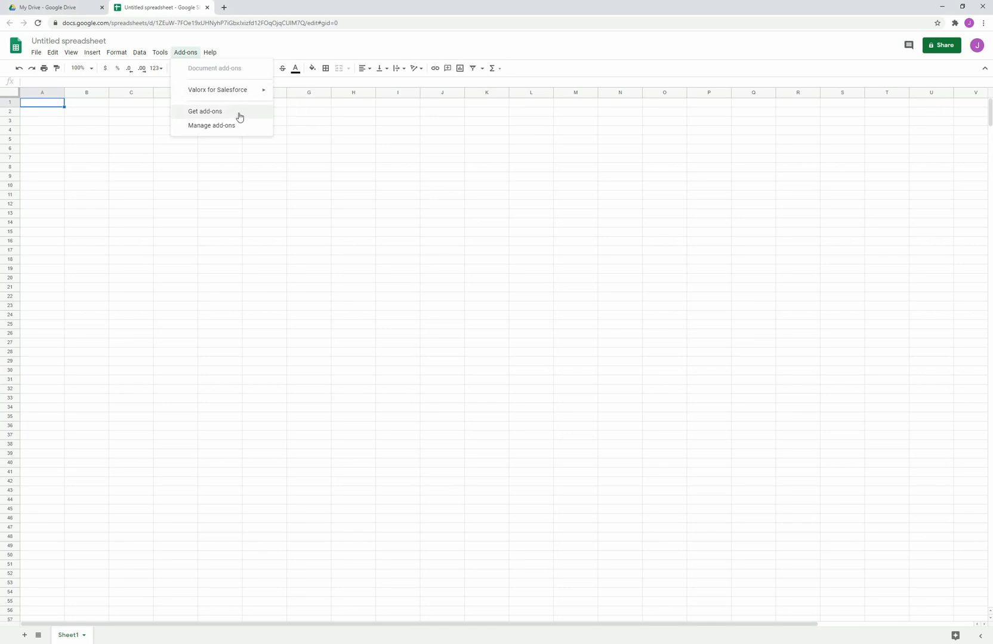
pyautogui.moveTo(217, 90)
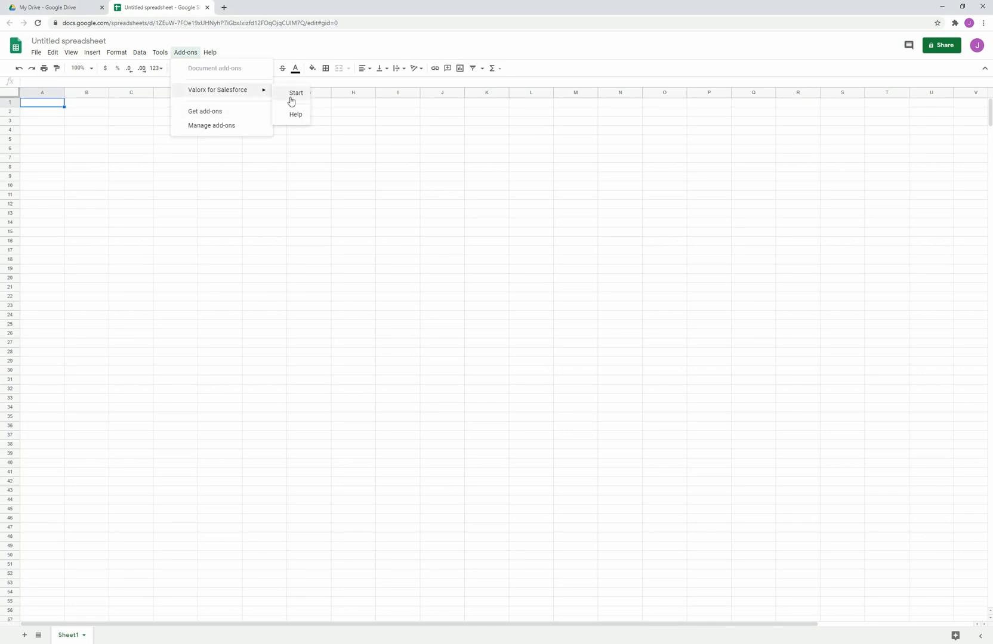
pyautogui.click(296, 93)
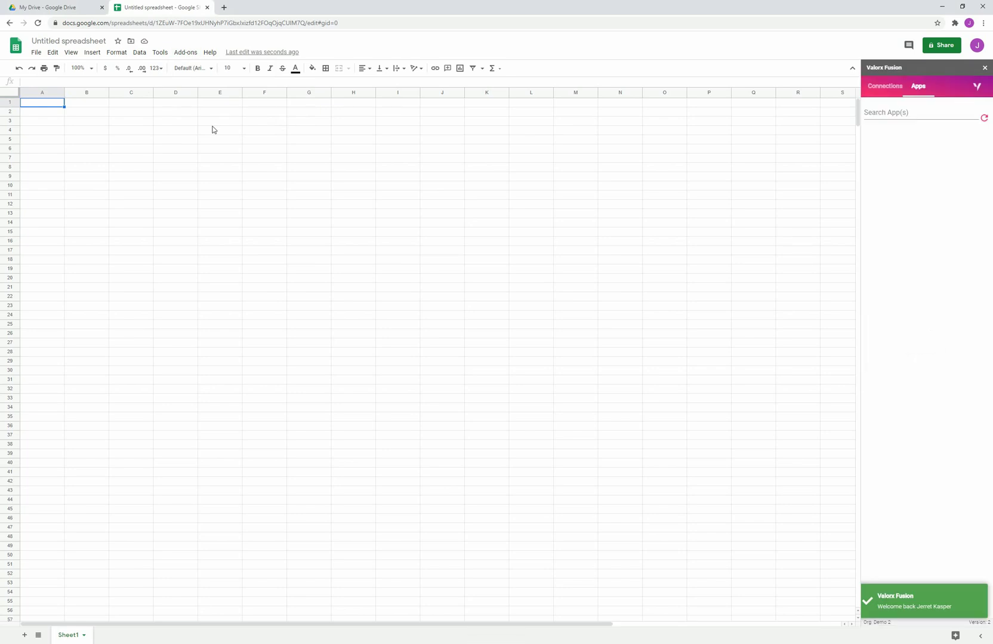
pyautogui.click(884, 86)
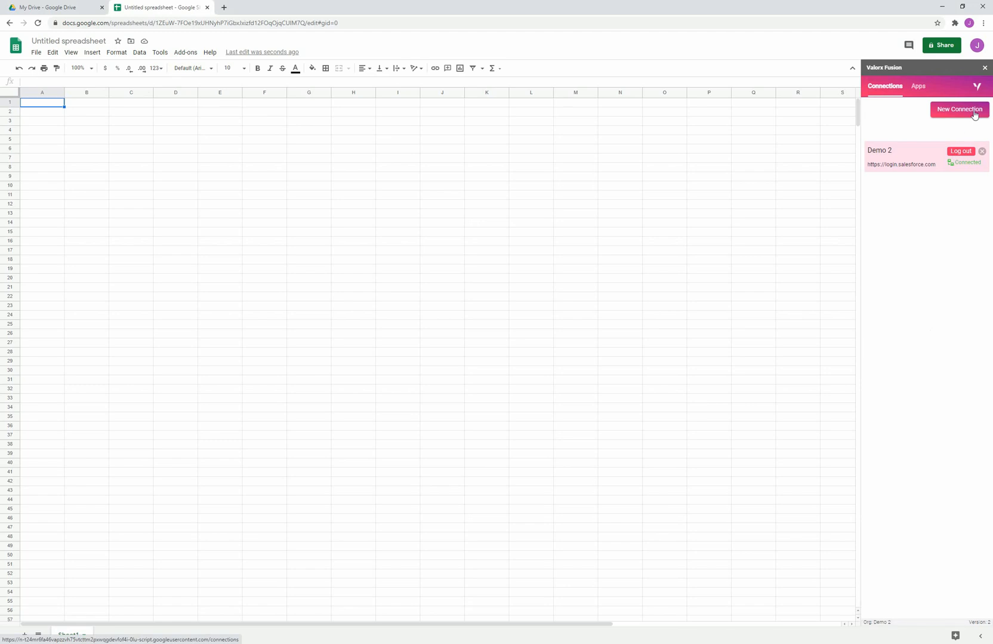
# Search the Valorx Fusion Apps list for 'suite' to show only G Suite apps
pyautogui.click(918, 86)
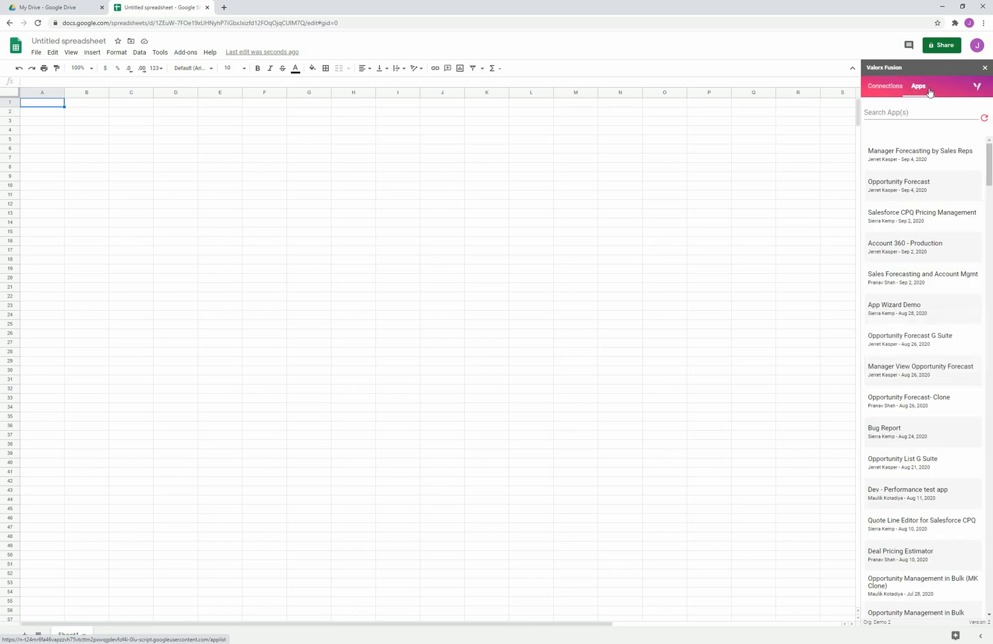
pyautogui.moveTo(961, 112)
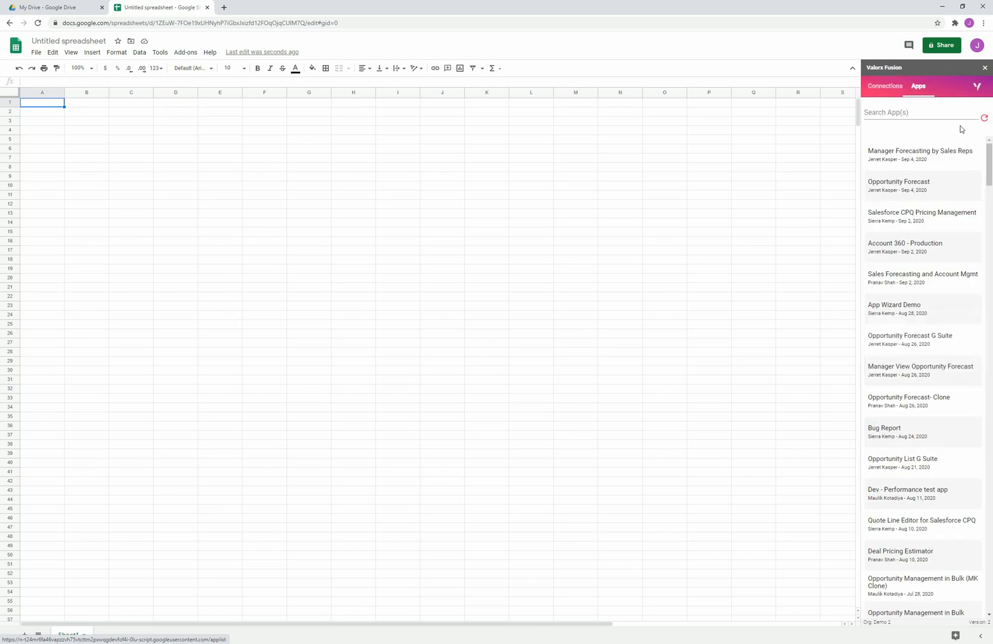
pyautogui.moveTo(948, 133)
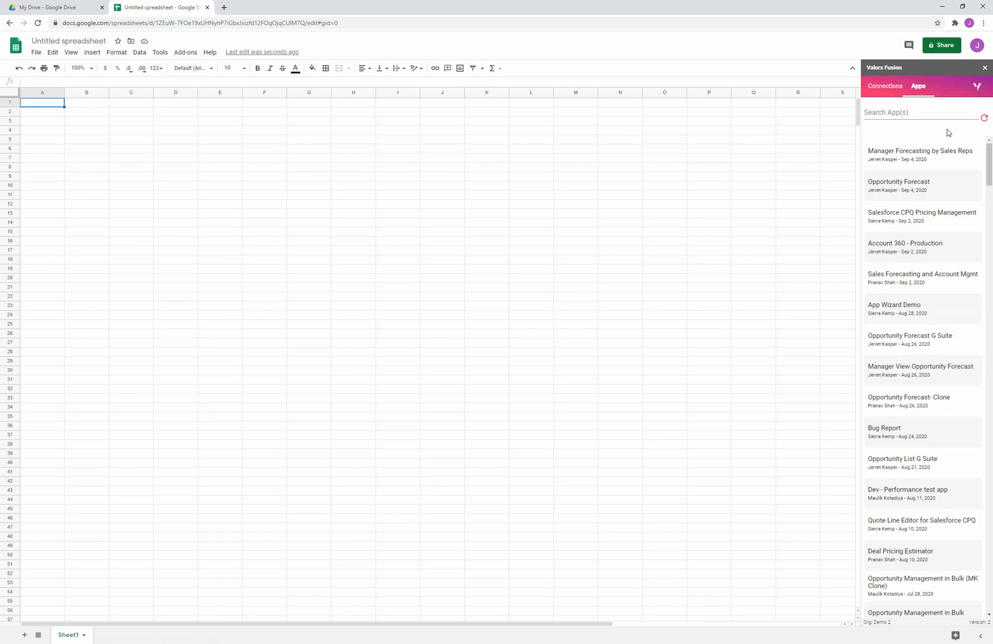
pyautogui.click(918, 113)
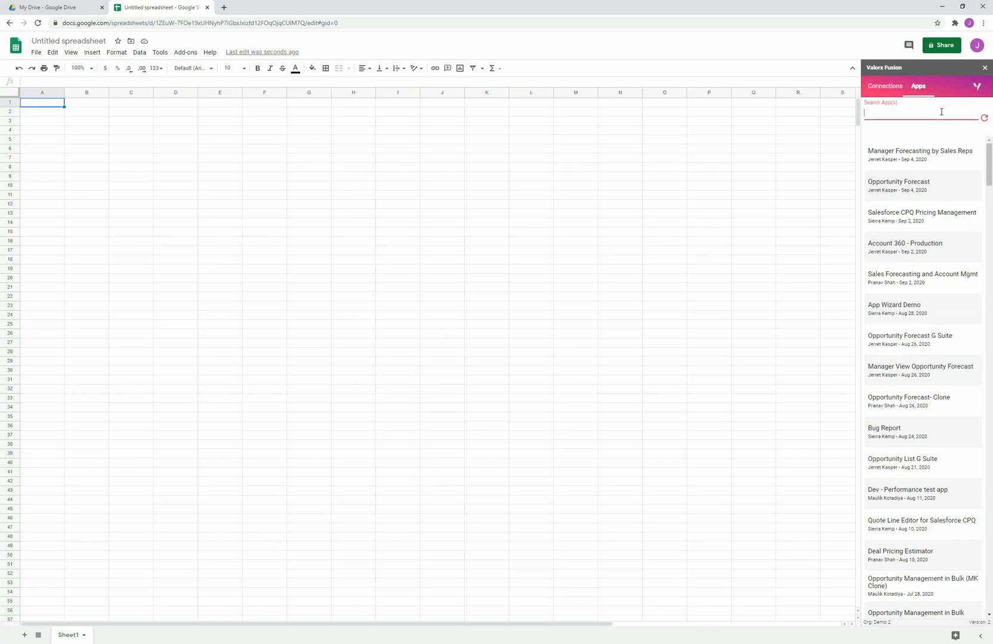
pyautogui.write('suite')
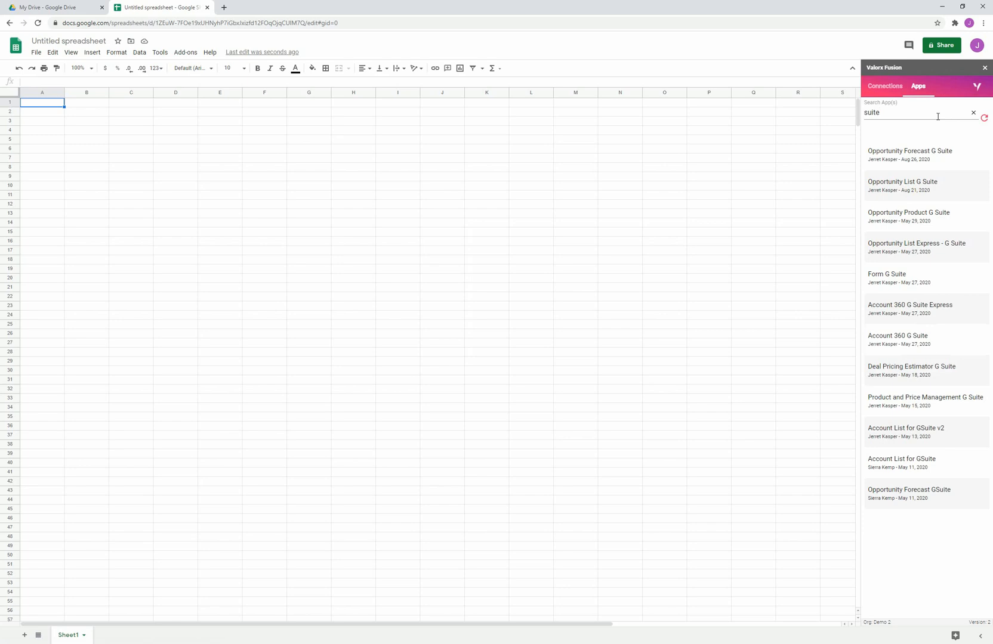
# Launch the Opportunity Forecast G Suite app from the filtered app list
pyautogui.click(909, 154)
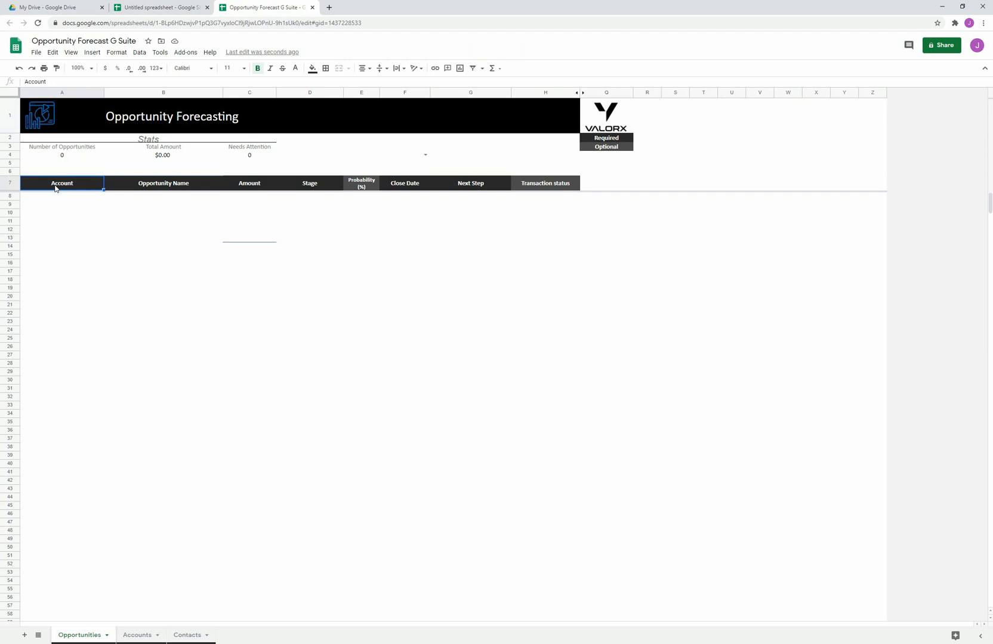
pyautogui.moveTo(66, 639)
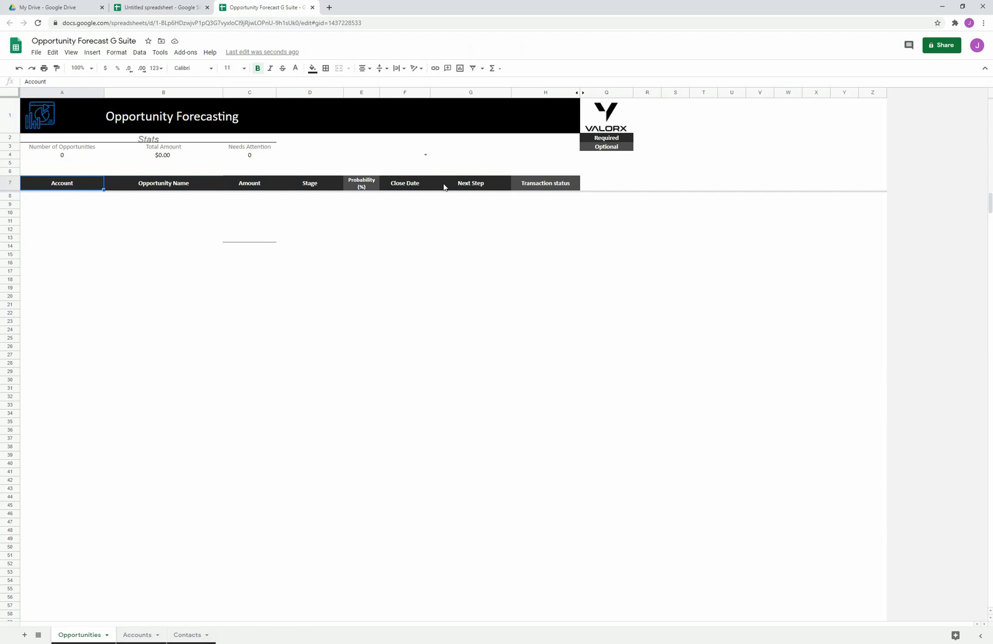
pyautogui.moveTo(238, 188)
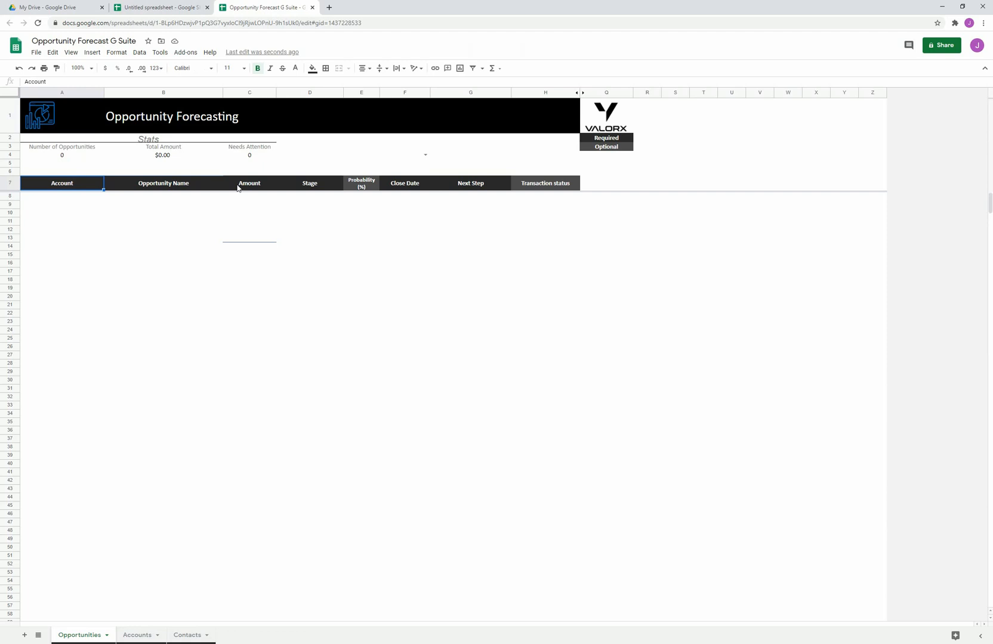
pyautogui.moveTo(367, 191)
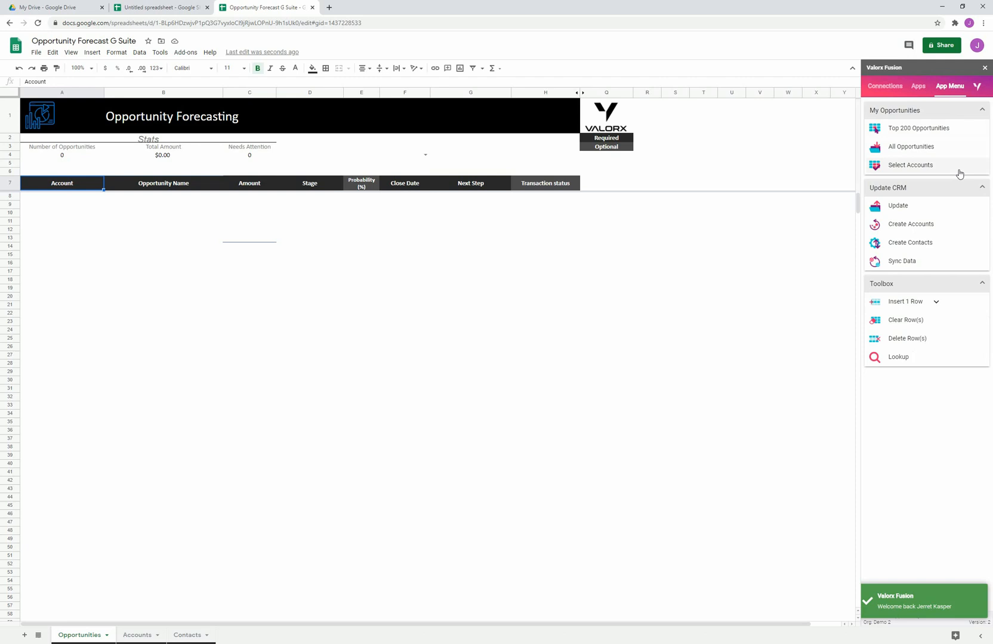
pyautogui.moveTo(959, 147)
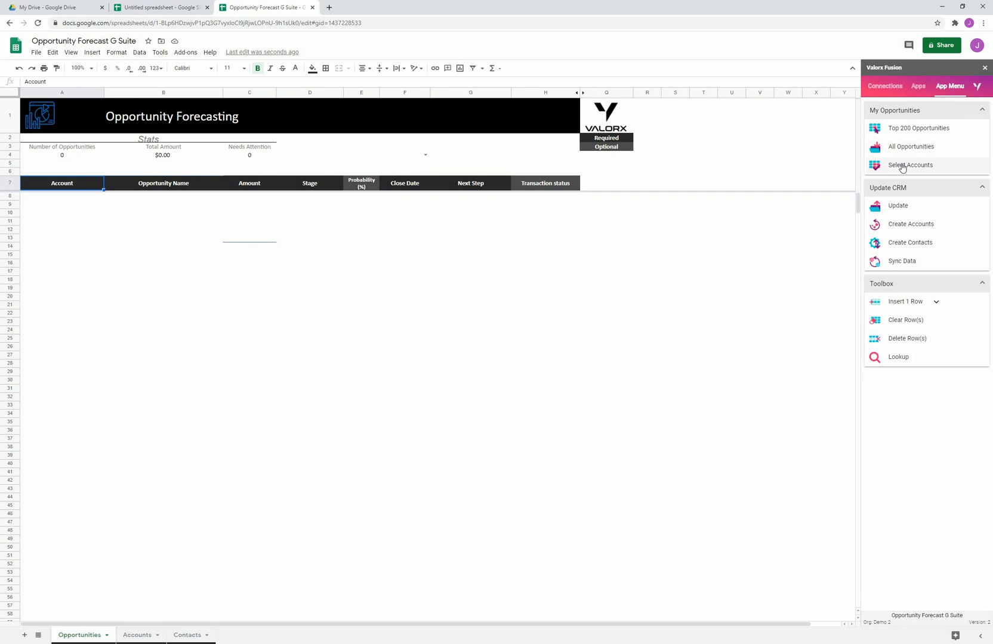
# Load All Opportunities, widen the Account column, then view the 963-account Accounts sheet
pyautogui.click(911, 146)
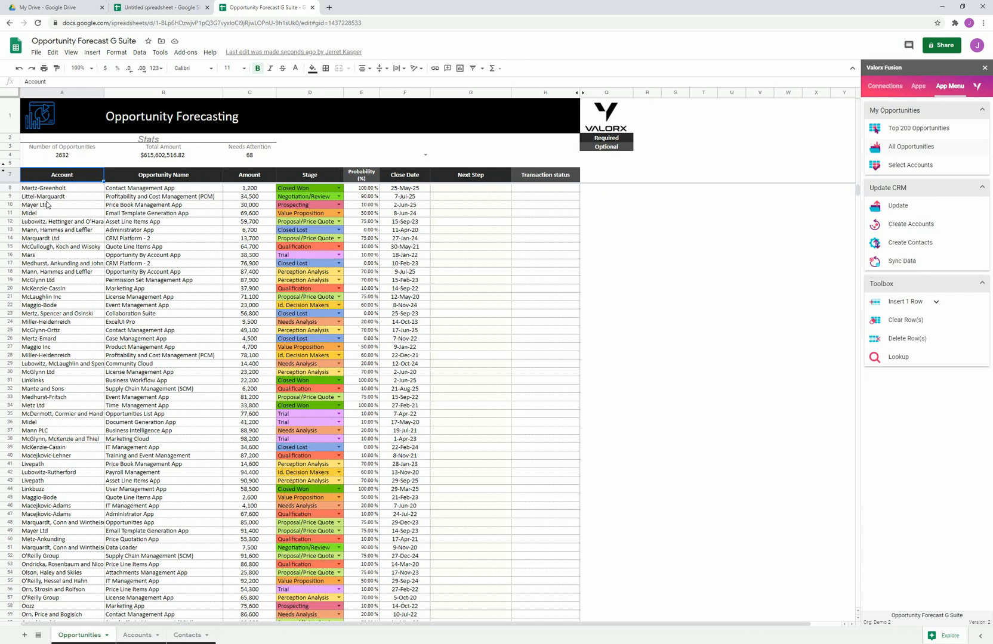
pyautogui.moveTo(68, 283)
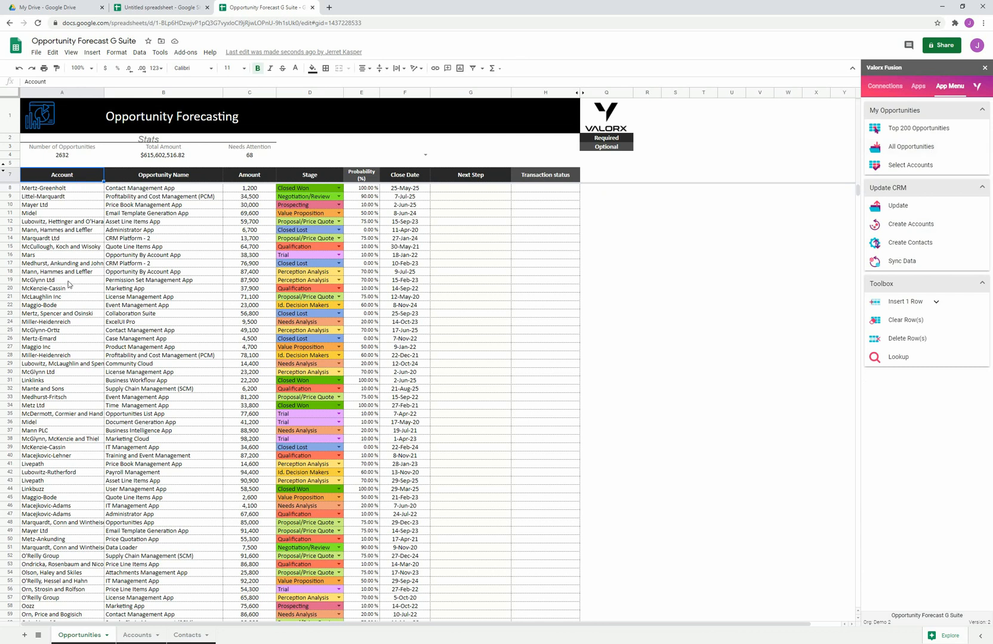
pyautogui.moveTo(78, 285)
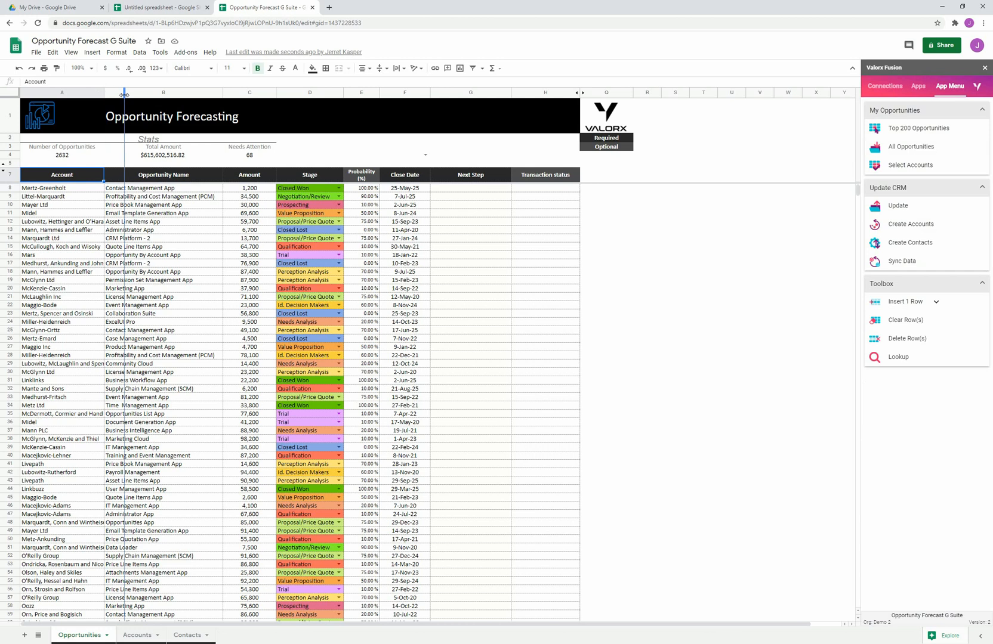
pyautogui.moveTo(108, 93); pyautogui.dragTo(125, 92)
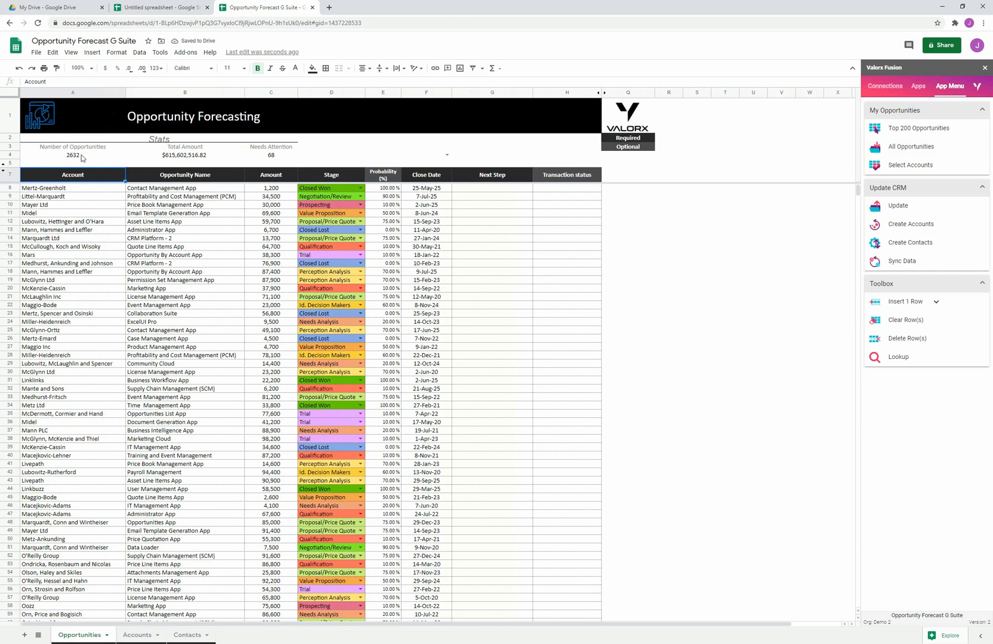
pyautogui.click(72, 155)
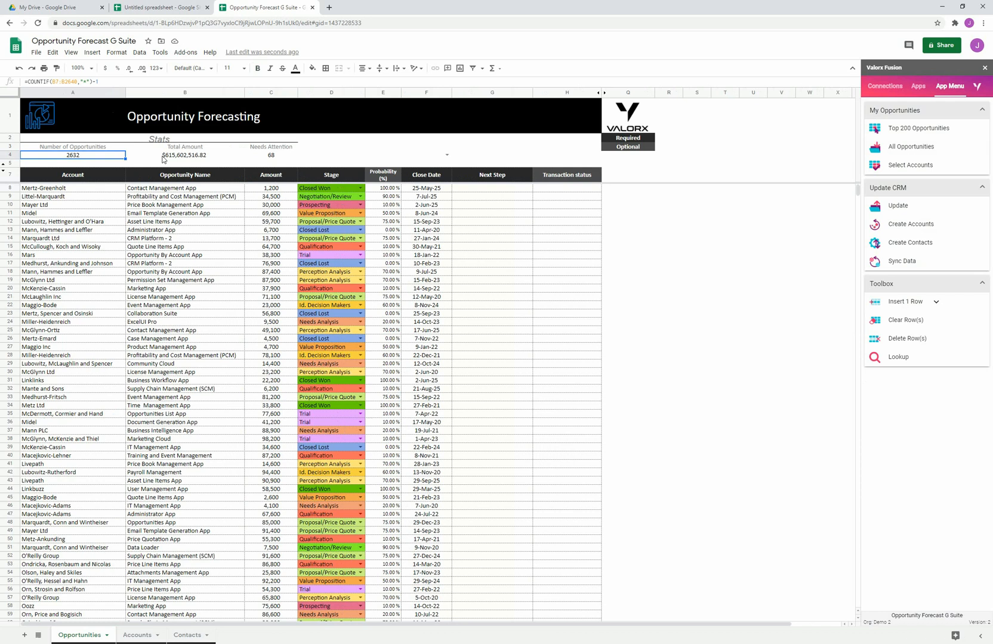
pyautogui.moveTo(197, 158)
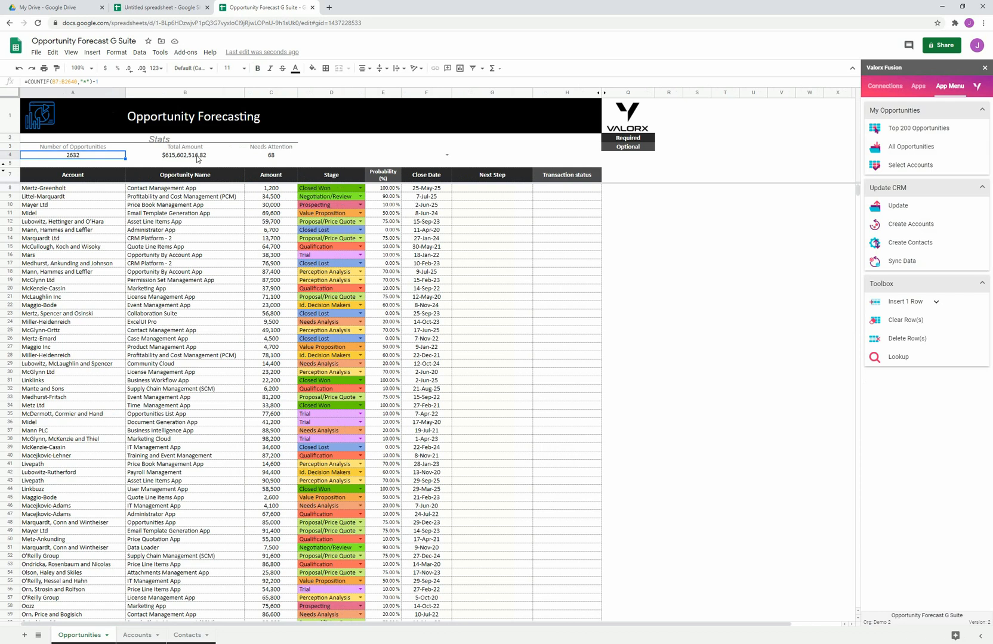
pyautogui.click(137, 636)
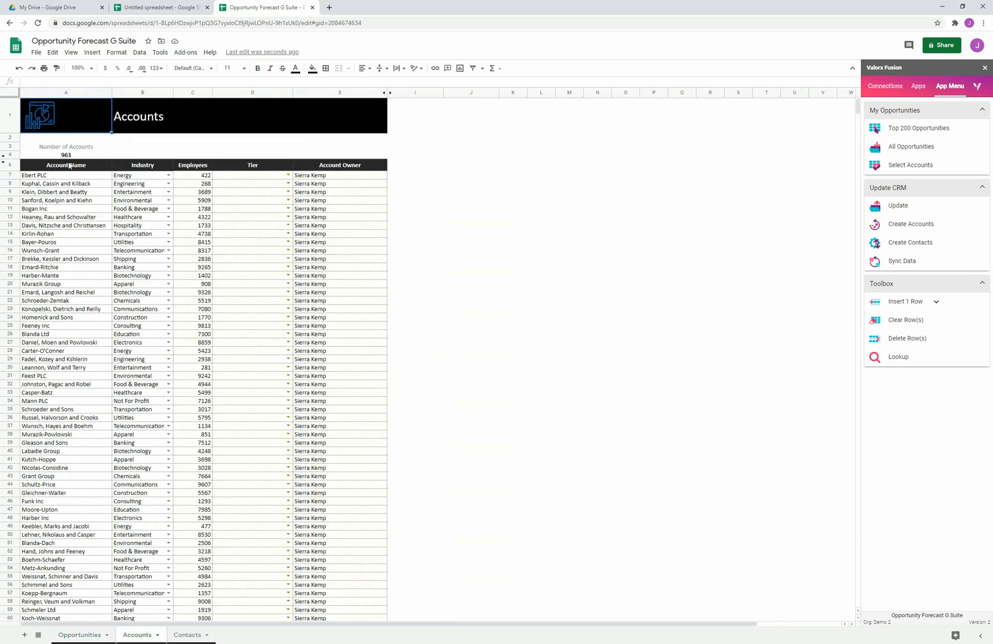
# View the Contacts sheet with its 181 contacts, then return to Opportunities
pyautogui.click(188, 635)
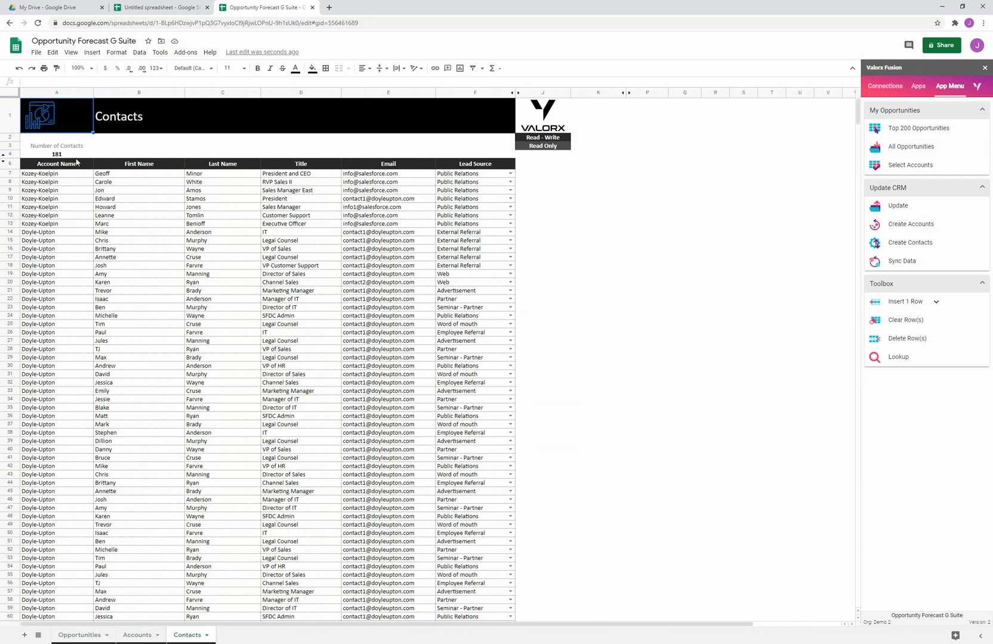
pyautogui.click(75, 636)
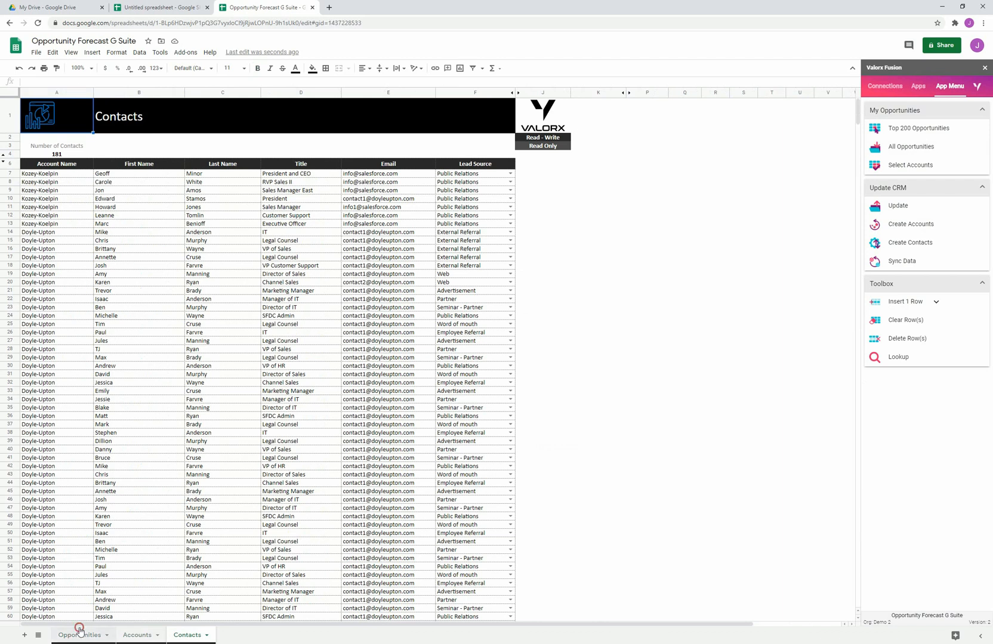
# Set CRM Platform - 2 to Perception Analysis, Mars to Negotiation/Review, and amounts to 100,000 and 50,000
pyautogui.click(76, 636)
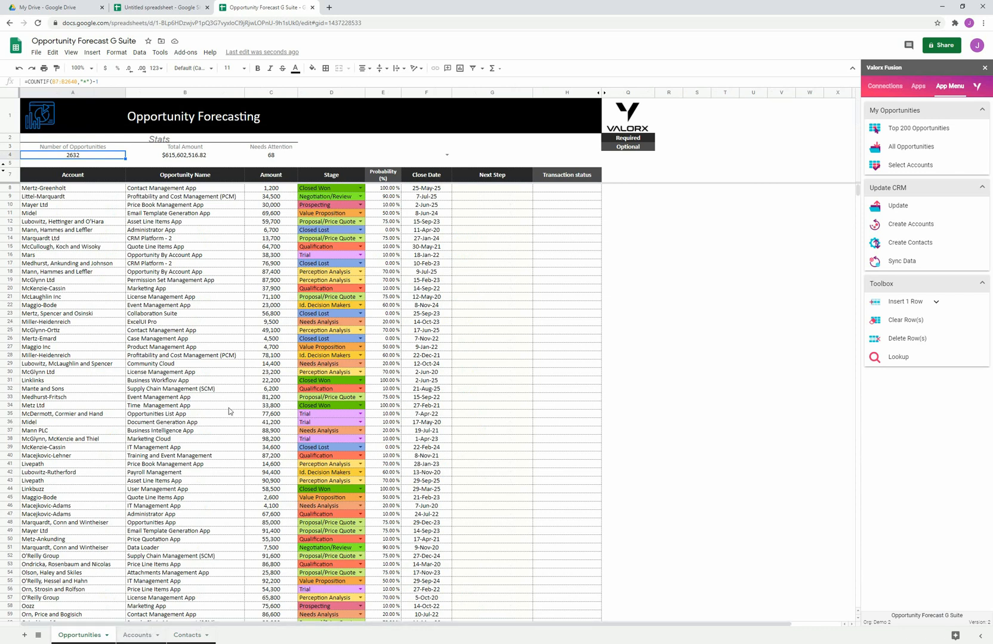
pyautogui.moveTo(333, 221)
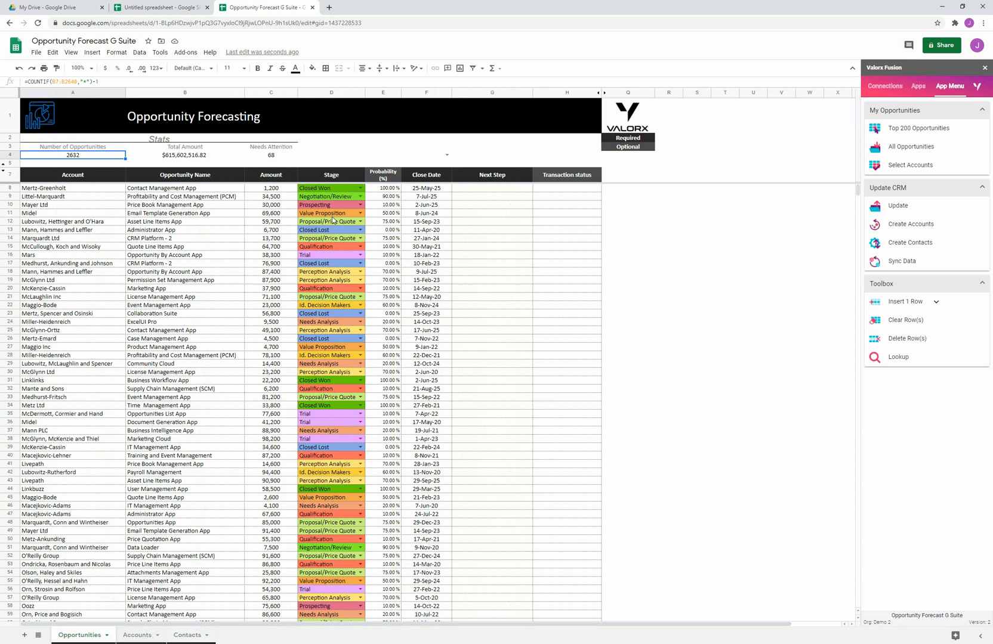
pyautogui.moveTo(338, 194)
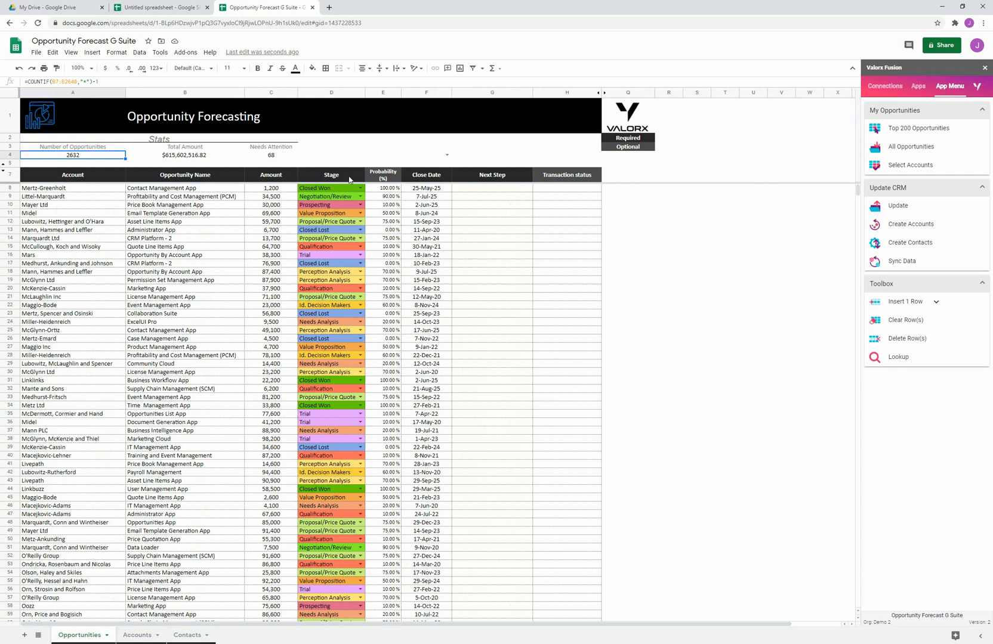
pyautogui.moveTo(351, 252)
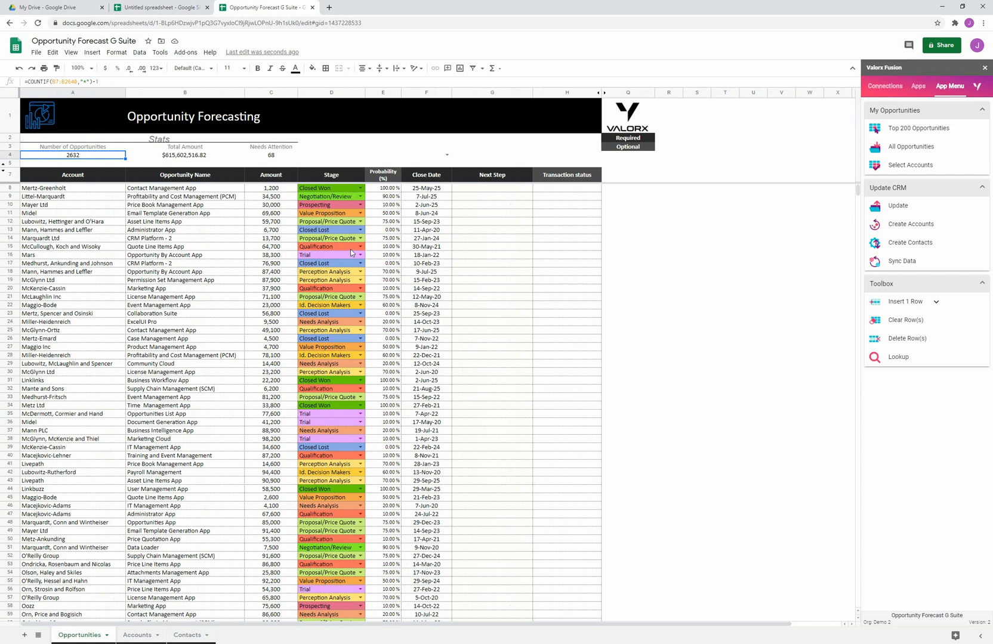
pyautogui.moveTo(345, 230)
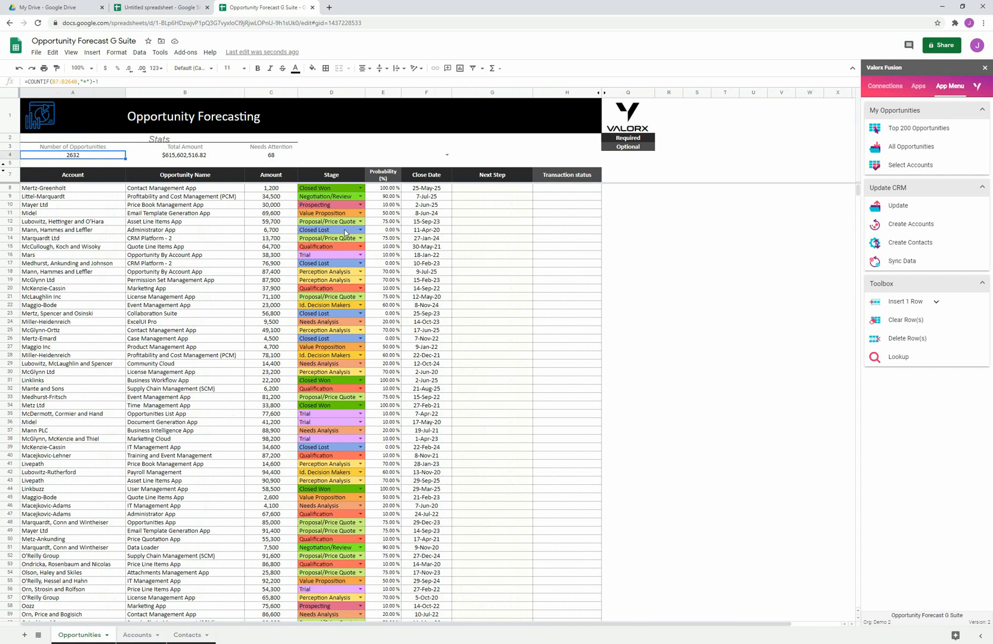
pyautogui.moveTo(346, 287)
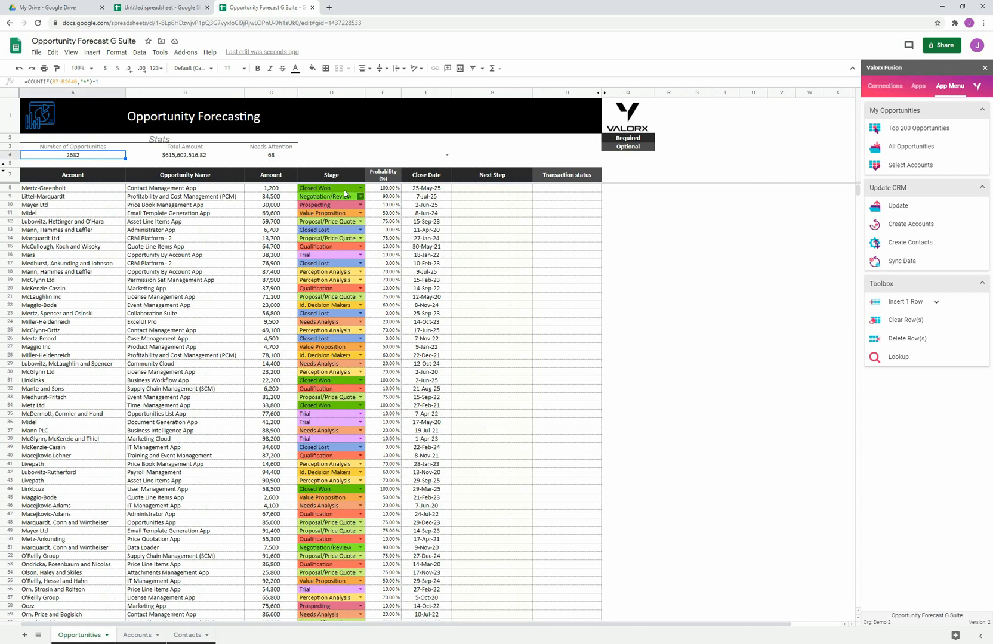
pyautogui.moveTo(327, 204)
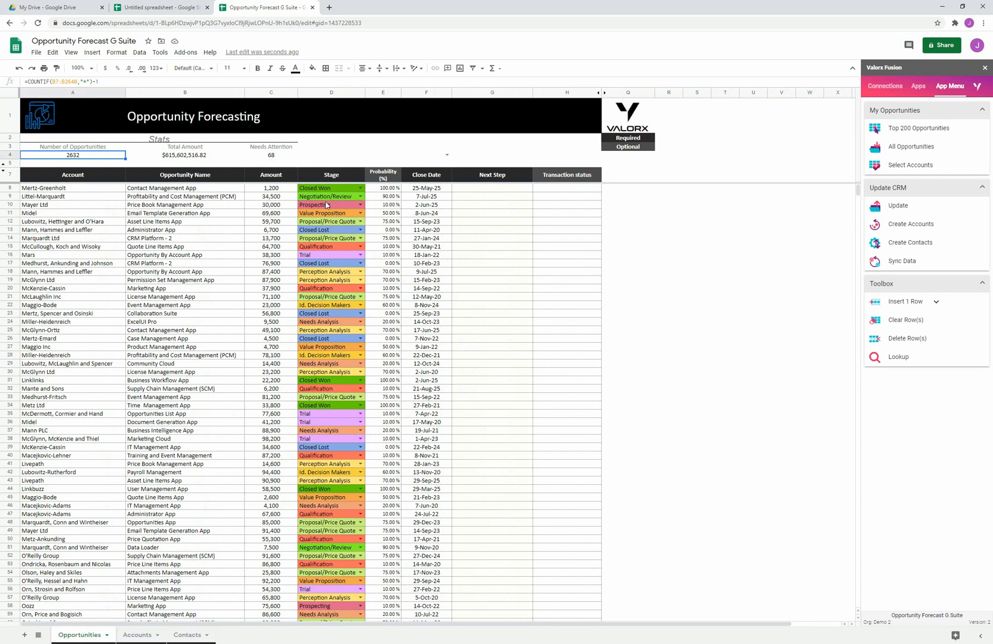
pyautogui.moveTo(435, 222)
pyautogui.write('31-Dec-20')
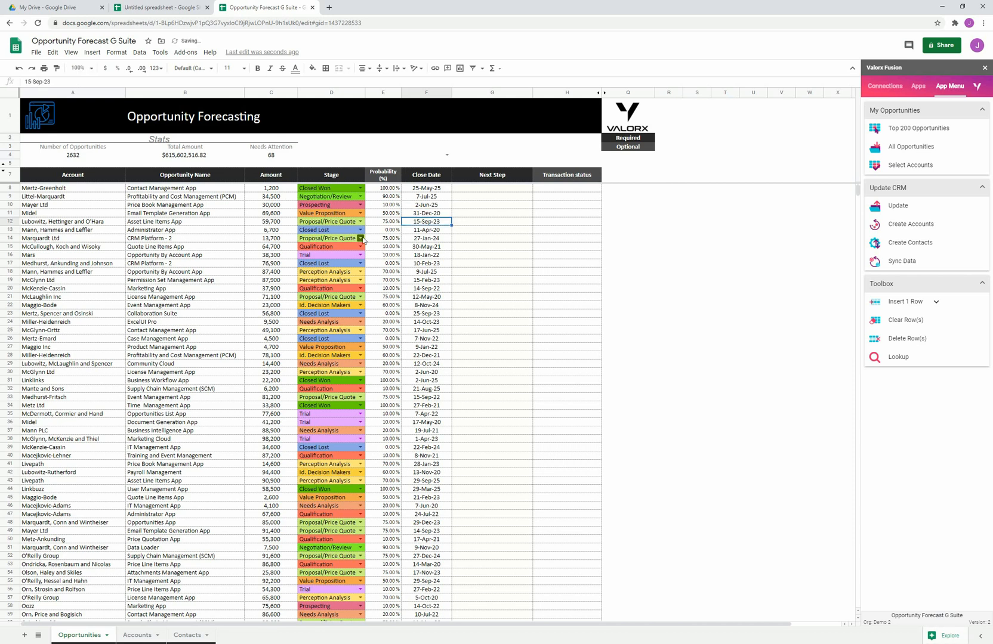
pyautogui.click(356, 238)
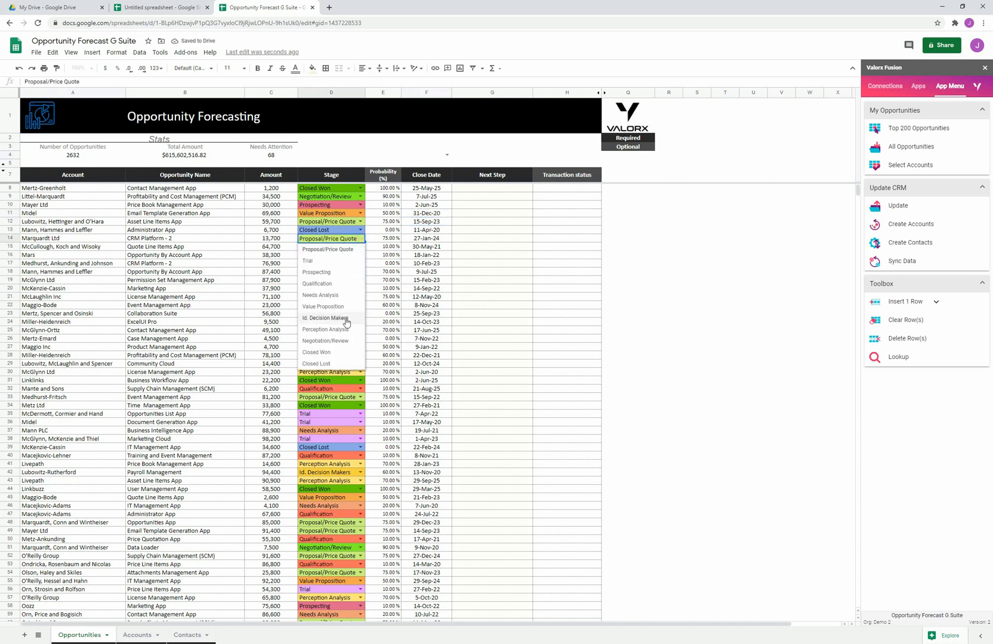
pyautogui.click(326, 330)
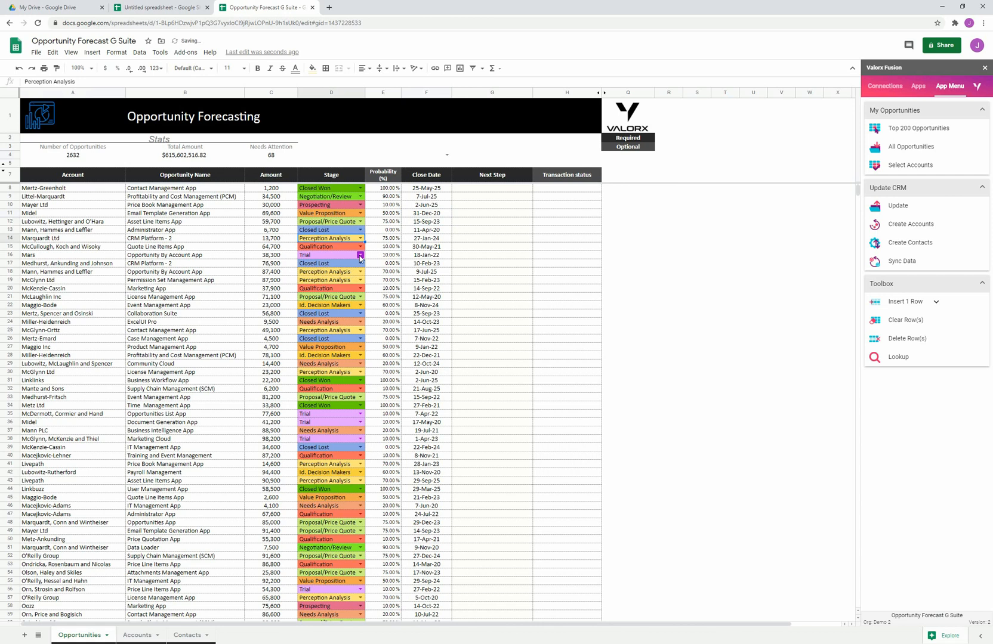
pyautogui.click(360, 255)
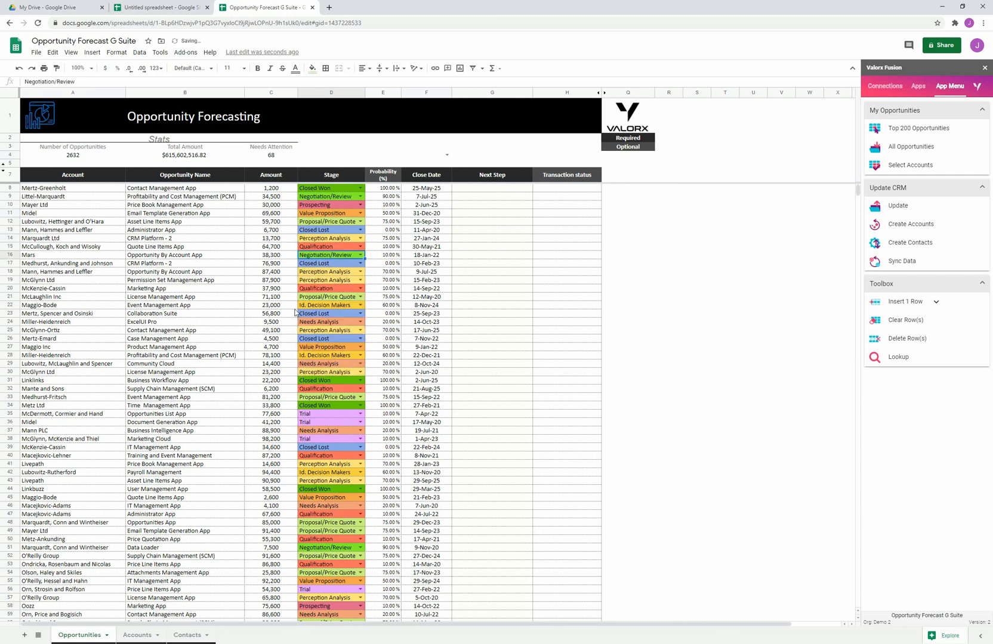
pyautogui.write('100000')
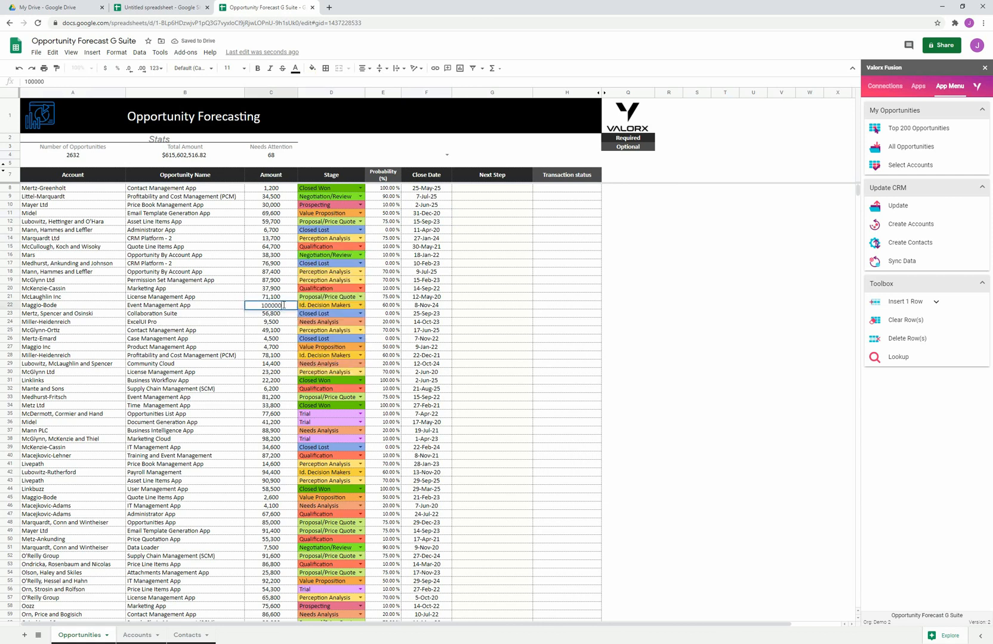
pyautogui.click(271, 322)
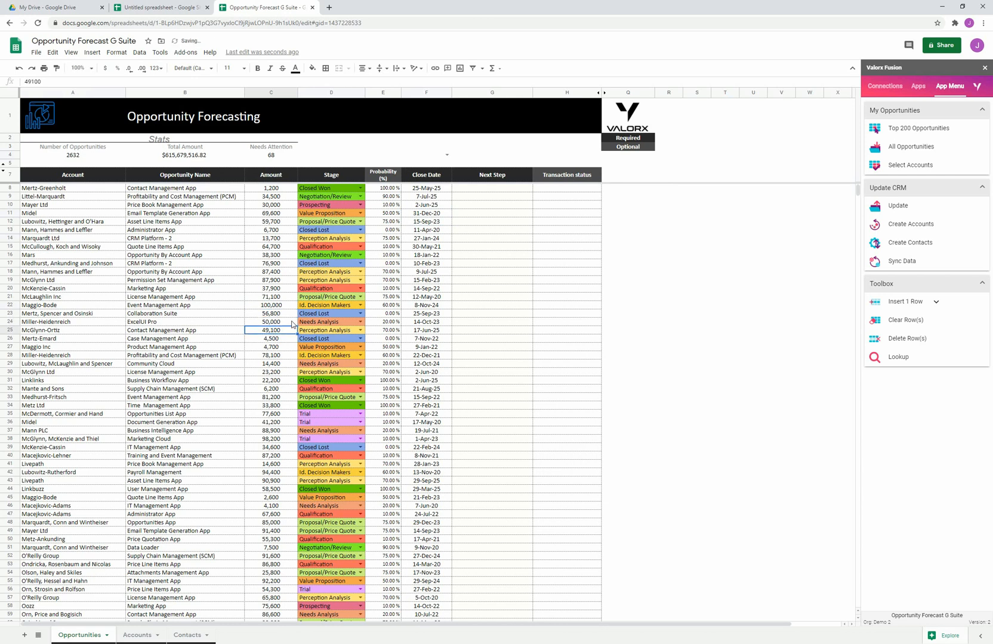
# Assign Tier 1 to Kuphal, Cassin and Kilback and others, and Tier 5 to Homenick and Sons
pyautogui.click(136, 635)
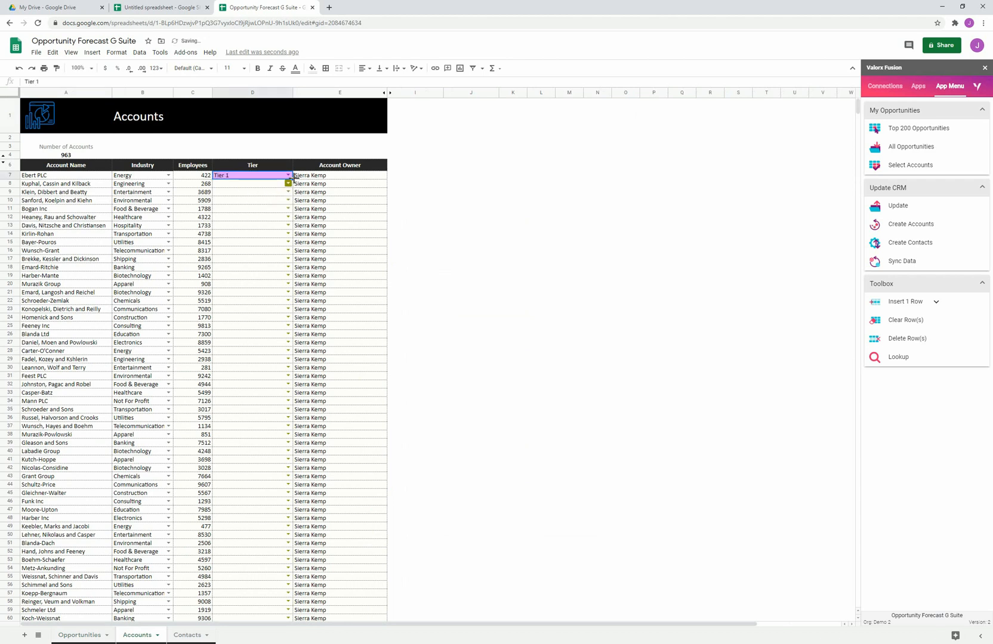
pyautogui.click(288, 184)
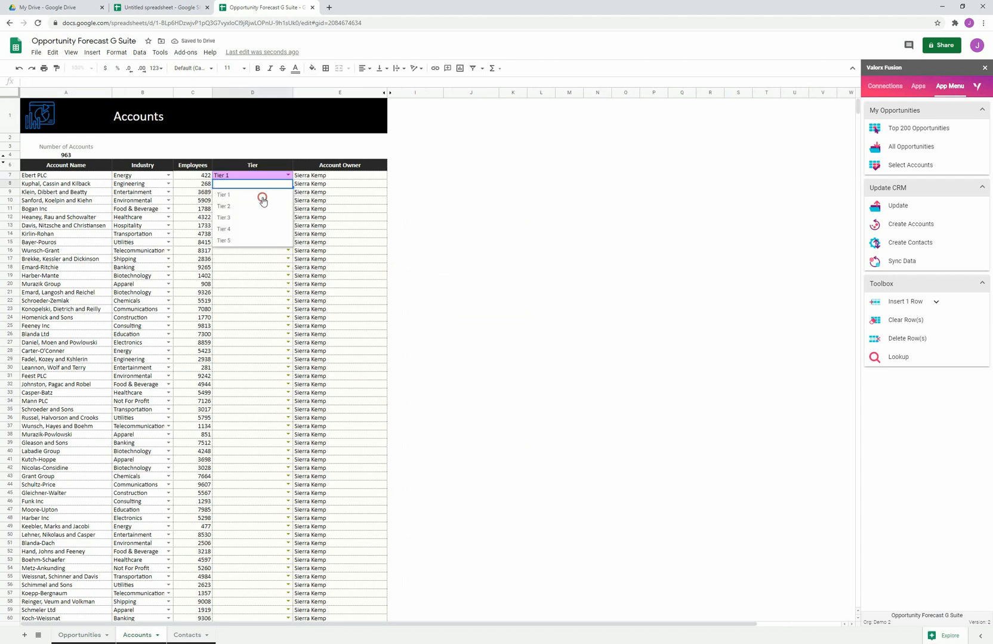
pyautogui.click(223, 194)
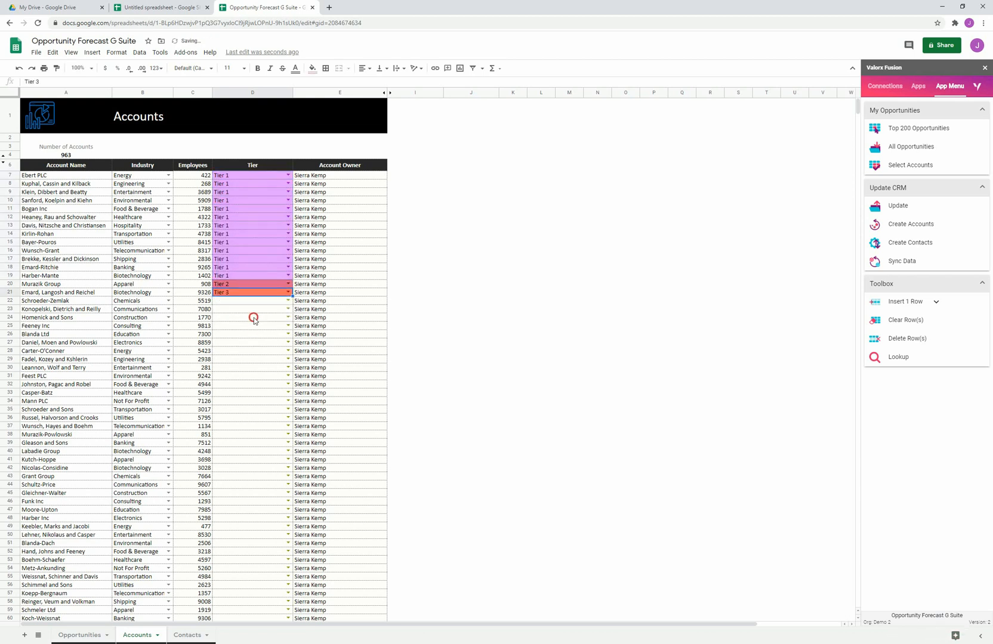
pyautogui.write('Tier 5')
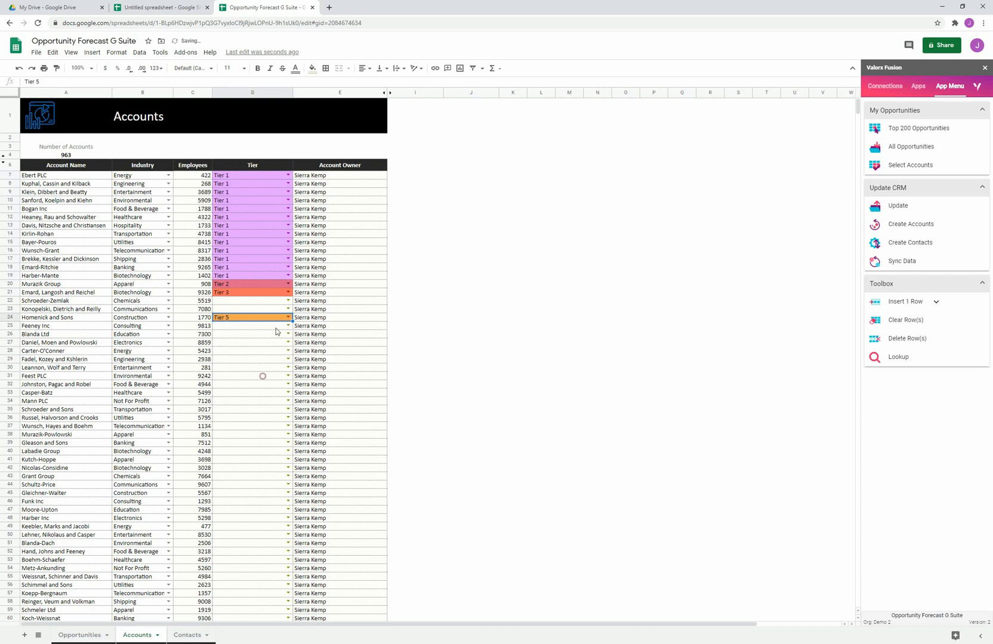
pyautogui.click(185, 635)
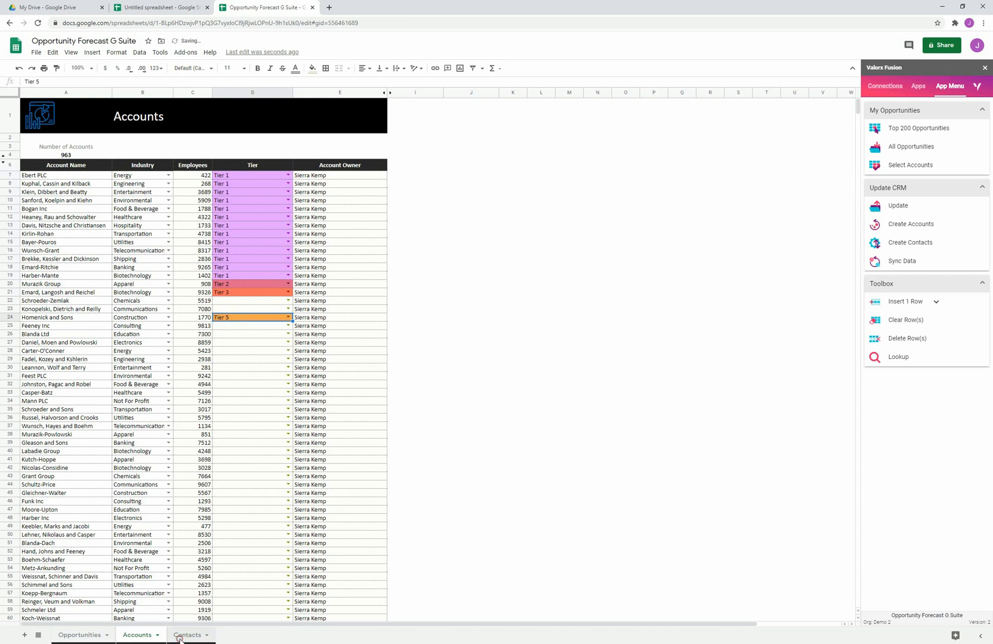
# Fill the Advertisement lead source down F7:F16, then return to the Opportunities sheet
pyautogui.click(186, 635)
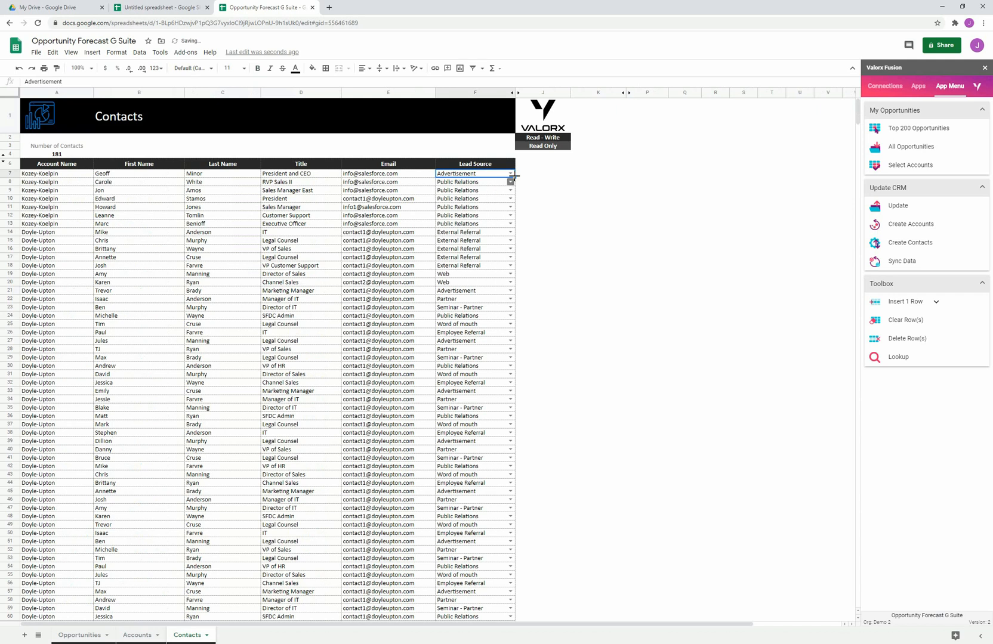
pyautogui.moveTo(509, 178); pyautogui.dragTo(510, 248)
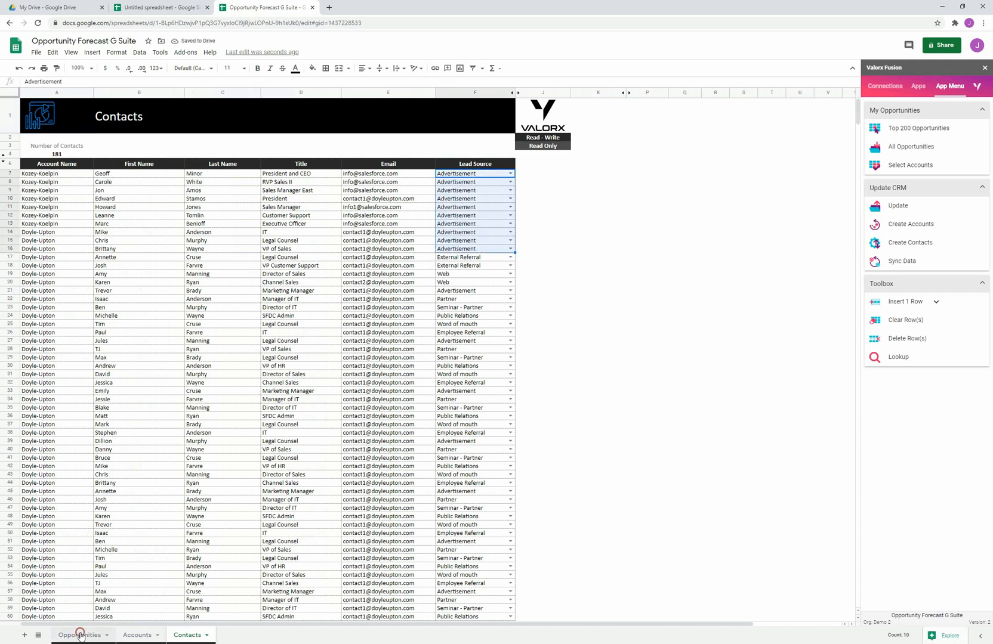
pyautogui.click(77, 636)
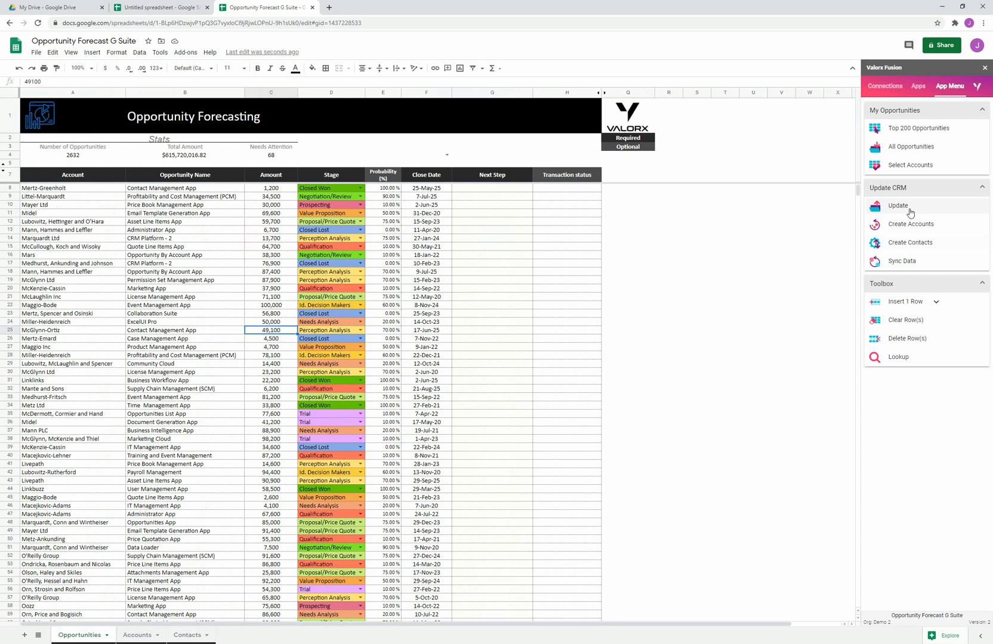
# Update Salesforce with 16 accounts, 10 contacts and 5 opportunities, review each sheet, and dismiss the summary
pyautogui.click(897, 205)
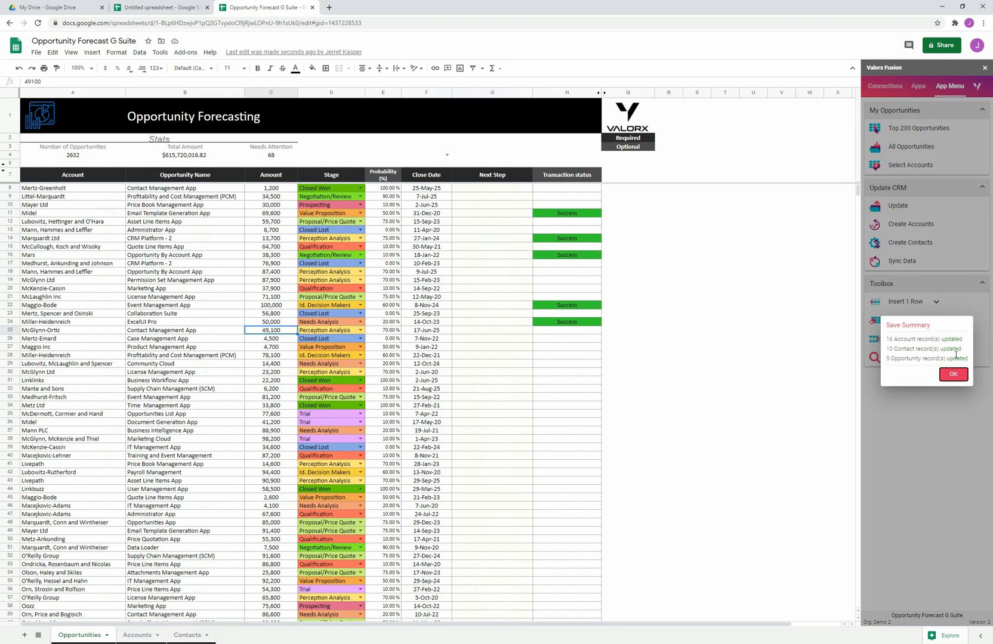
pyautogui.moveTo(957, 356)
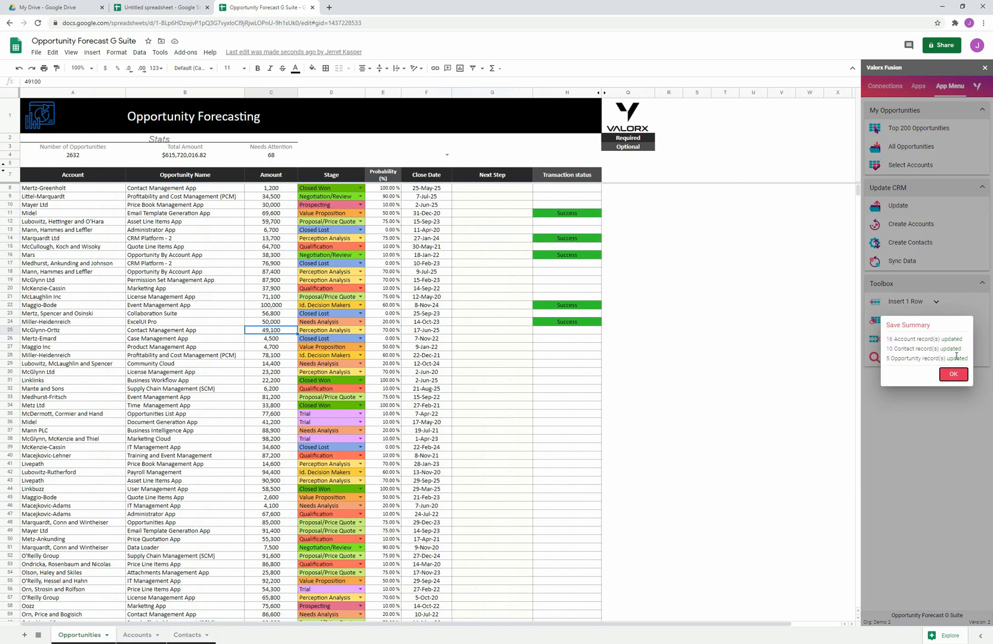
pyautogui.moveTo(564, 134)
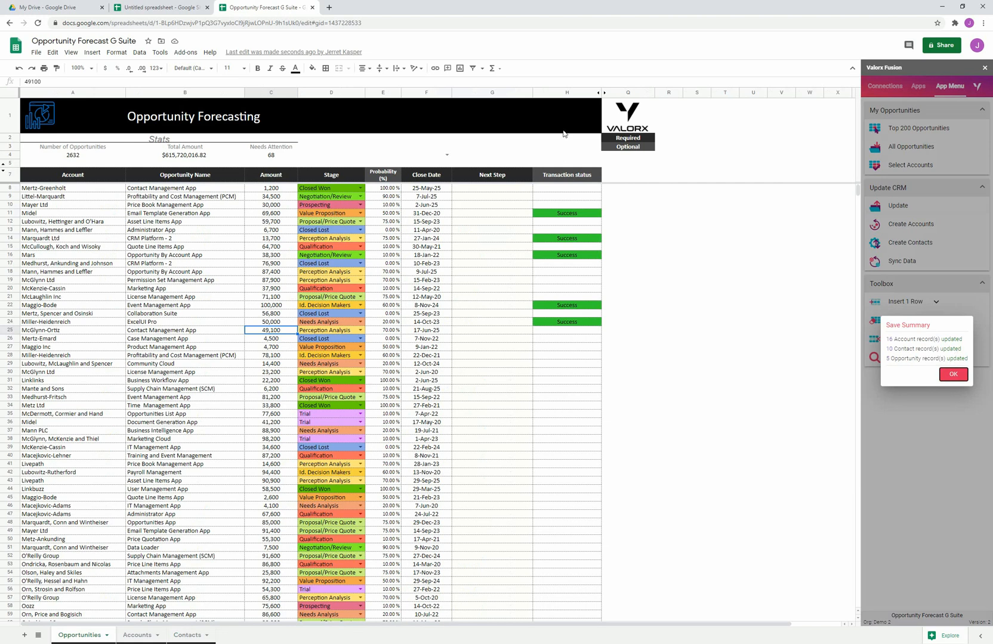
pyautogui.moveTo(585, 175)
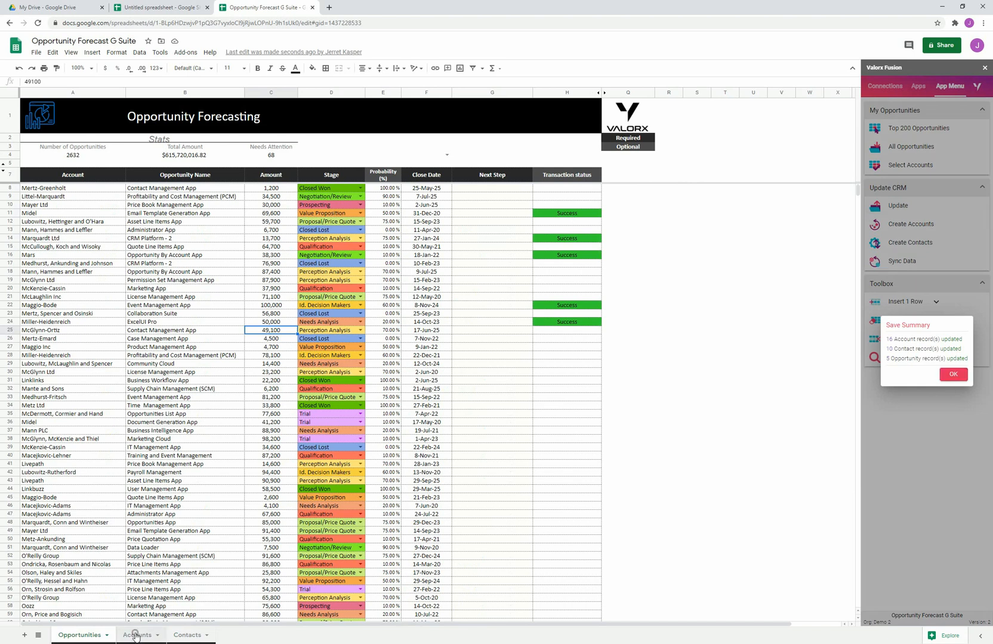
pyautogui.click(134, 636)
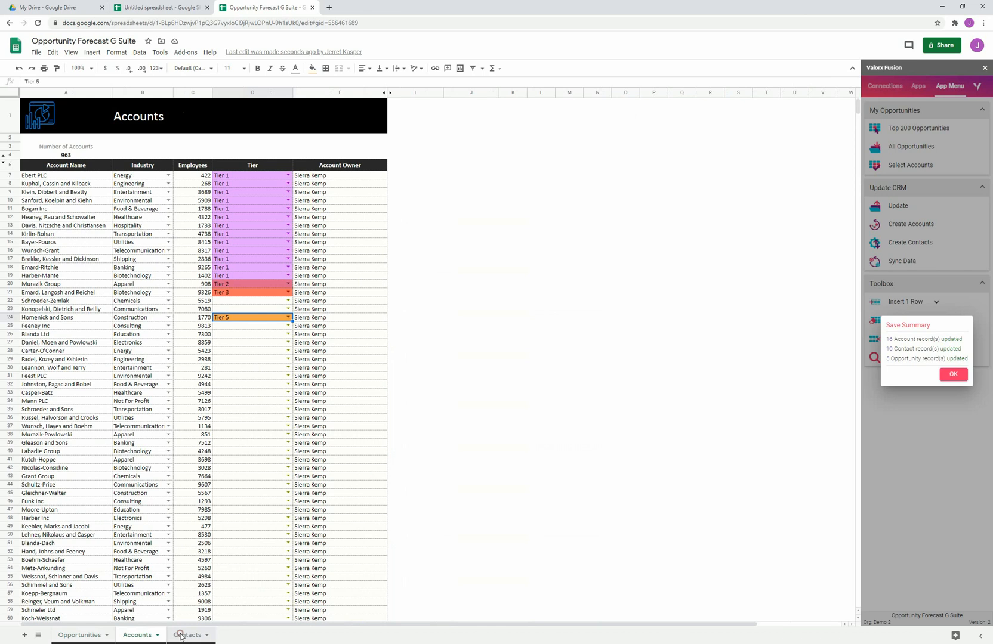
pyautogui.click(184, 635)
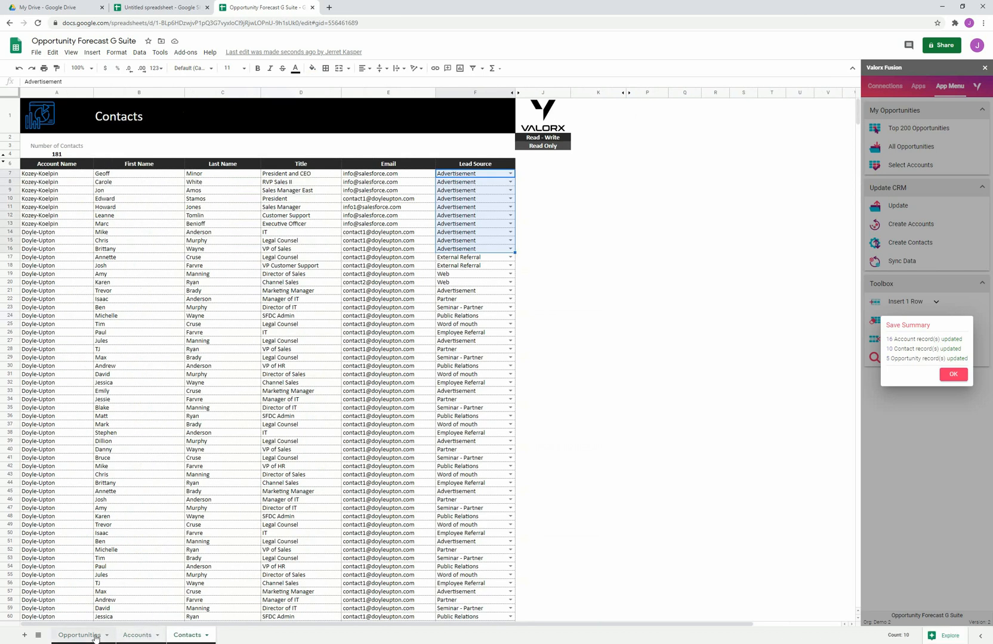
pyautogui.click(78, 635)
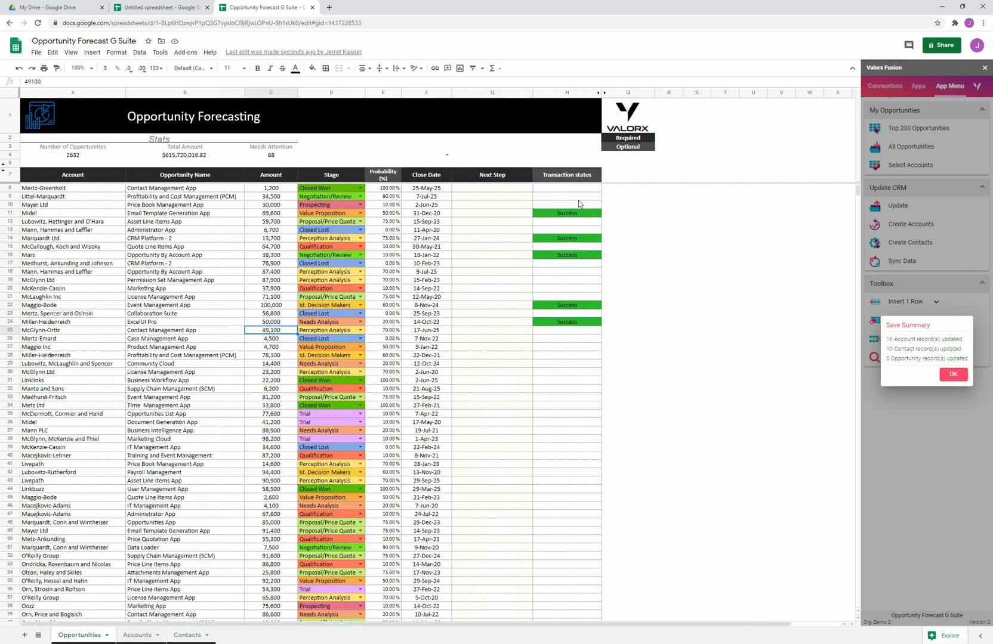
pyautogui.click(954, 374)
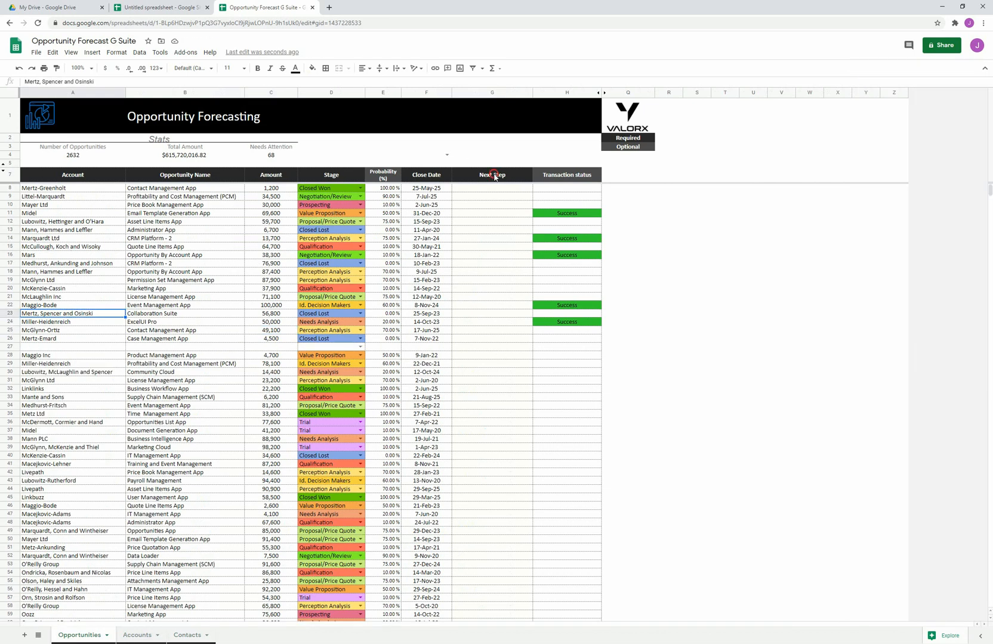
# Select the Next Step column heading on the Opportunity Forecasting sheet
pyautogui.click(492, 174)
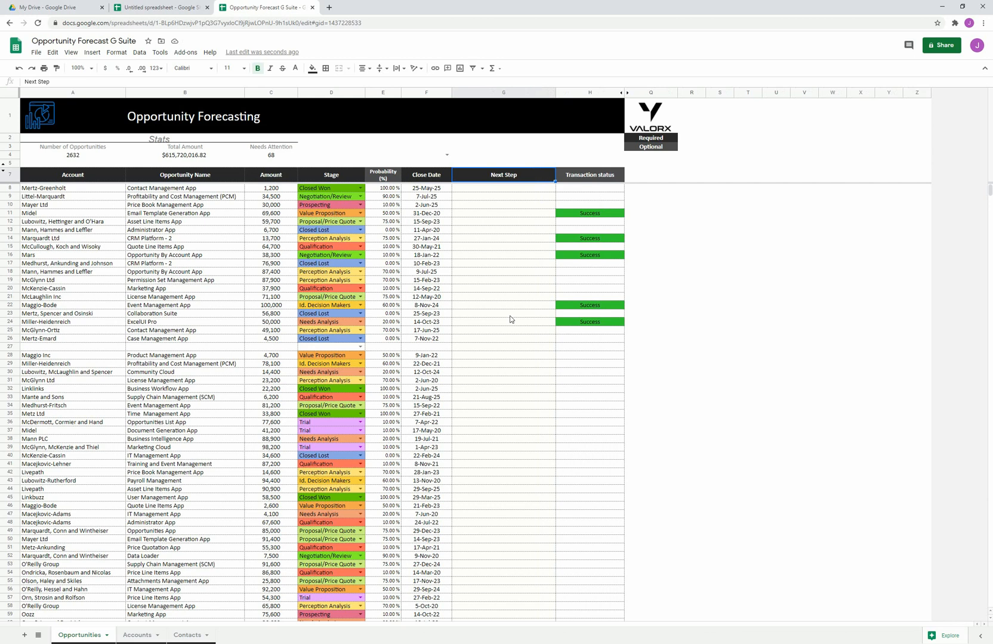
pyautogui.moveTo(510, 243)
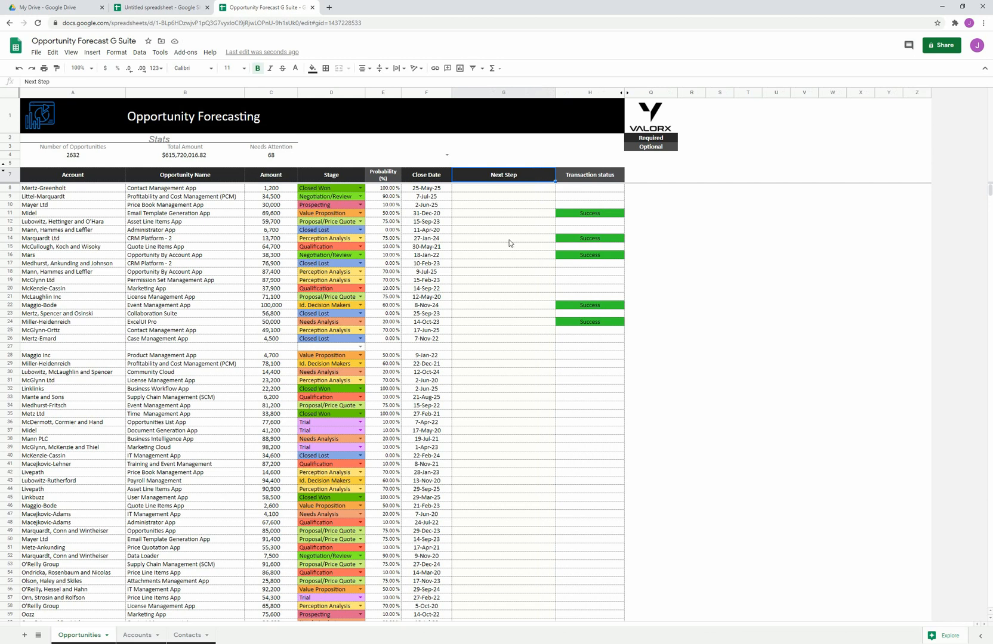
pyautogui.moveTo(509, 204)
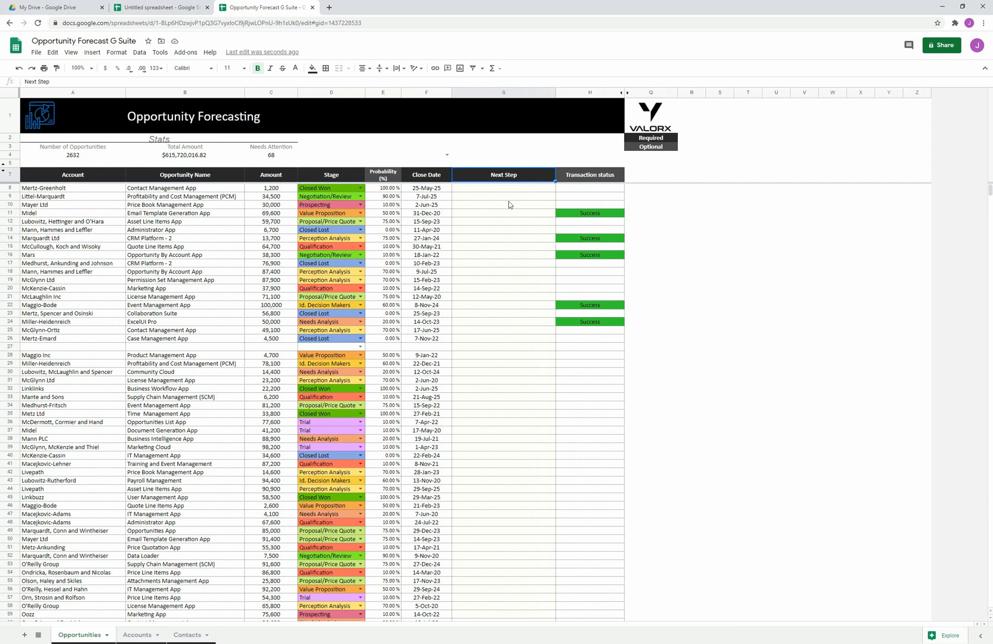
pyautogui.moveTo(282, 179)
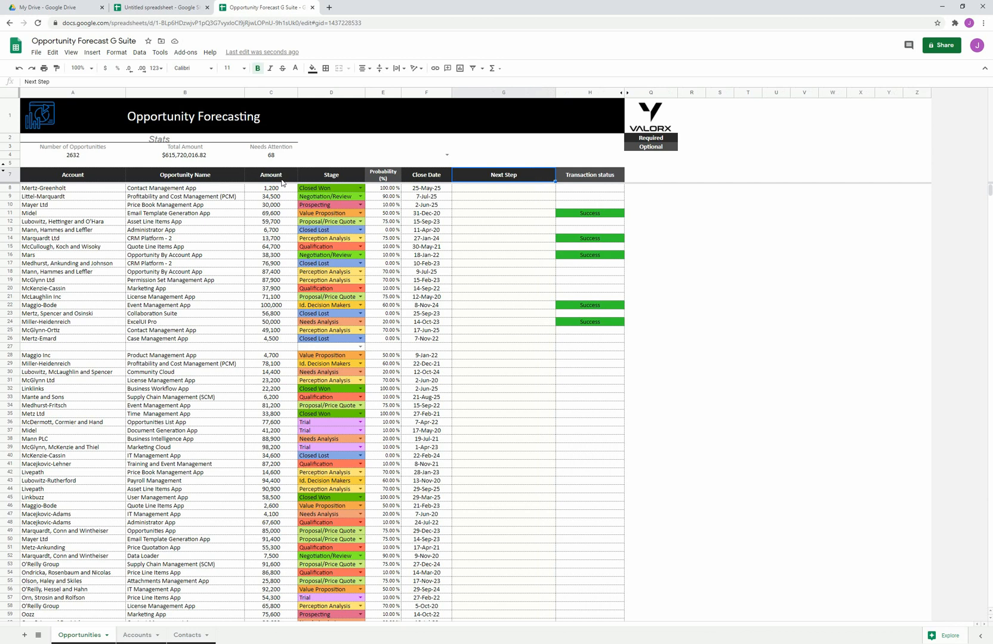
pyautogui.moveTo(284, 179)
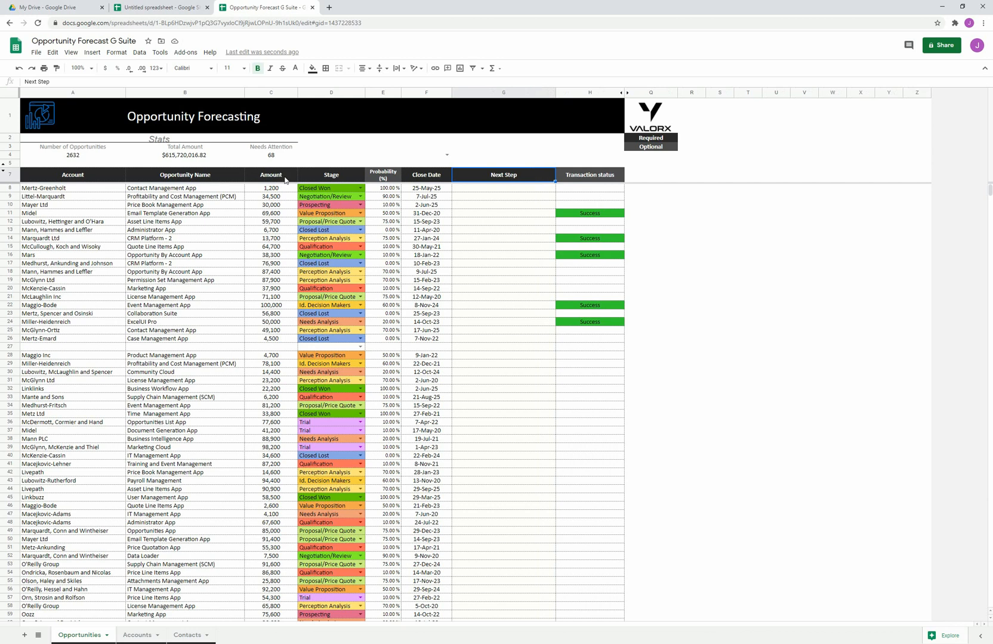
pyautogui.moveTo(288, 176)
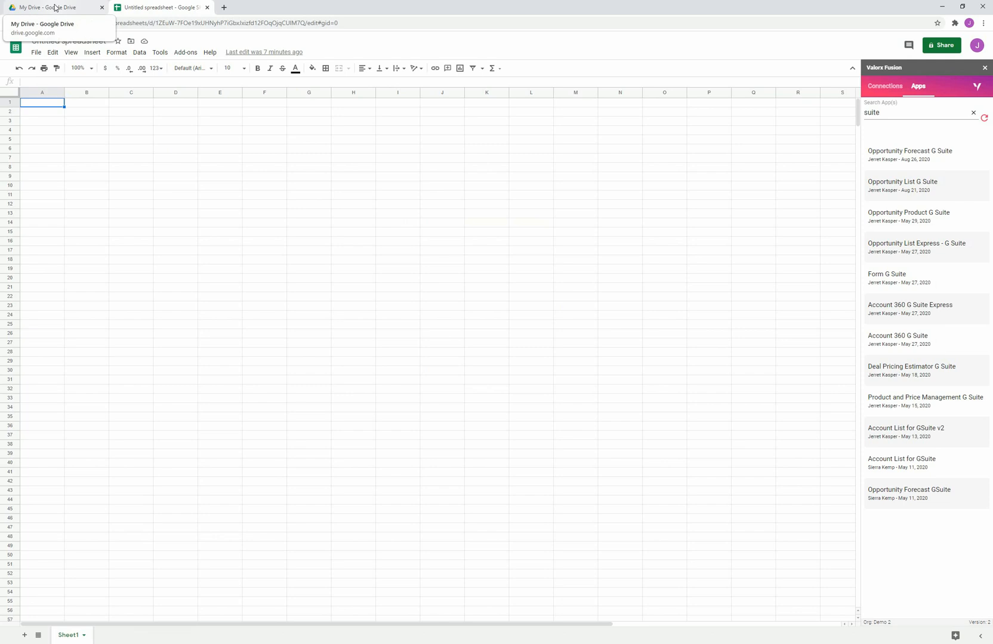
# Open the Manager View Opportunity Forecast spreadsheet from My Drive's Quick Access
pyautogui.click(54, 7)
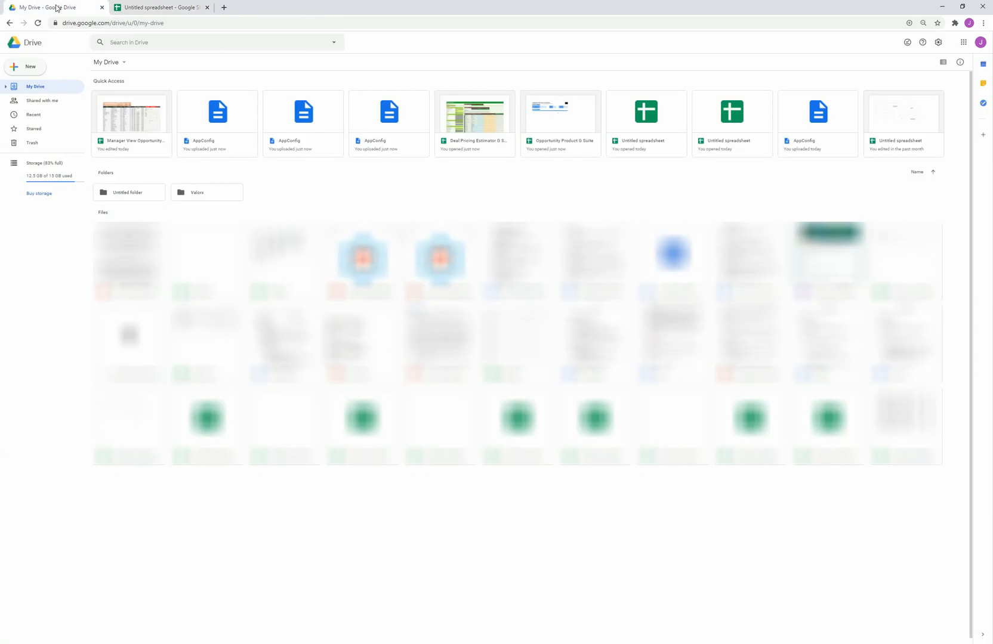
pyautogui.moveTo(317, 57)
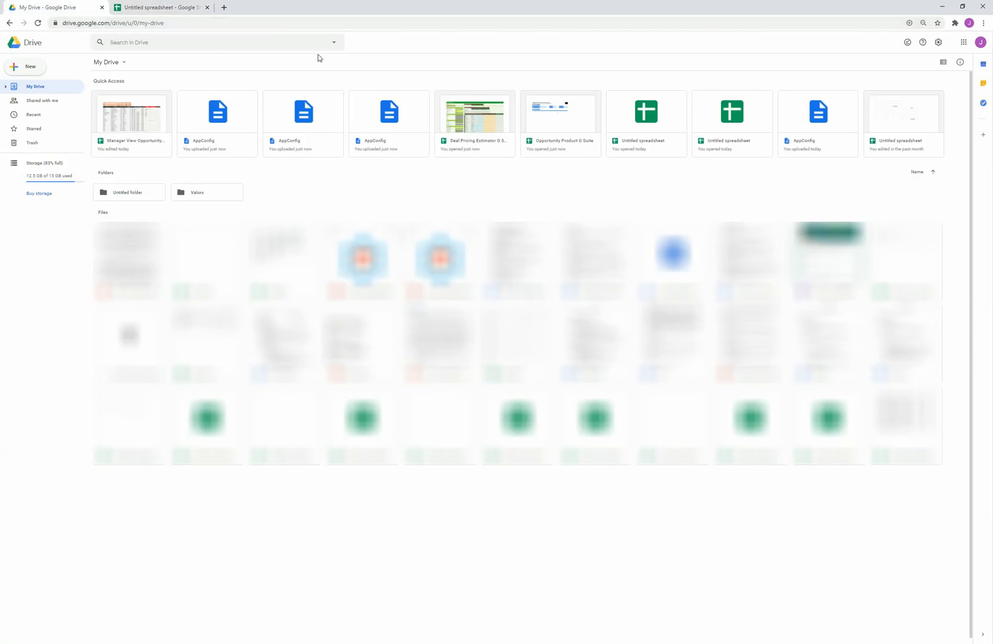
pyautogui.click(131, 116)
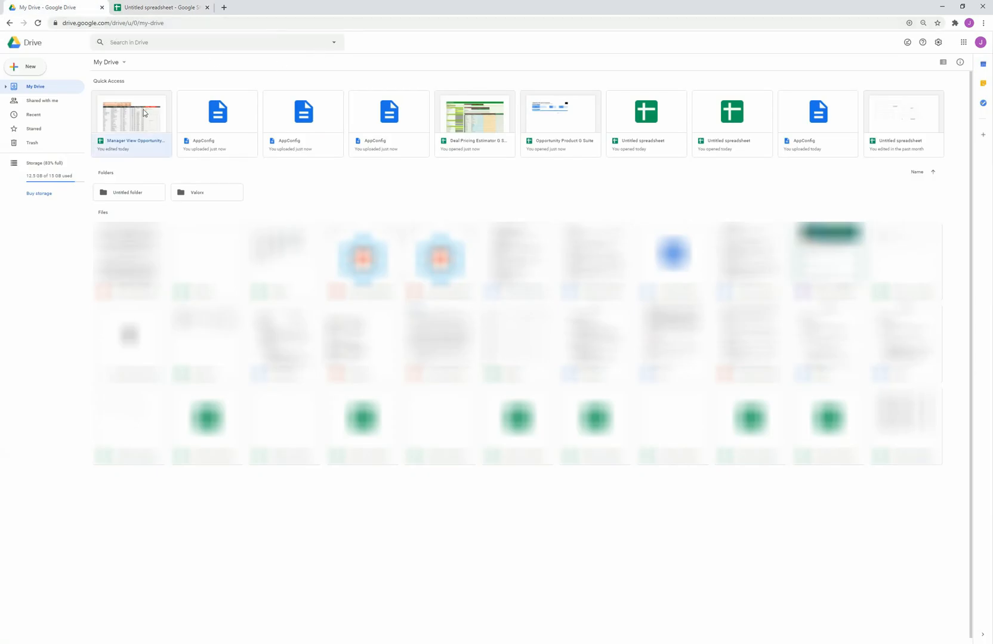
pyautogui.doubleClick(132, 113)
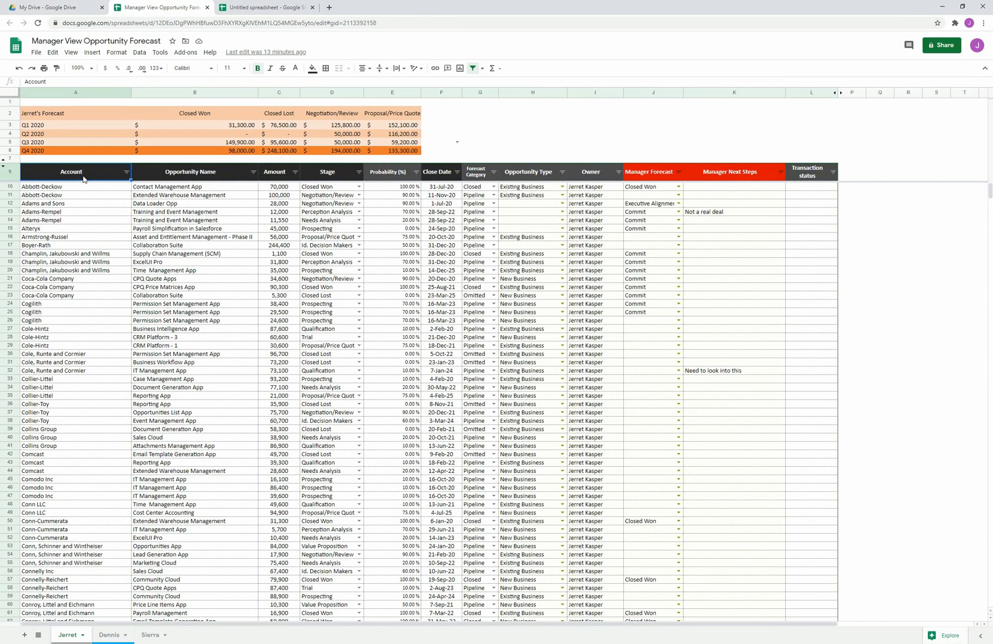
pyautogui.moveTo(81, 237)
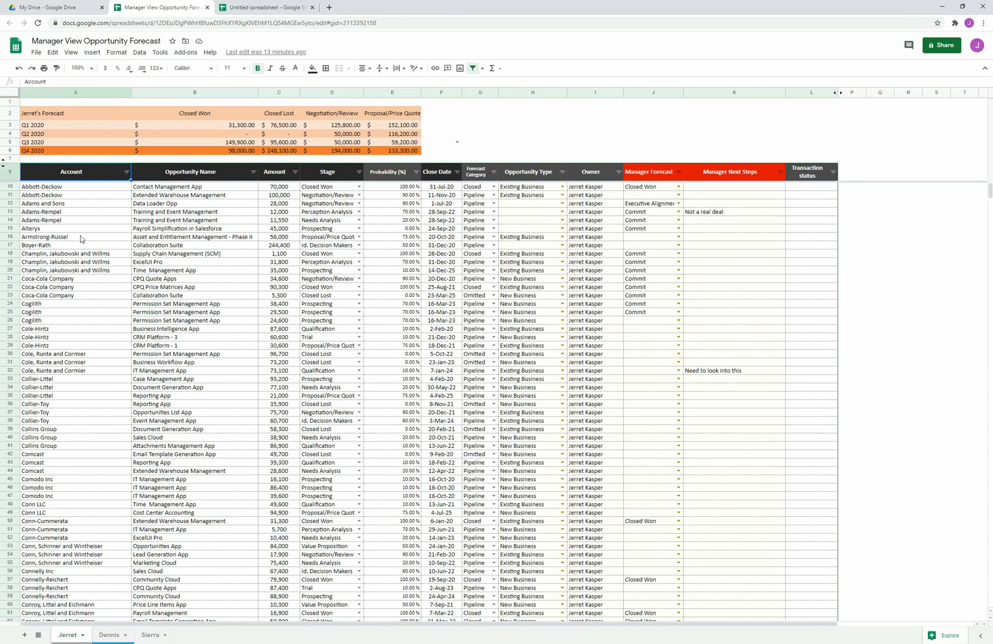
pyautogui.moveTo(98, 576)
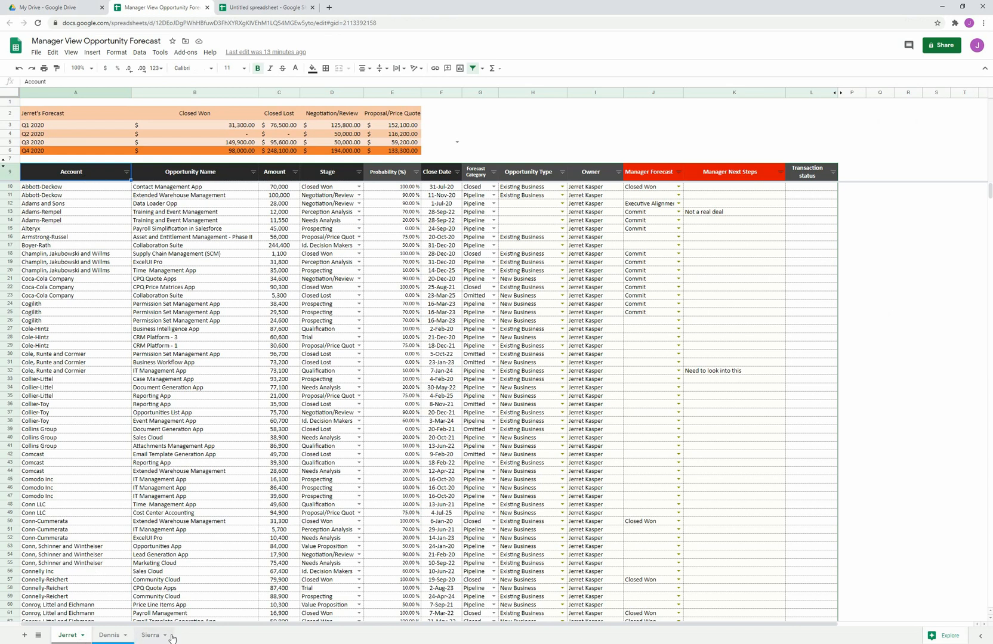
# Browse Dennis's, Sierra's and Jerret's sheets and inspect B3's SUMIFS Closed Won formula
pyautogui.click(107, 636)
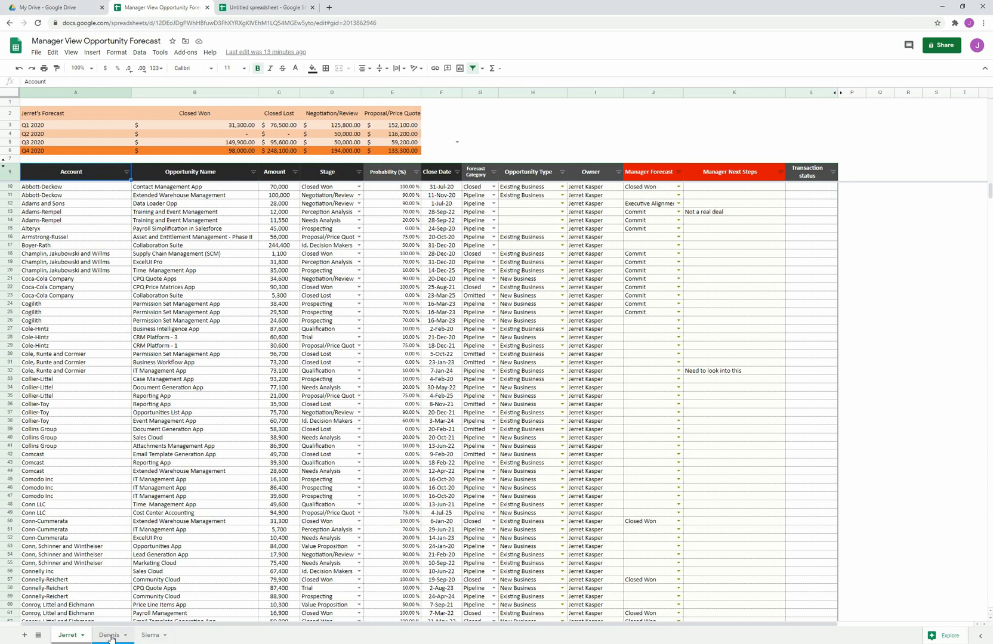
pyautogui.click(142, 635)
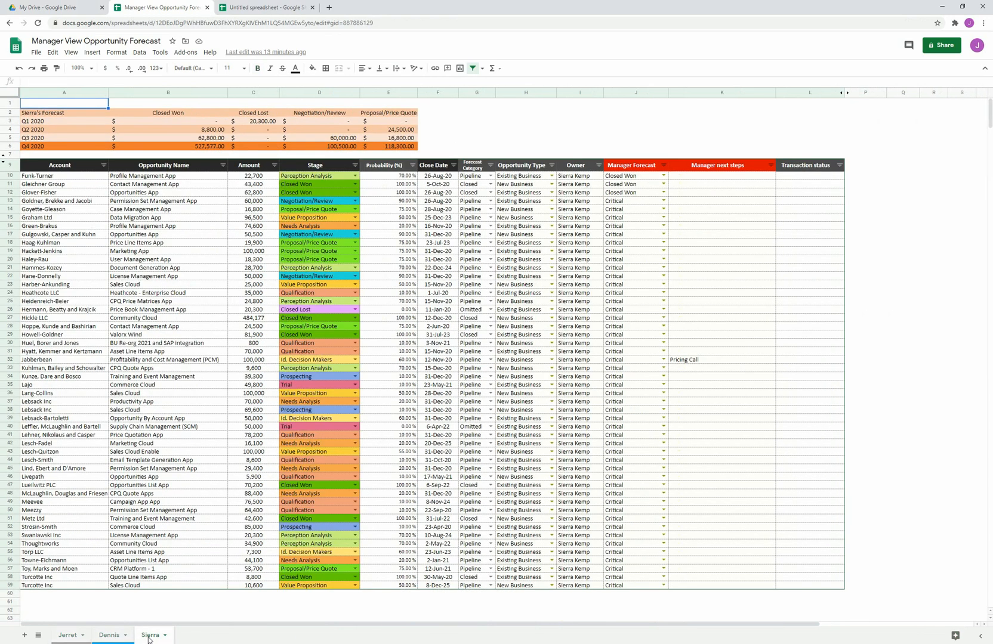
pyautogui.moveTo(159, 399)
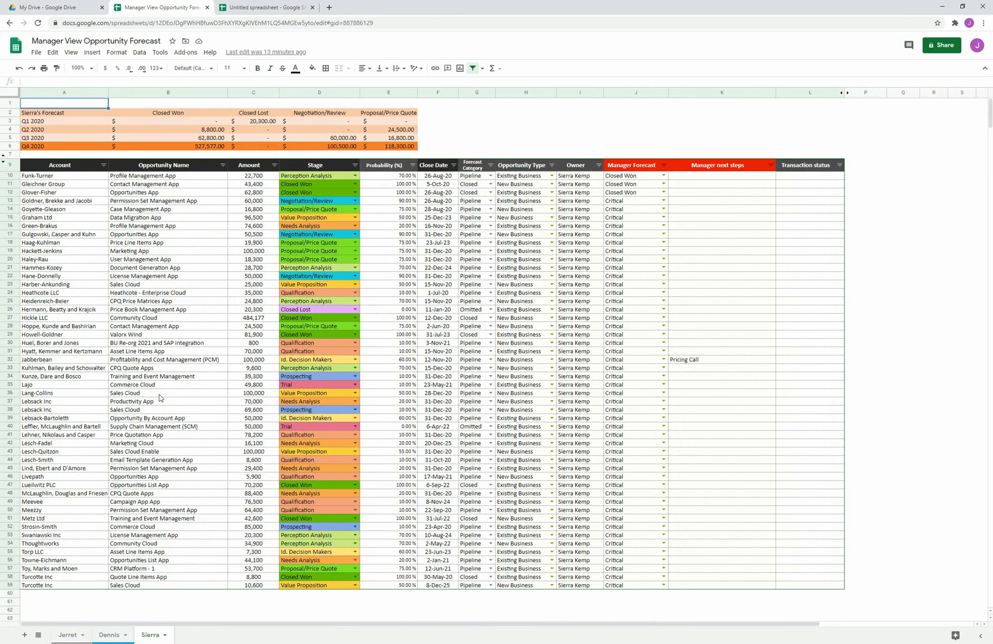
pyautogui.click(69, 637)
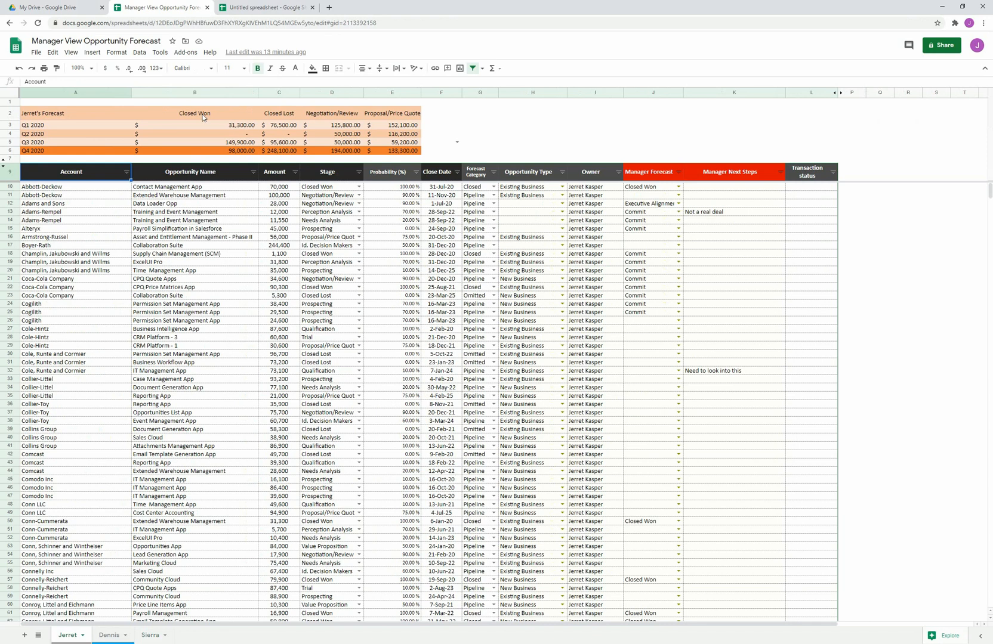
pyautogui.click(194, 125)
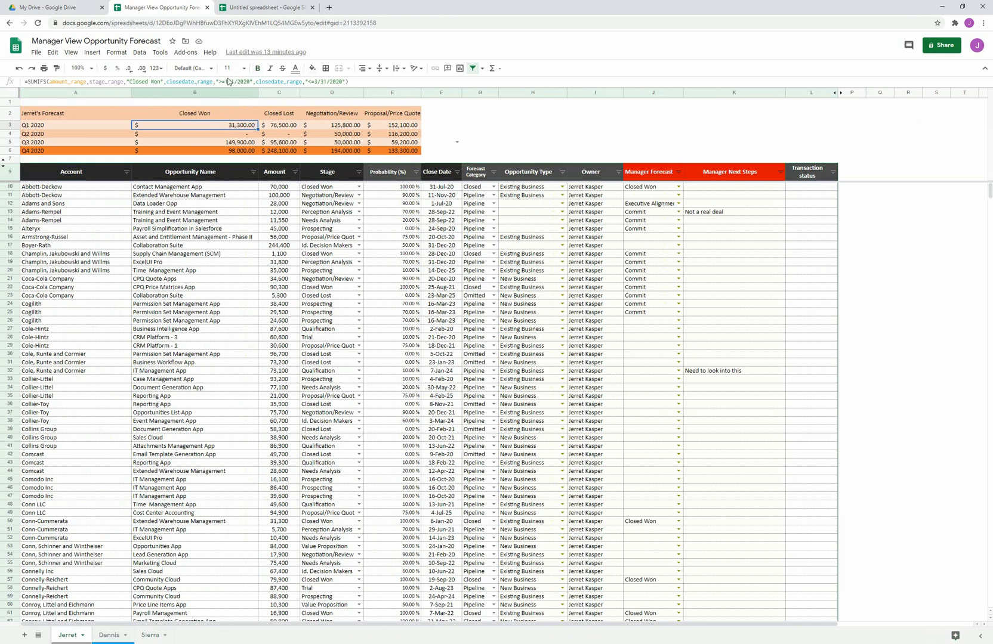
pyautogui.moveTo(379, 205)
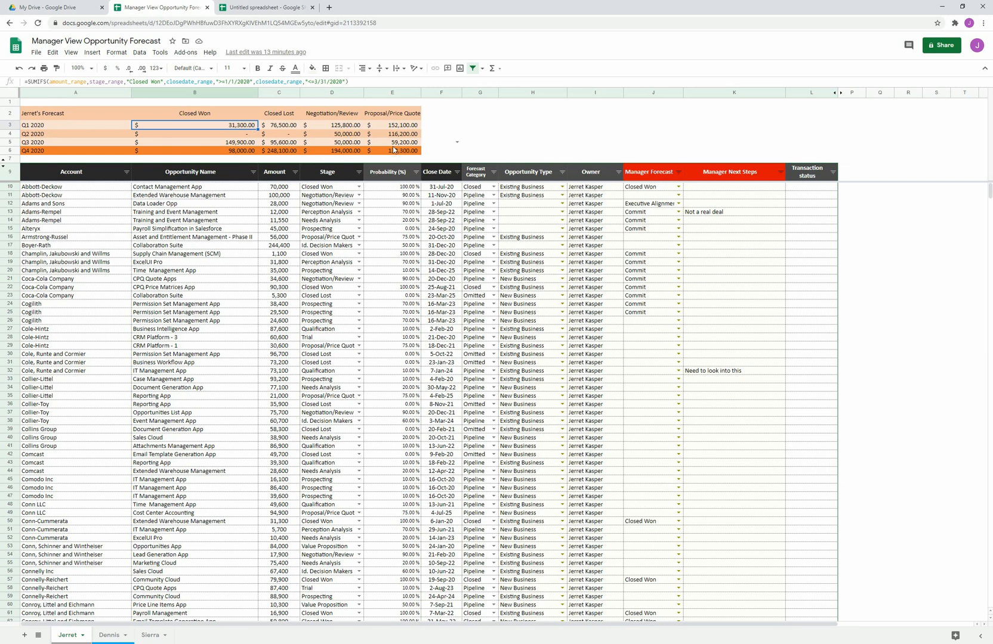
# Return to Jerret's sheet and filter the Stage column to Negotiation/Review
pyautogui.click(113, 636)
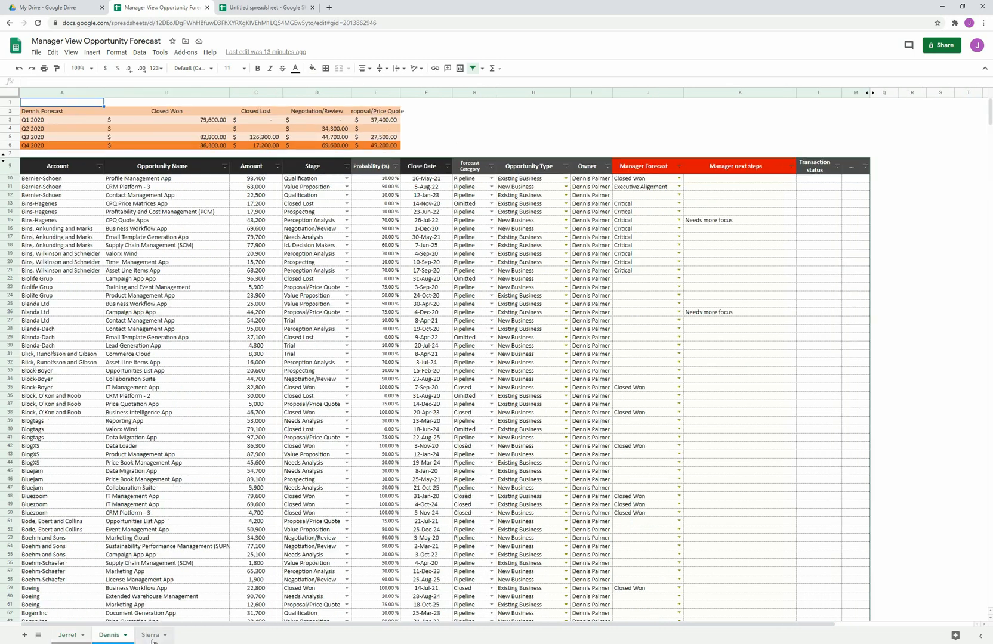
pyautogui.click(62, 635)
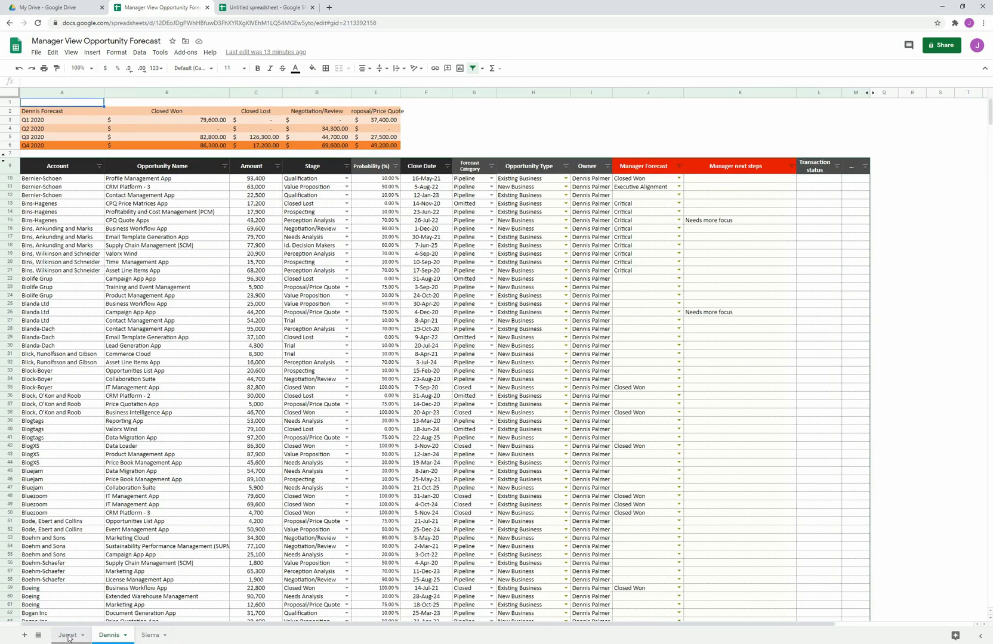
pyautogui.click(63, 635)
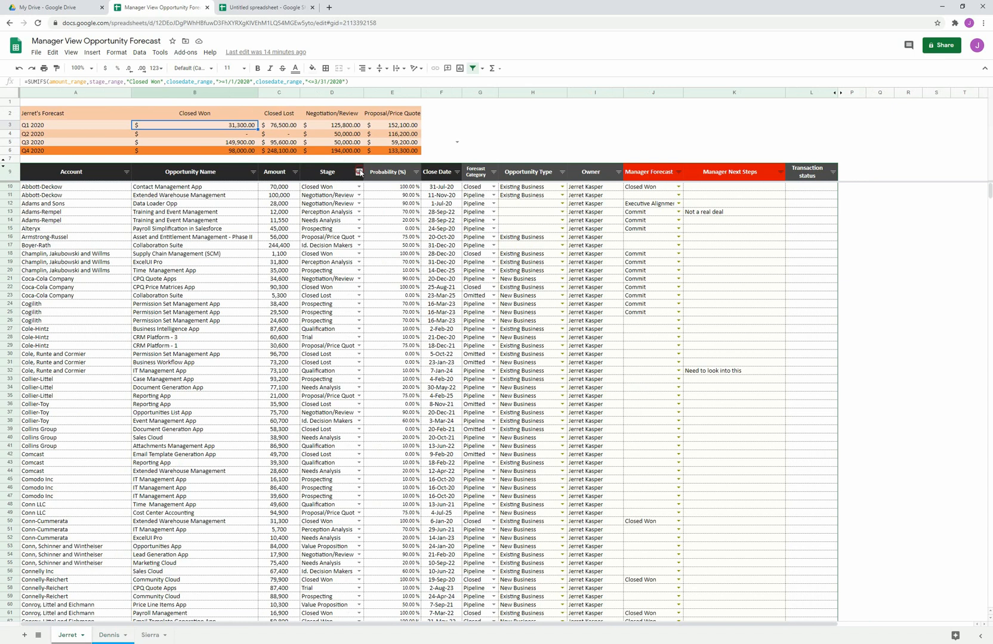
pyautogui.click(356, 172)
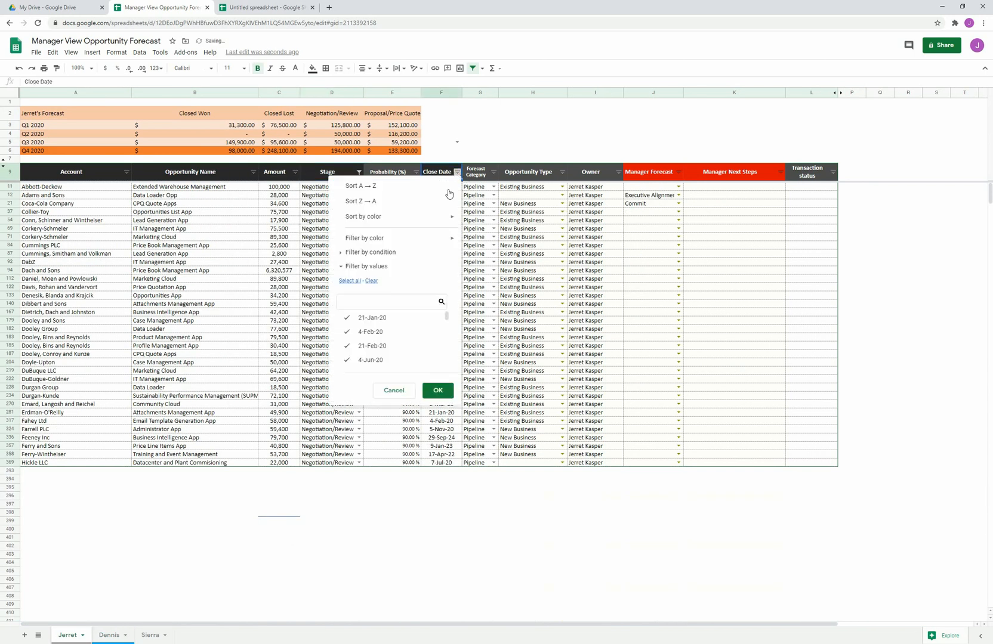
# Filter Close Date to 'Is between' 10/1/2020 and 12/31/2020, leaving three deals
pyautogui.click(370, 252)
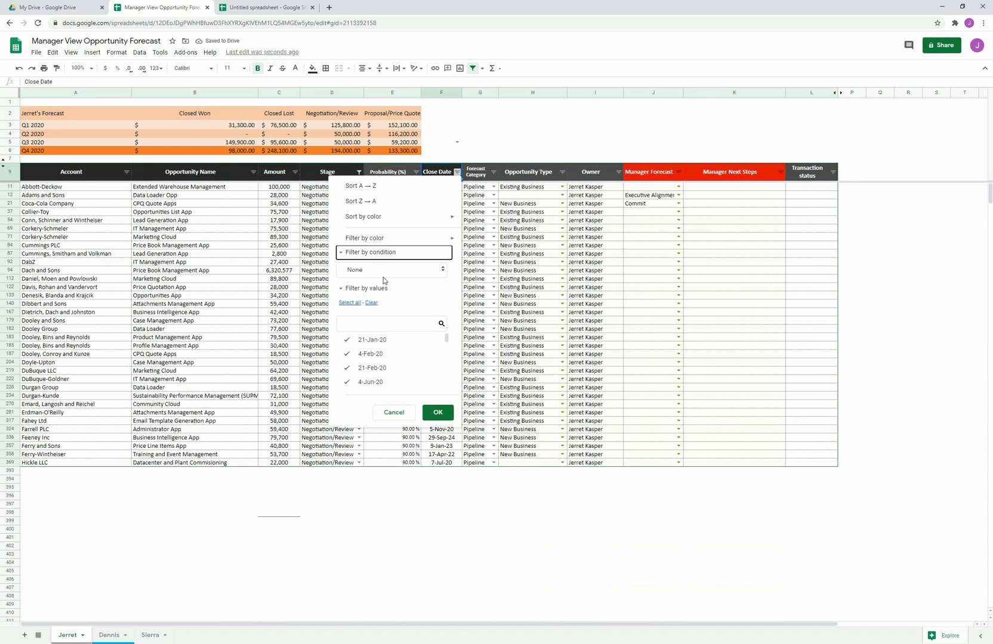
pyautogui.click(392, 270)
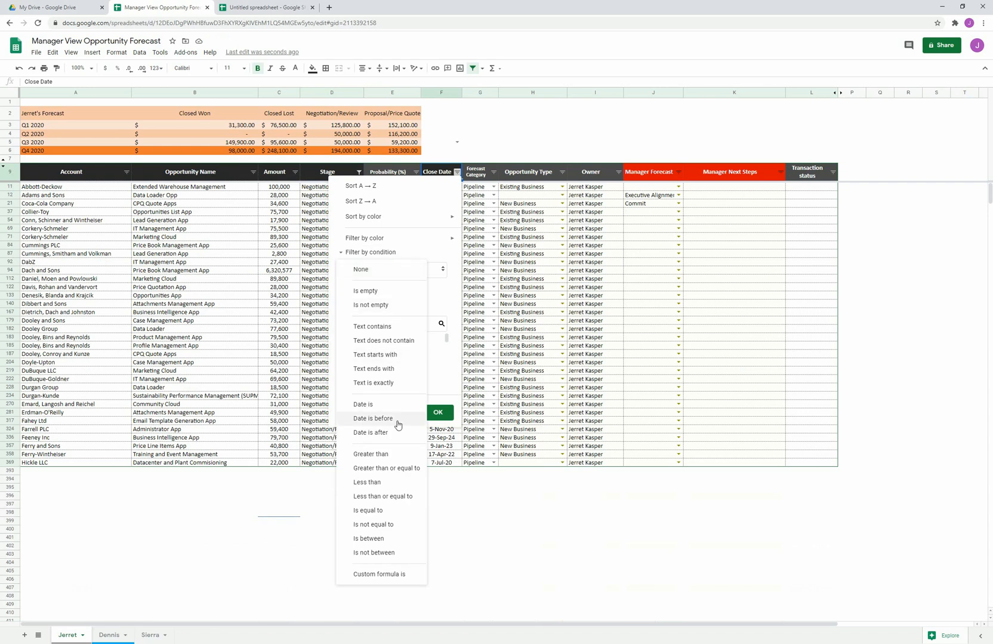
pyautogui.click(368, 538)
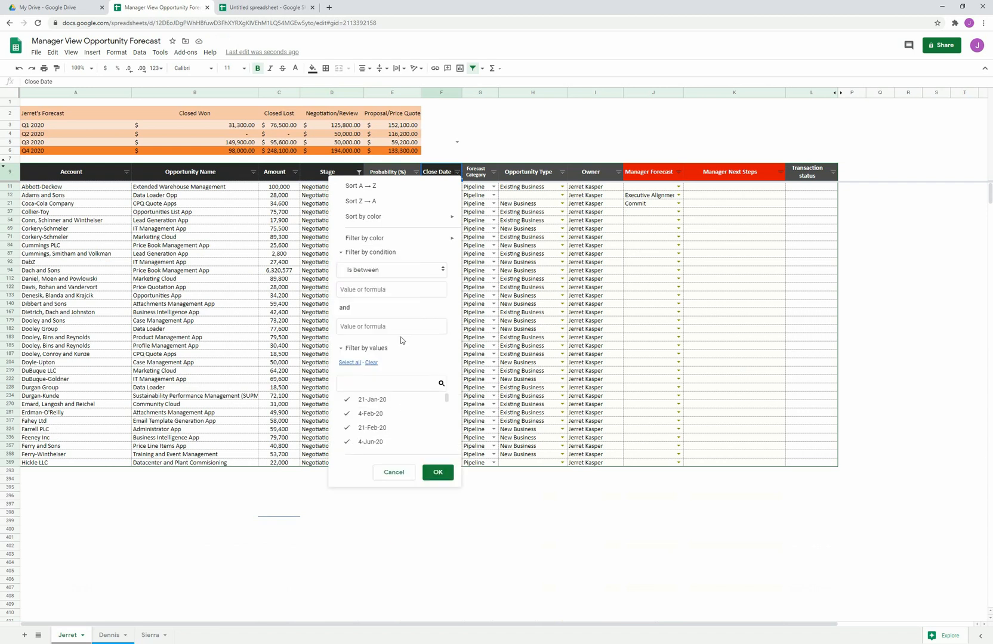
pyautogui.write('10/1/2020')
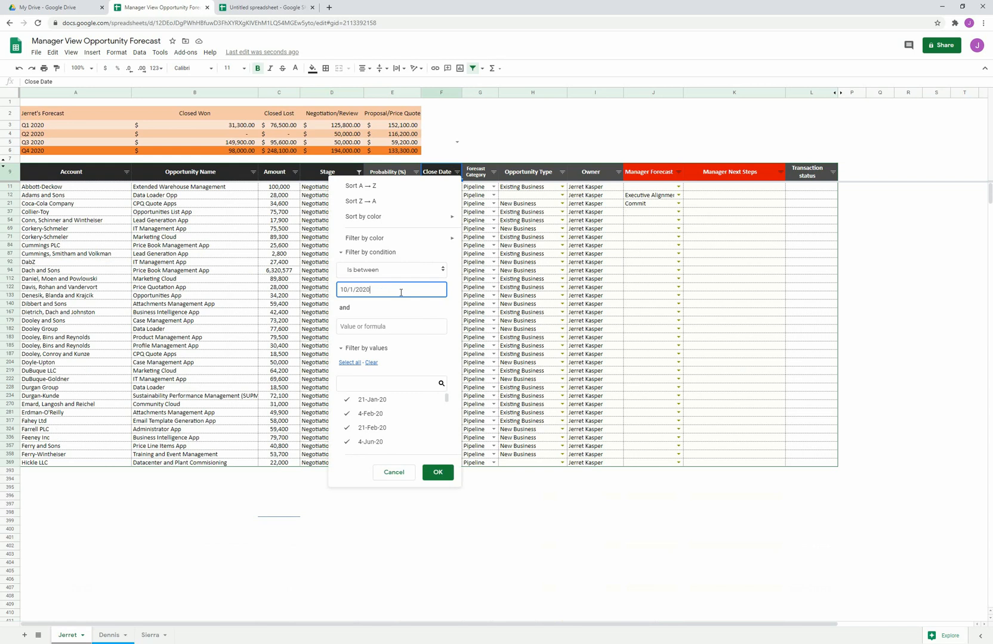
pyautogui.write('12/31/')
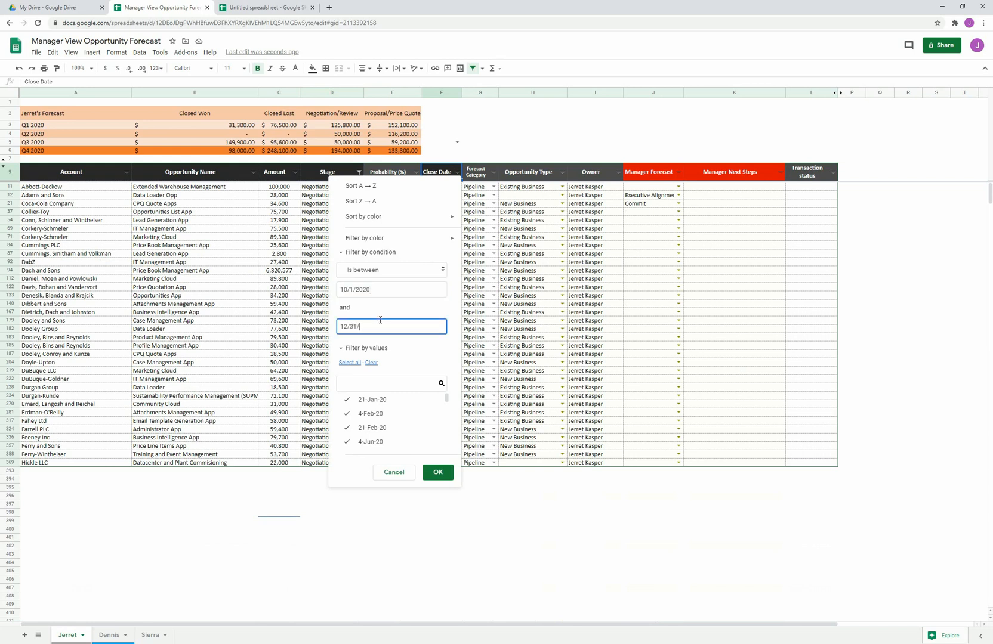
pyautogui.write('2020')
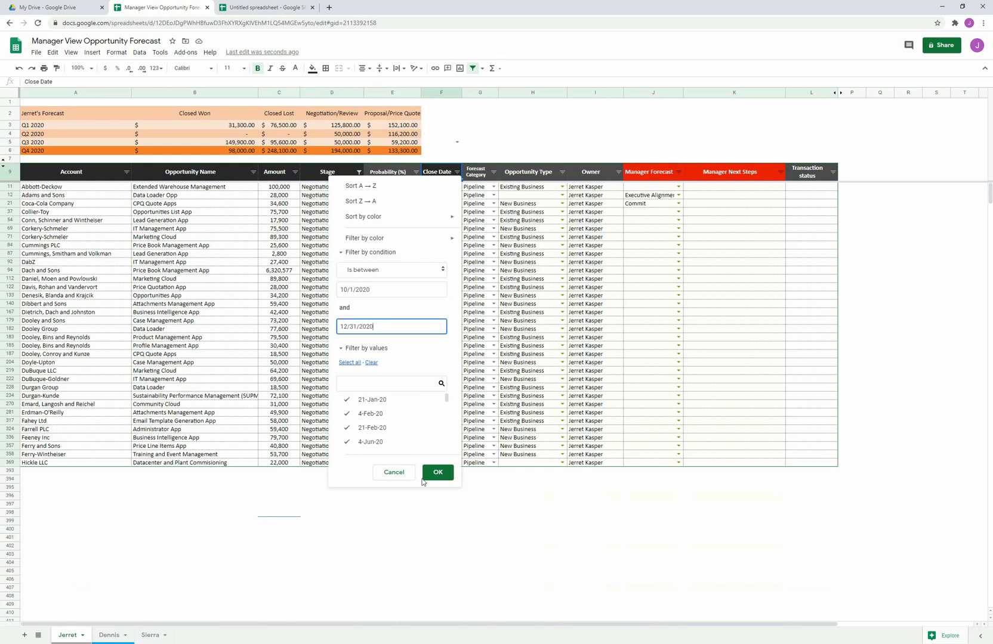
pyautogui.click(438, 472)
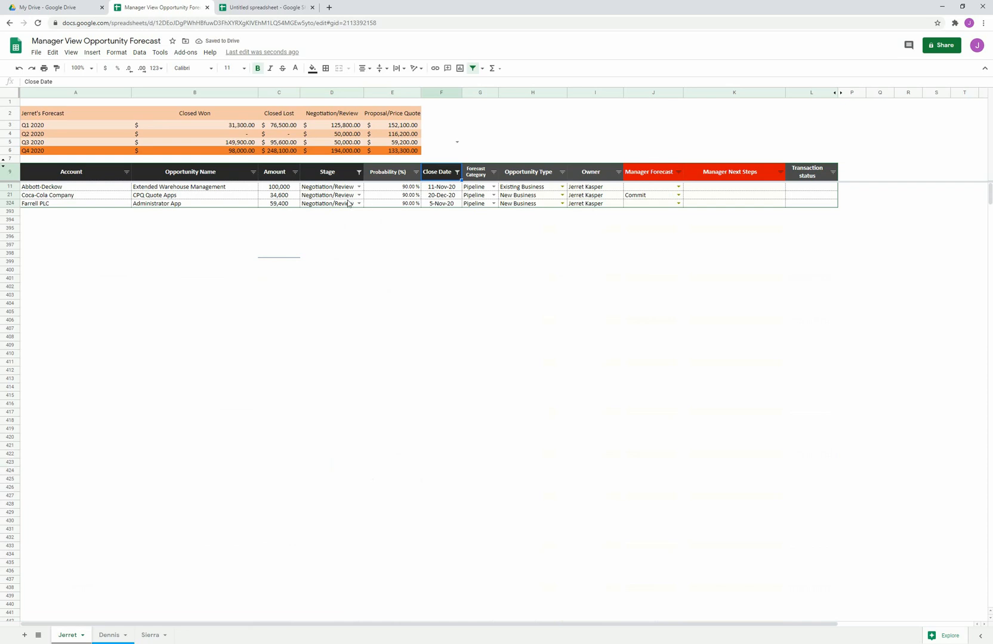
# Set the manager forecast to Commit for Abbott-Deckow and Farrell PLC
pyautogui.click(278, 186)
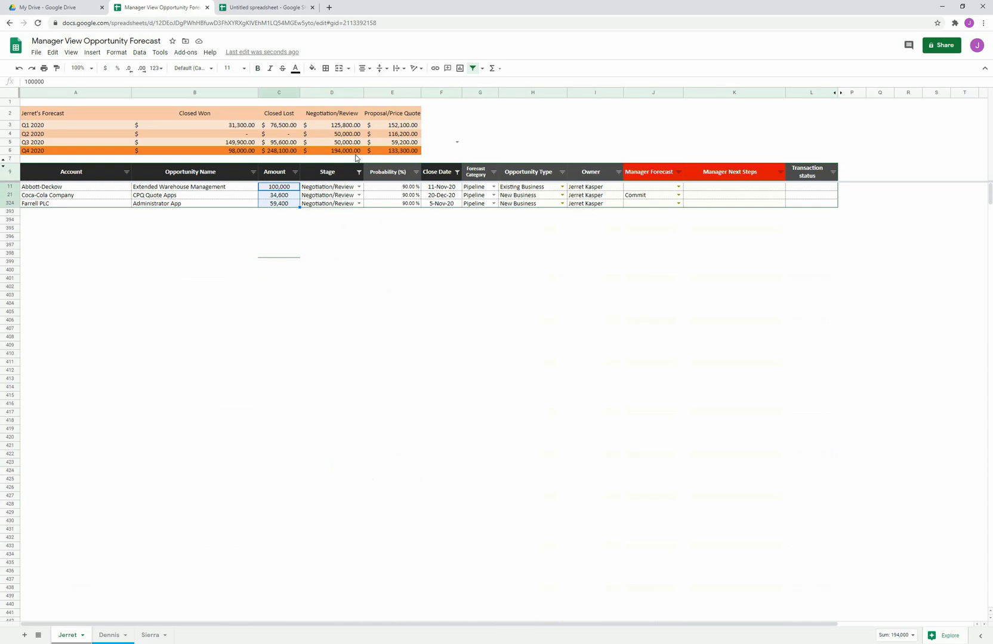
pyautogui.click(734, 186)
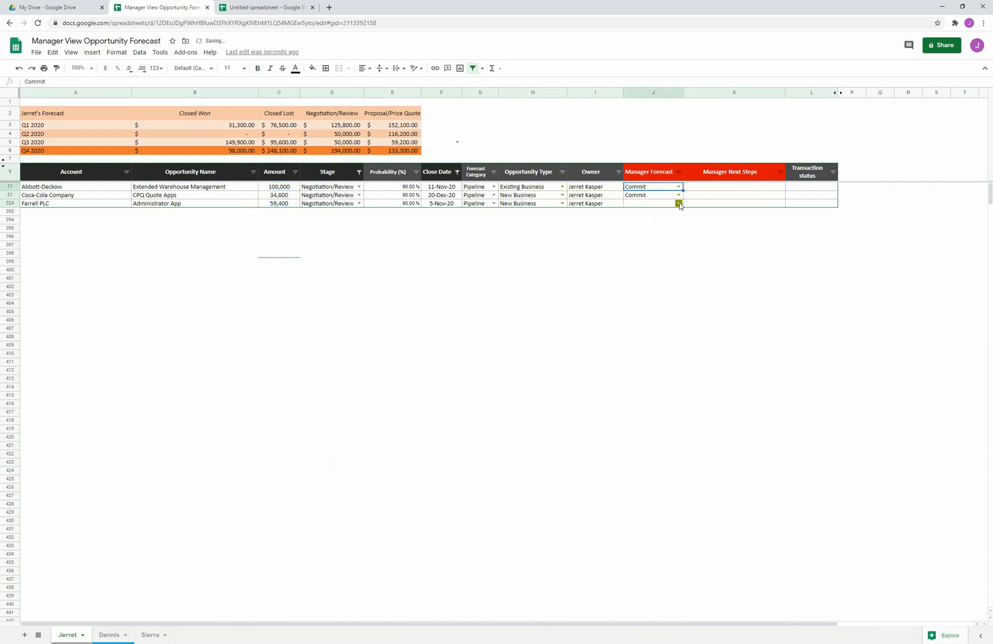
pyautogui.click(678, 203)
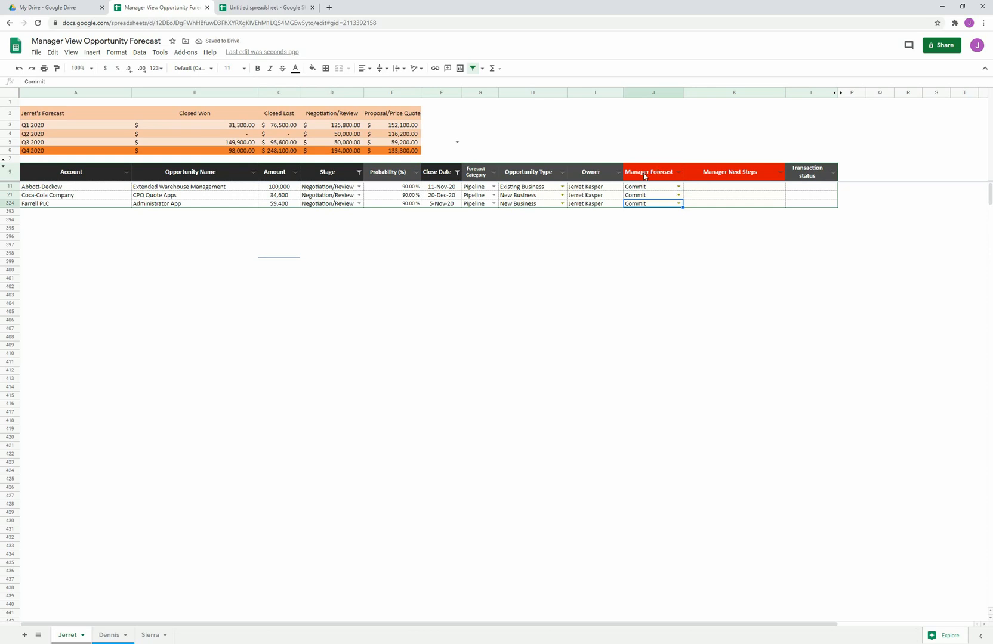
# Type manager next-step notes into the Manager Next Steps cells of the filtered deals
pyautogui.click(711, 186)
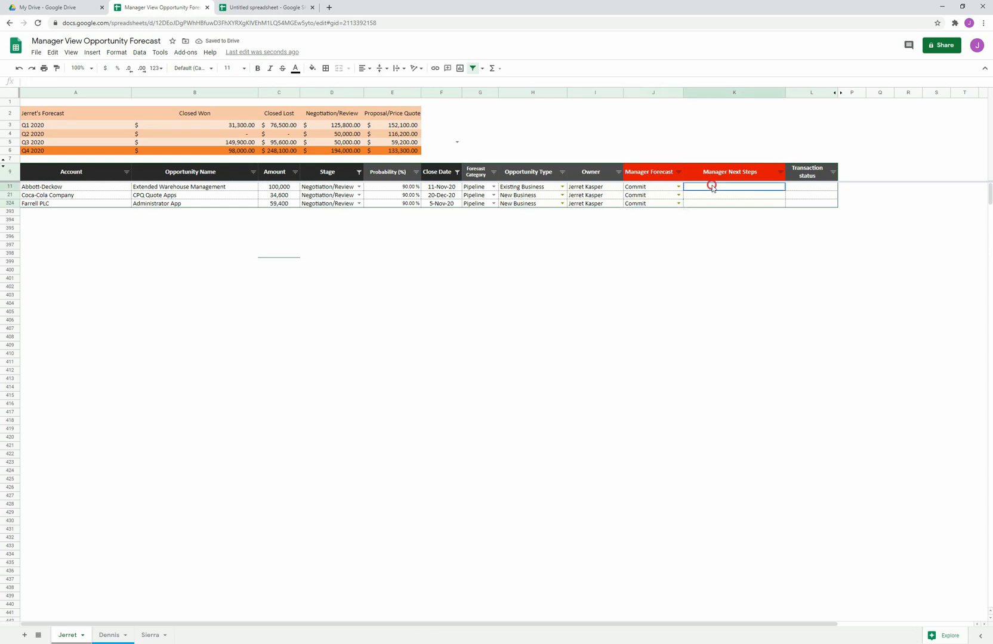
pyautogui.write('Executive Alignme')
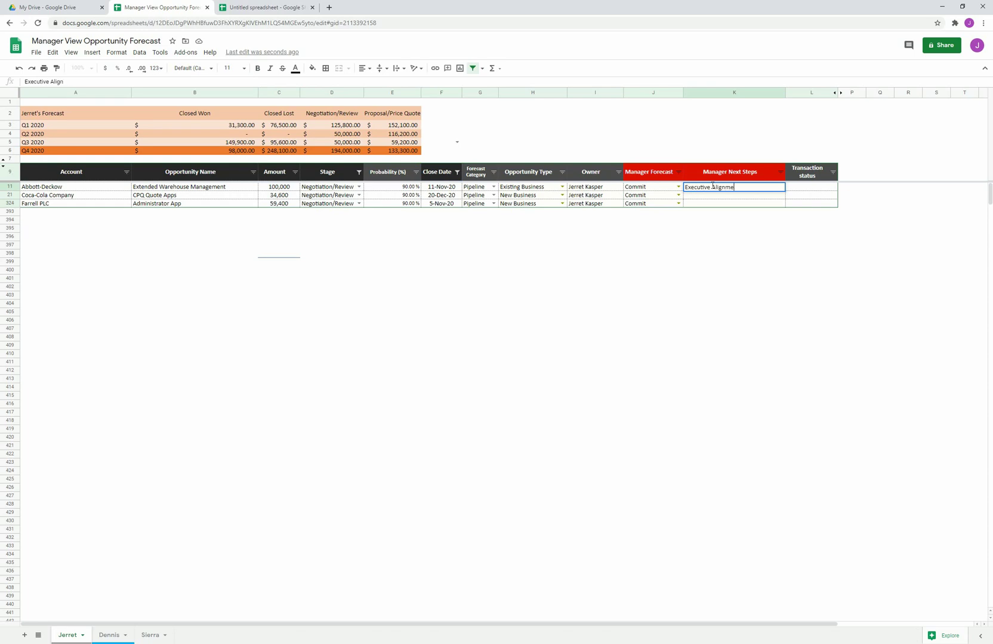
pyautogui.press('Enter')
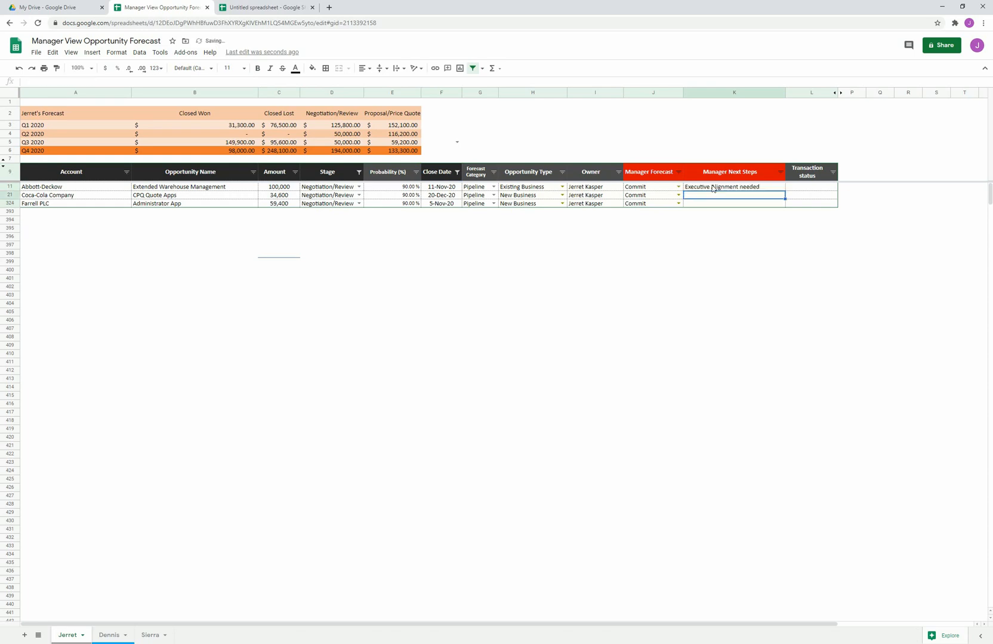
pyautogui.write('Do we have a coach')
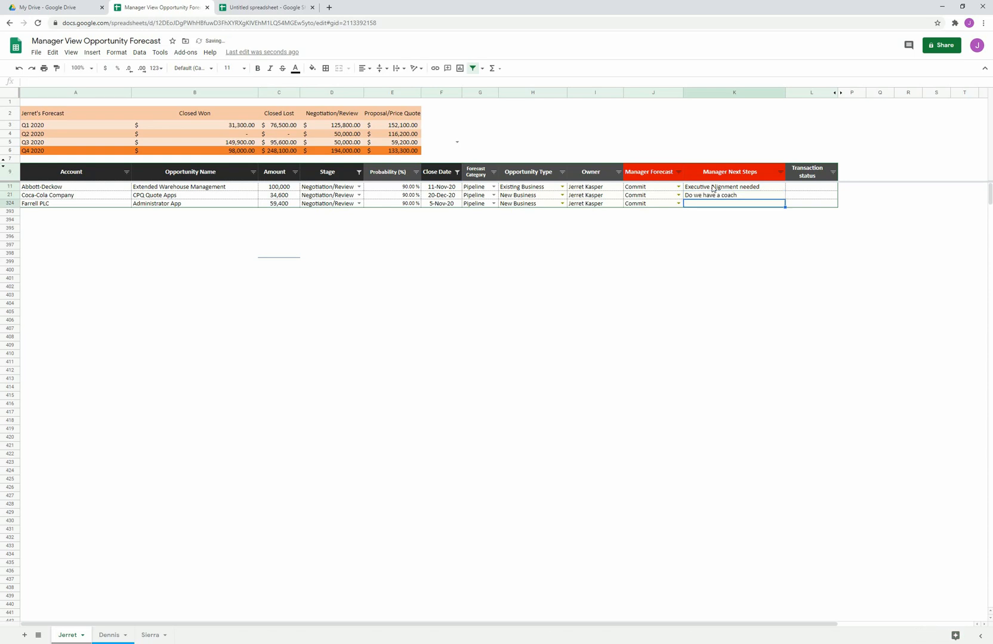
pyautogui.write('Possible Upside')
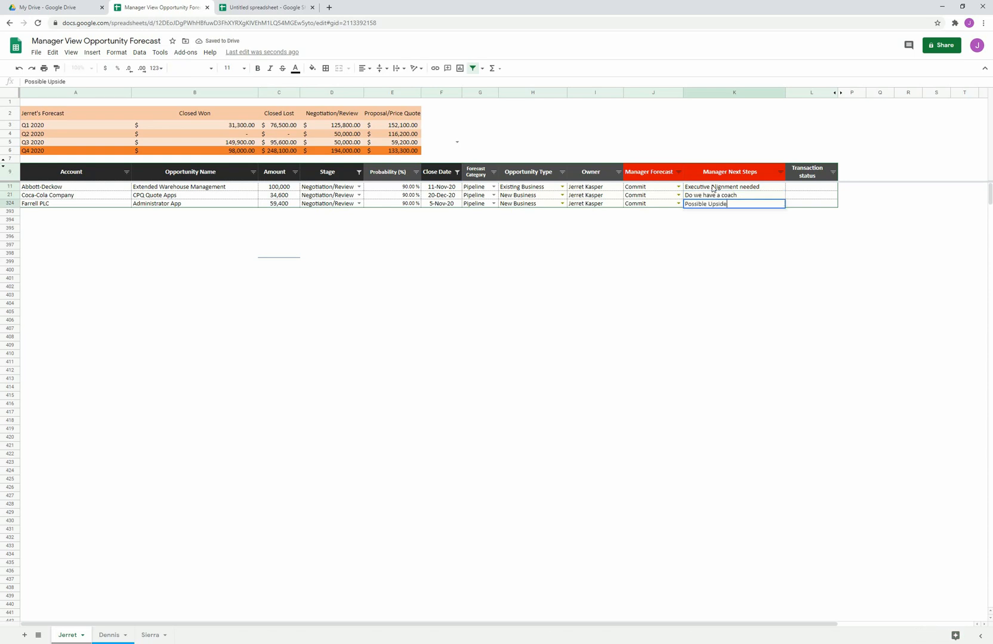
pyautogui.press('Enter')
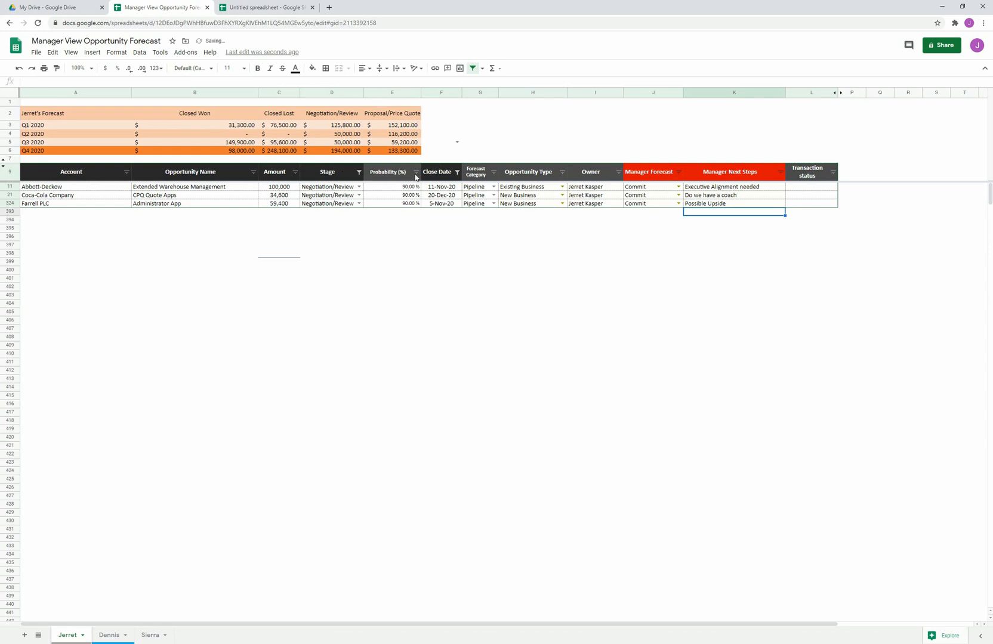
# Select all values in the Stage filter to show every deal, then switch to Dennis's sheet
pyautogui.click(358, 172)
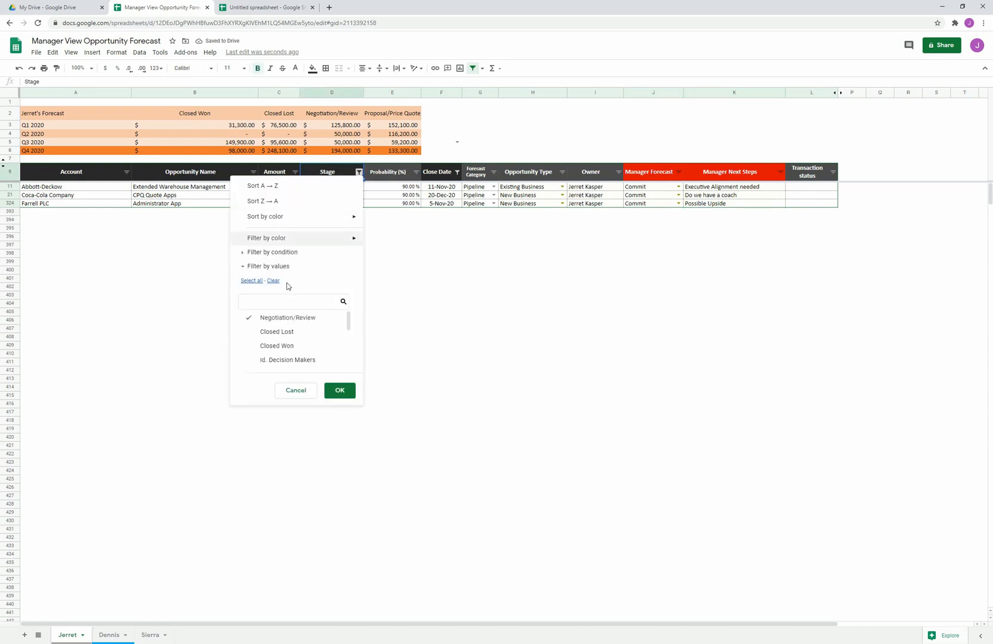
pyautogui.click(251, 280)
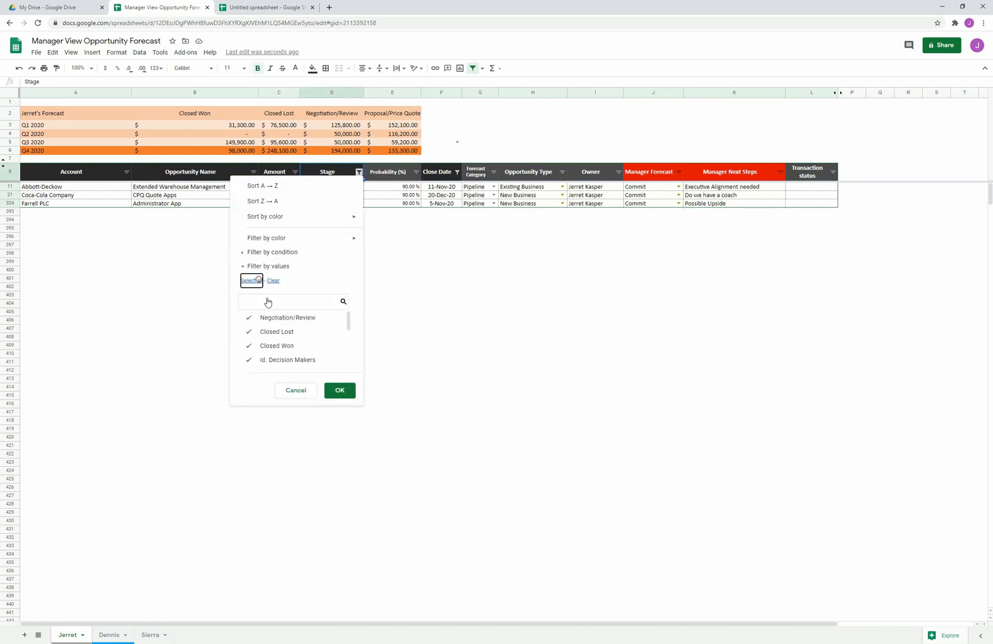
pyautogui.click(339, 390)
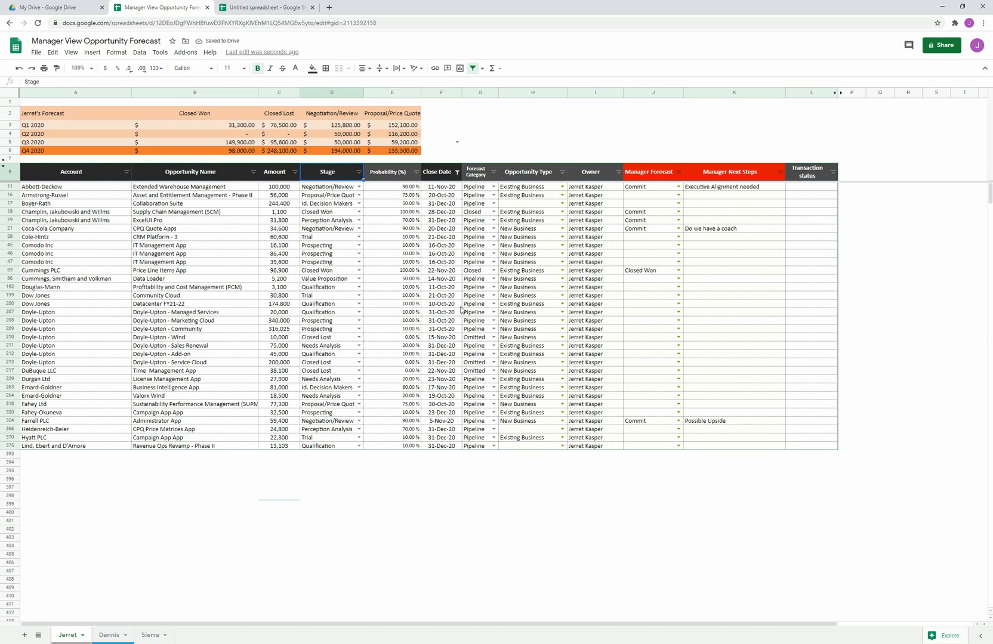
pyautogui.click(110, 635)
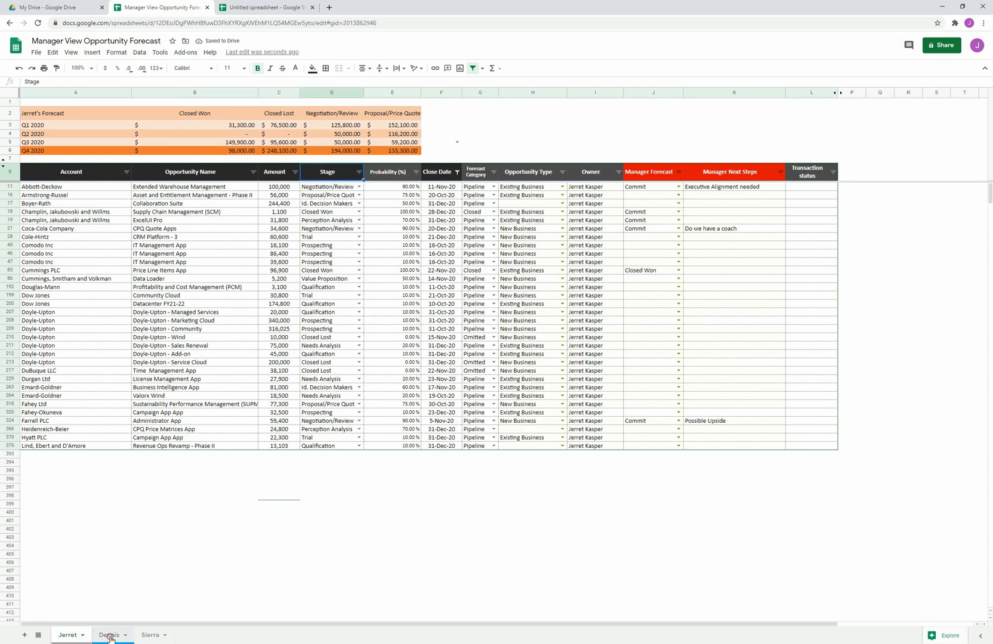
pyautogui.click(107, 635)
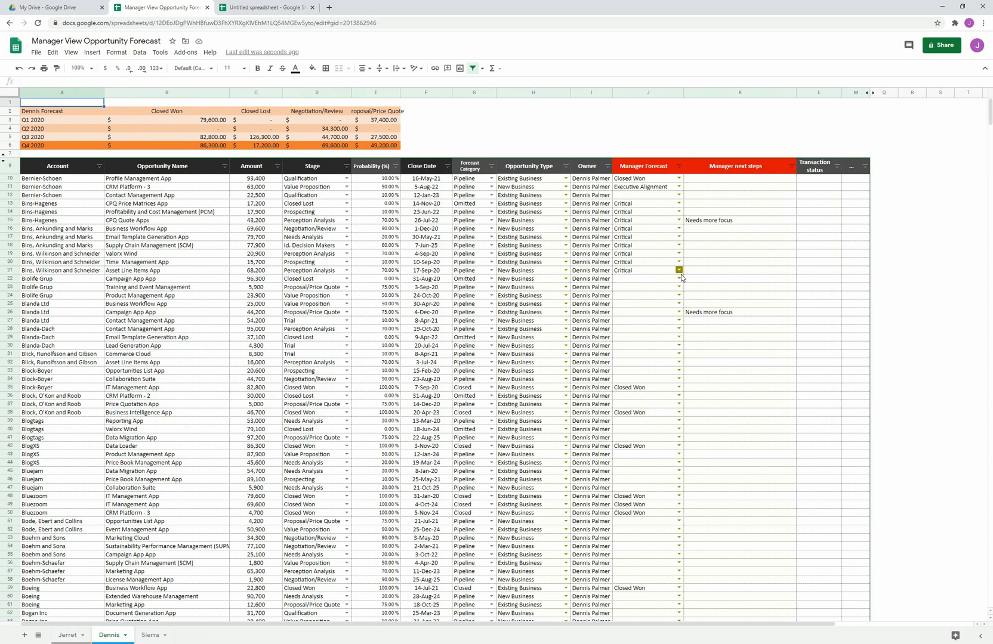
# Set Dennis's Manager Forecast to Executive Alignment and fill it down through row 34
pyautogui.click(679, 271)
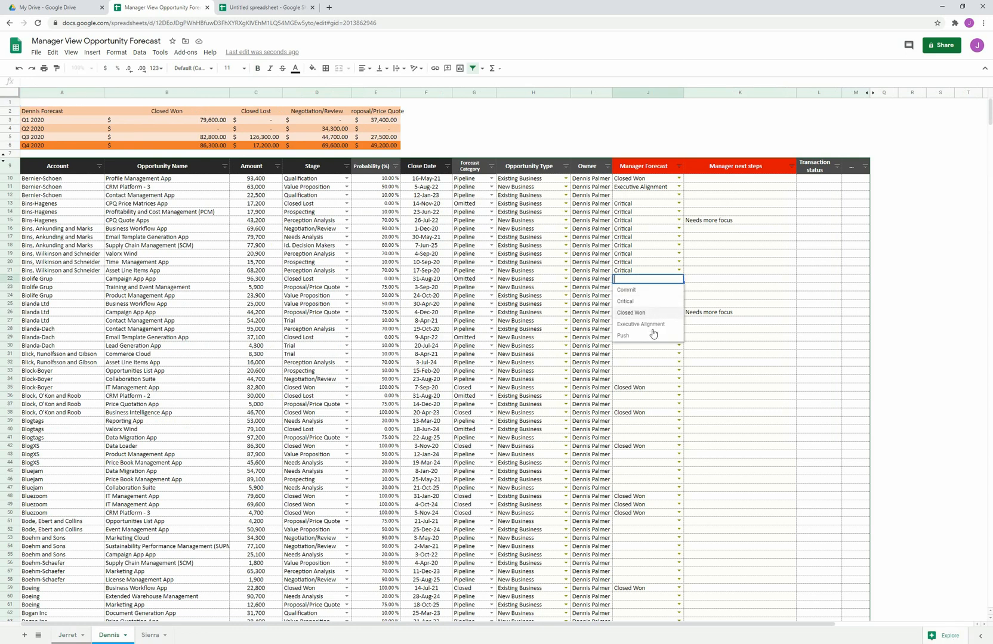
pyautogui.click(641, 324)
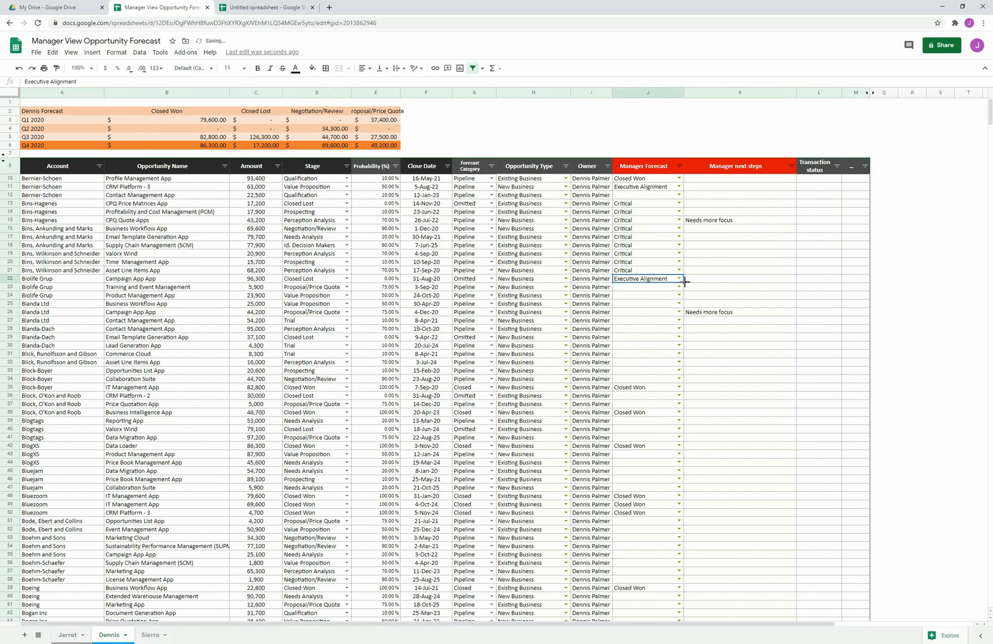
pyautogui.moveTo(683, 283); pyautogui.dragTo(684, 383)
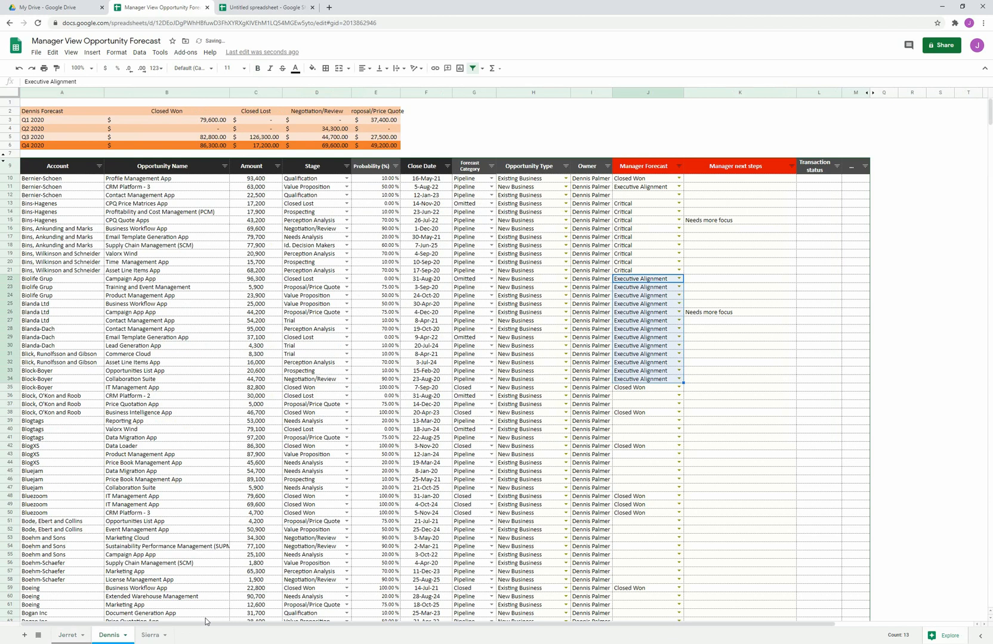
# Fill Commit down Sierra's Manager Forecast column to row 28, then return to Jerret's sheet
pyautogui.click(157, 636)
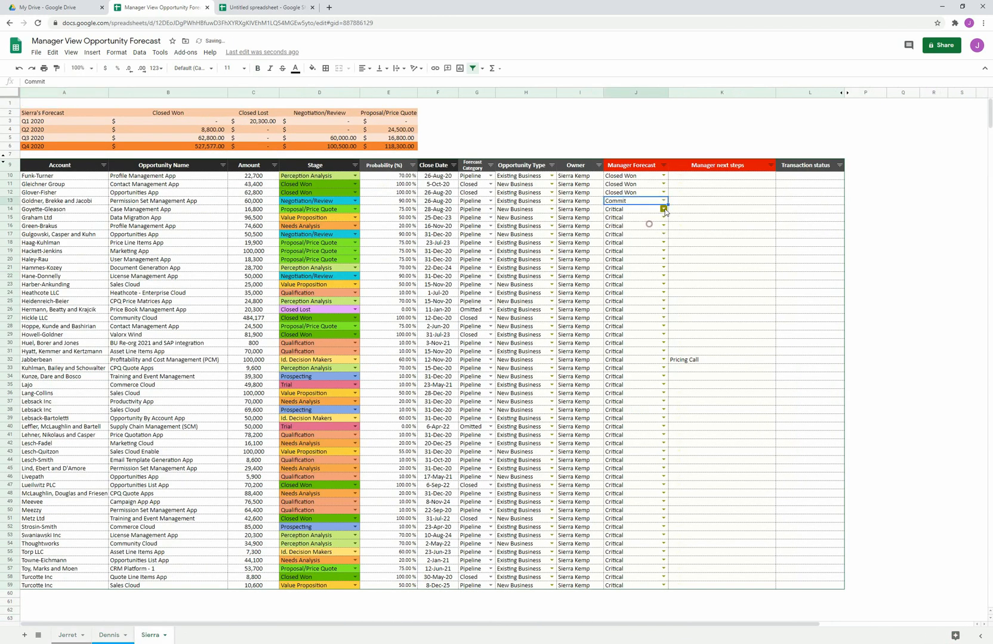
pyautogui.moveTo(635, 201); pyautogui.dragTo(635, 326)
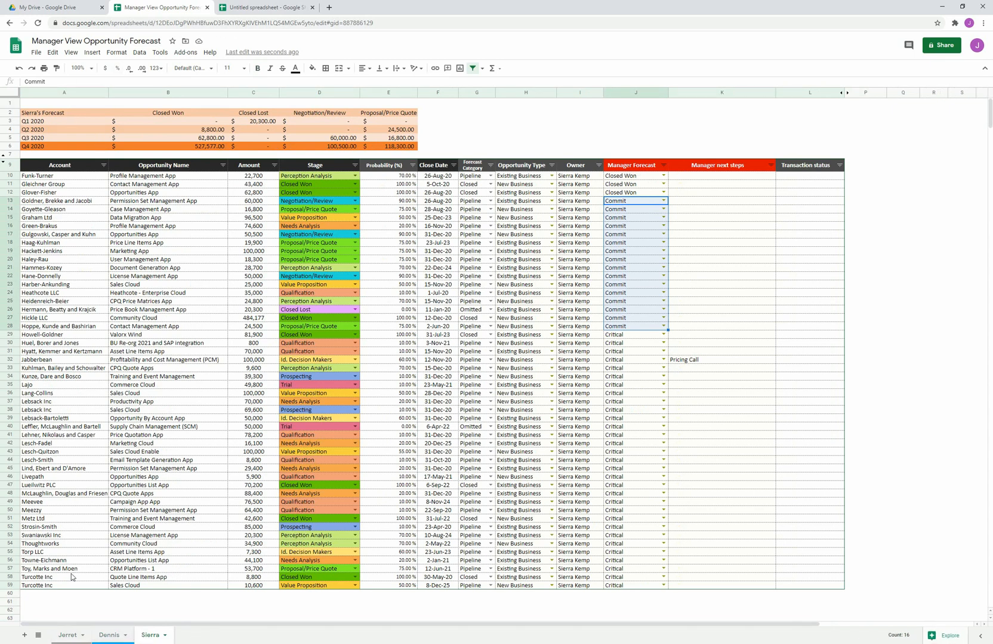
pyautogui.click(64, 635)
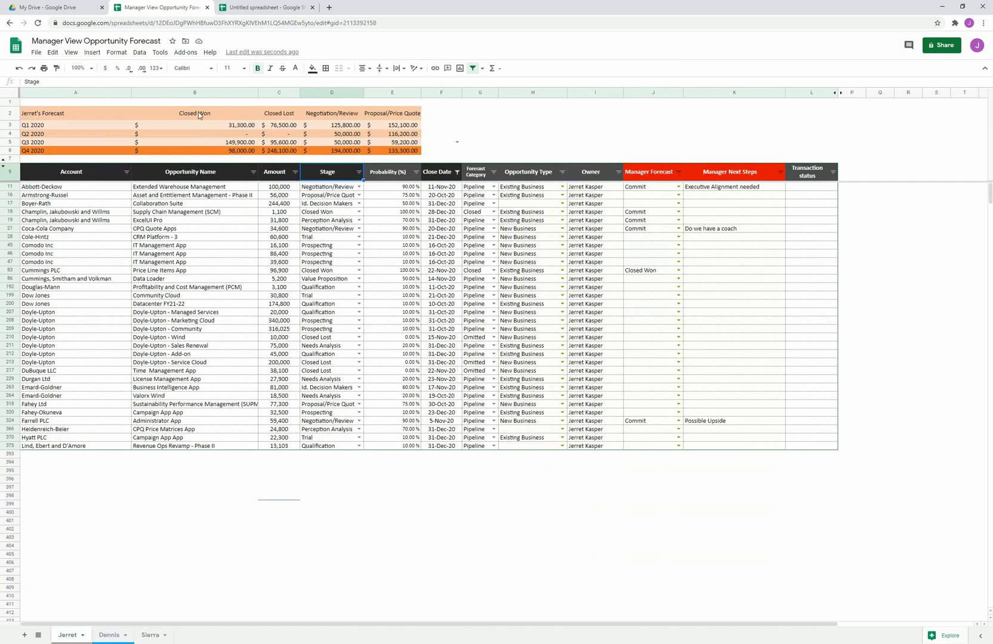
# Start Valorx Fusion, update the edited forecasts to Salesforce and dismiss the Save Summary
pyautogui.click(186, 52)
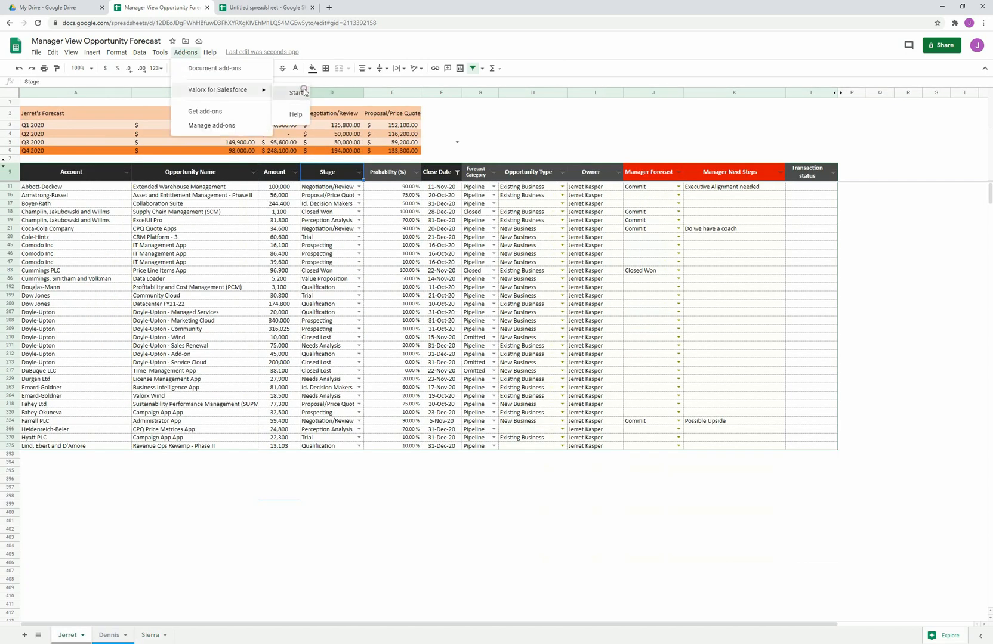
pyautogui.click(296, 93)
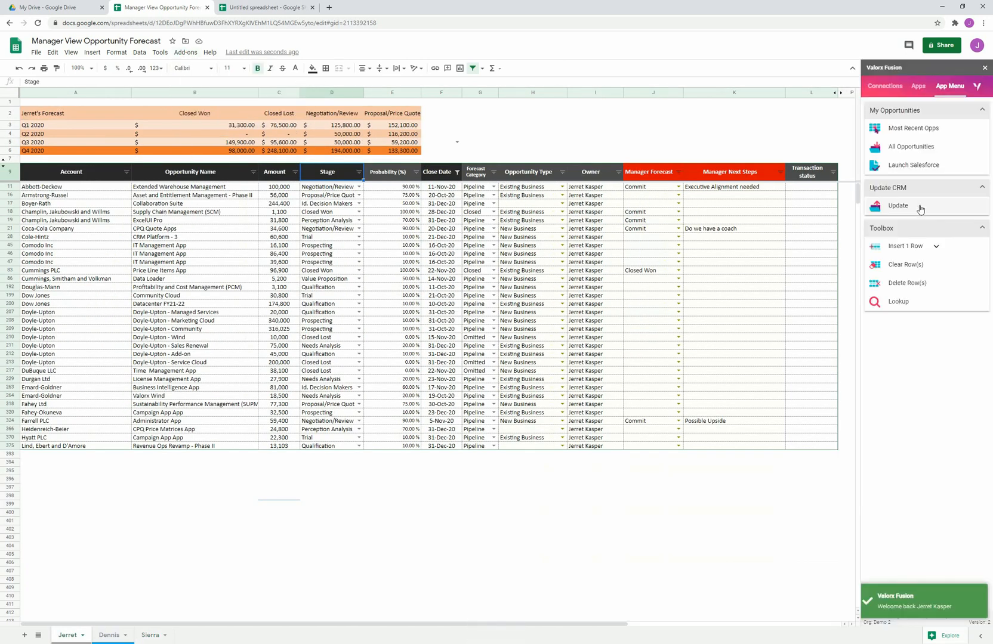
pyautogui.click(897, 205)
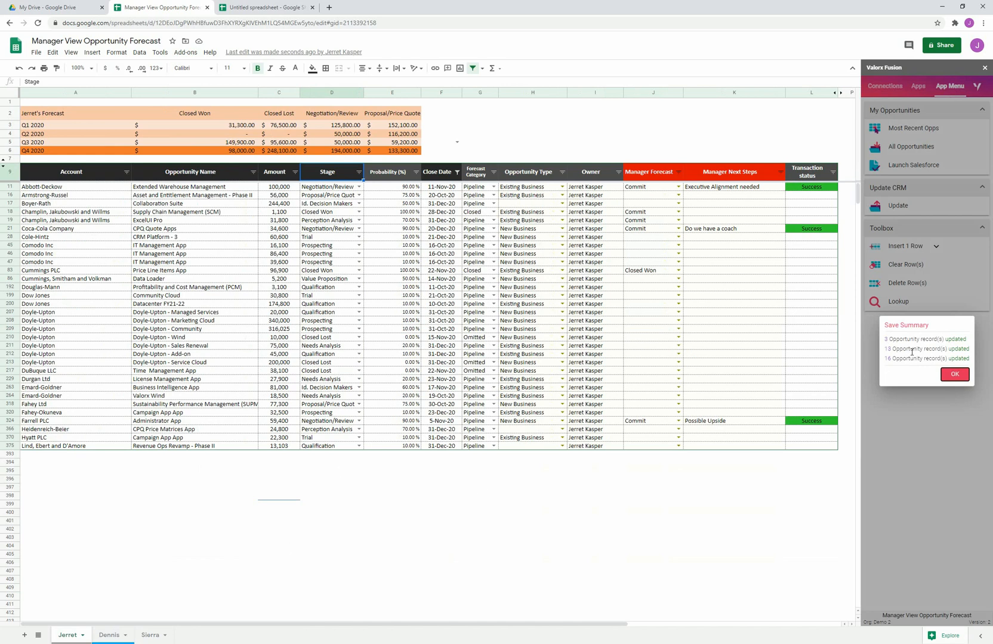
pyautogui.click(955, 374)
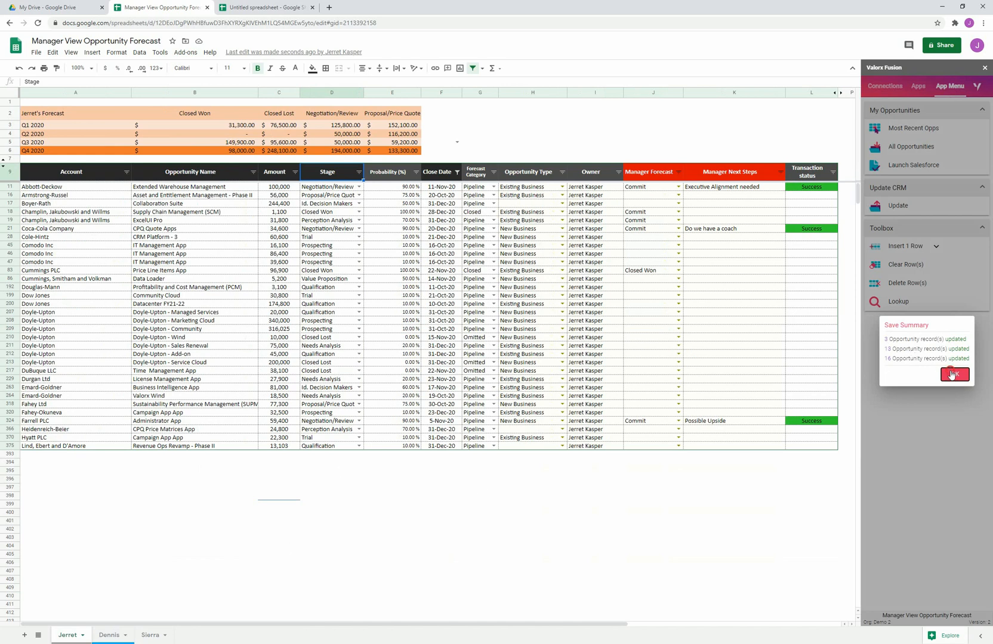
pyautogui.click(954, 374)
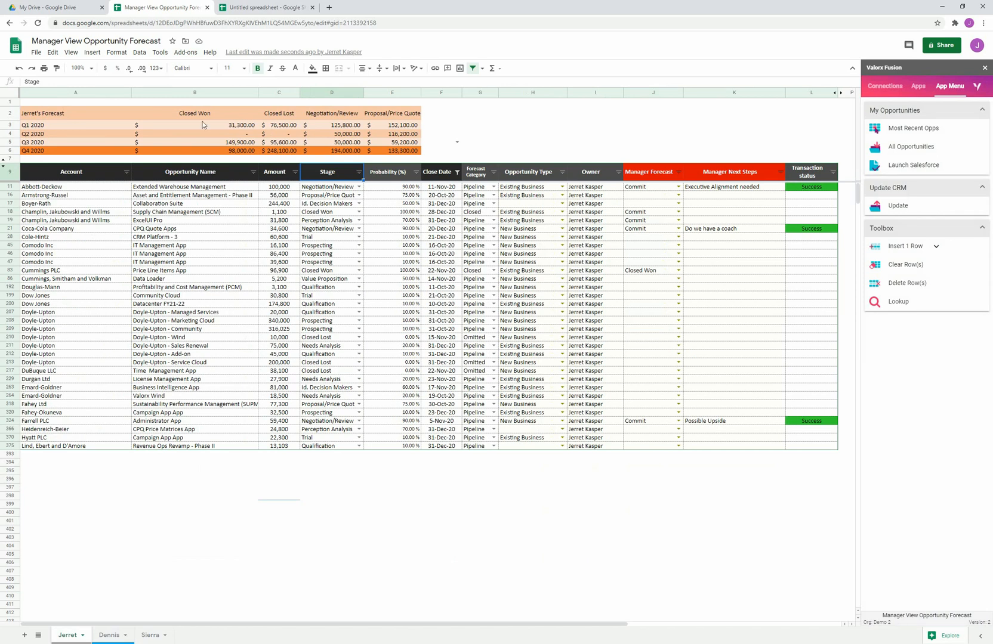
pyautogui.click(51, 8)
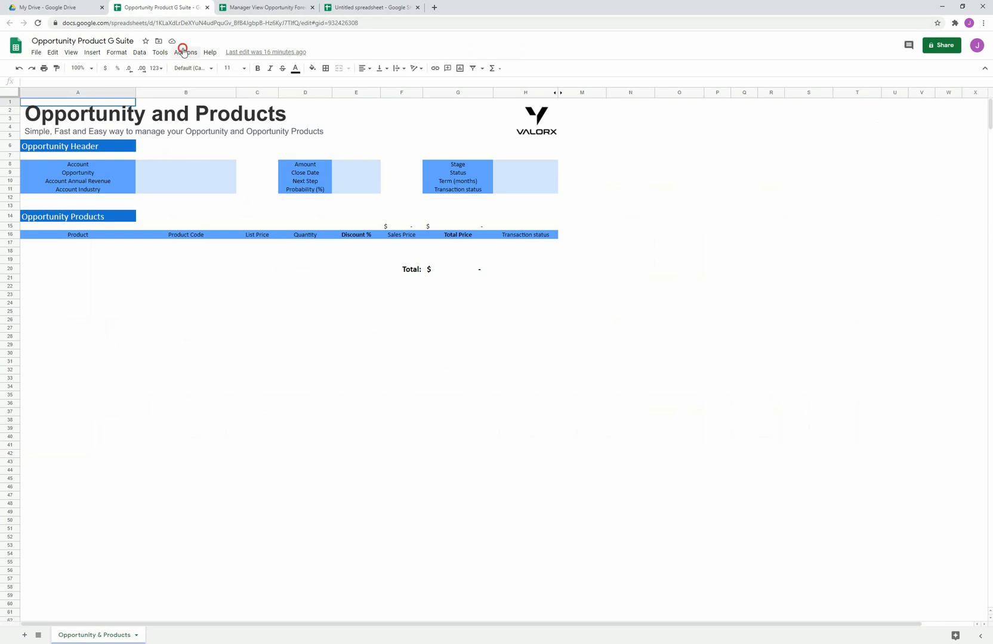
# Launch Valorx for Salesforce from the Add-ons menu on the Opportunity Product sheet
pyautogui.click(185, 52)
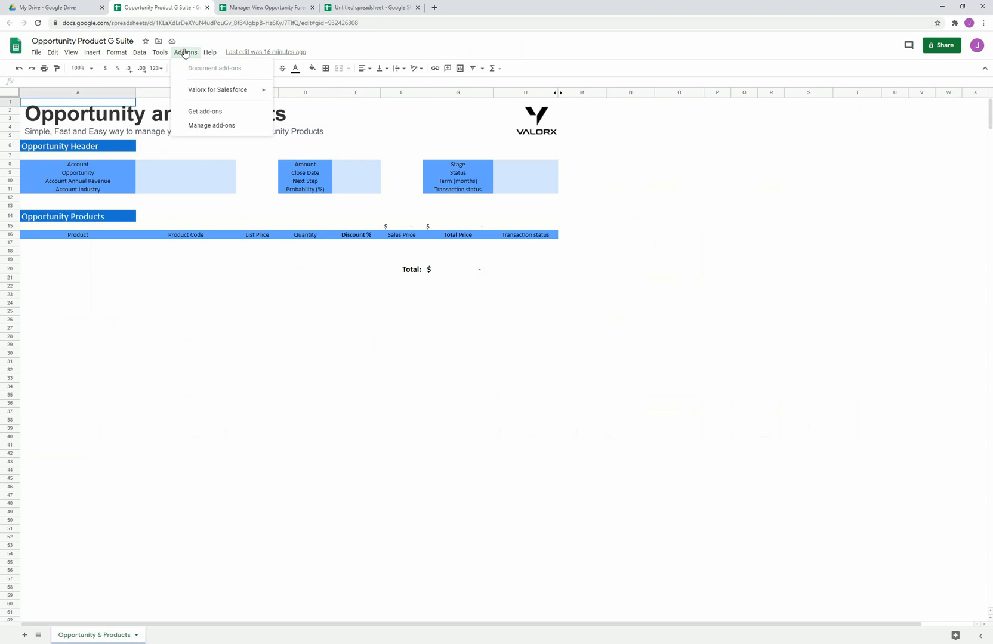
pyautogui.moveTo(452, 201)
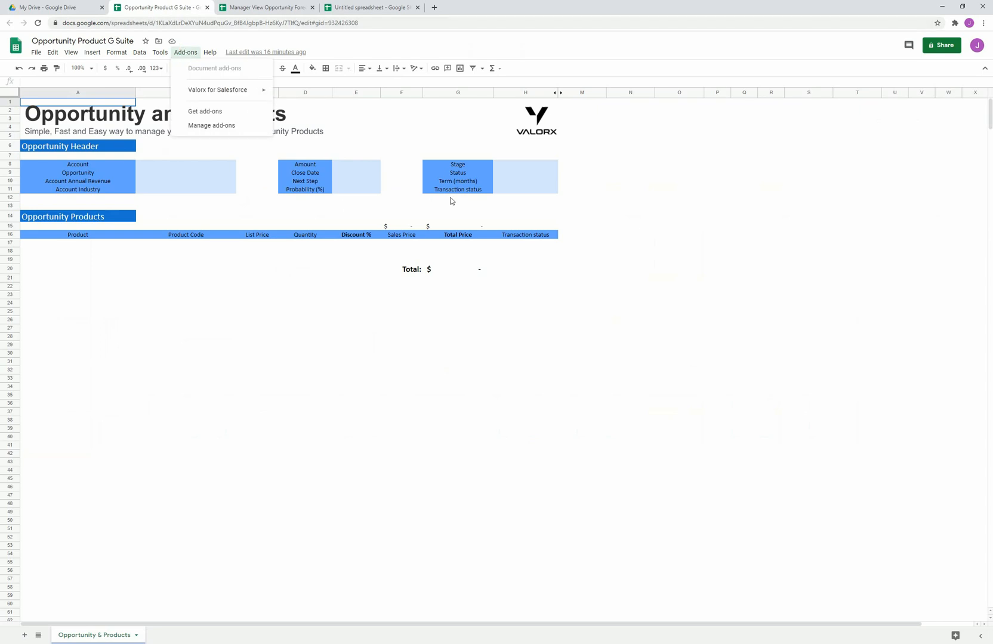
pyautogui.moveTo(103, 229)
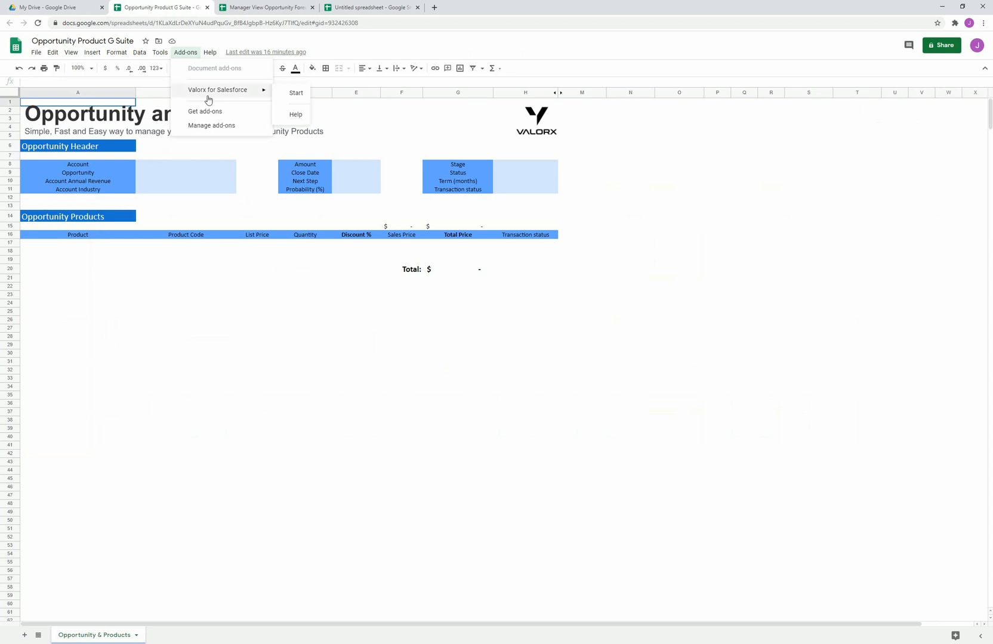
pyautogui.click(296, 92)
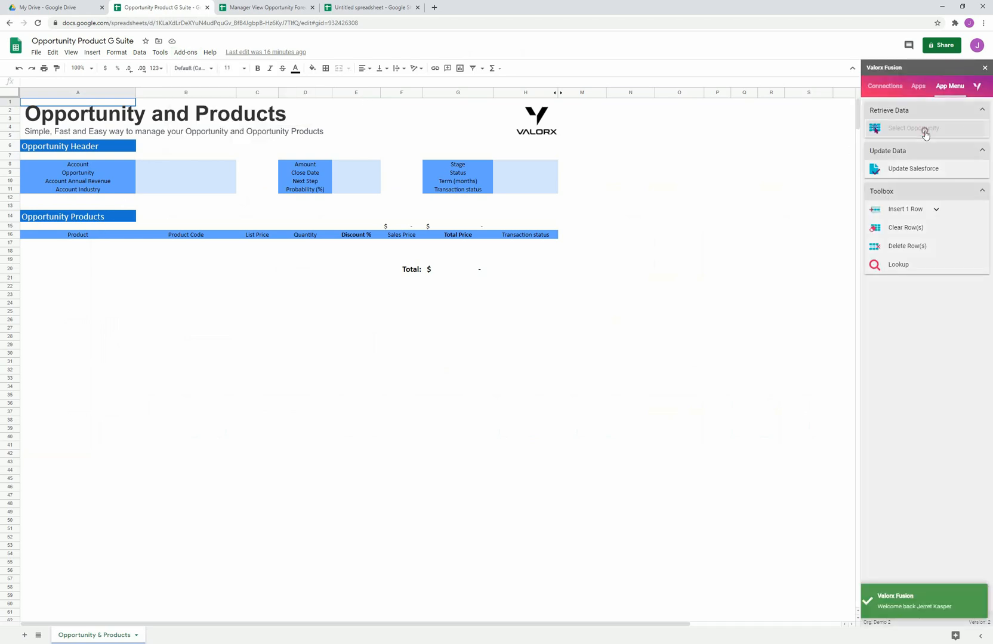
# Filter the Valorx Opportunity Query to Stage Closed Won, listing 261 records
pyautogui.click(913, 128)
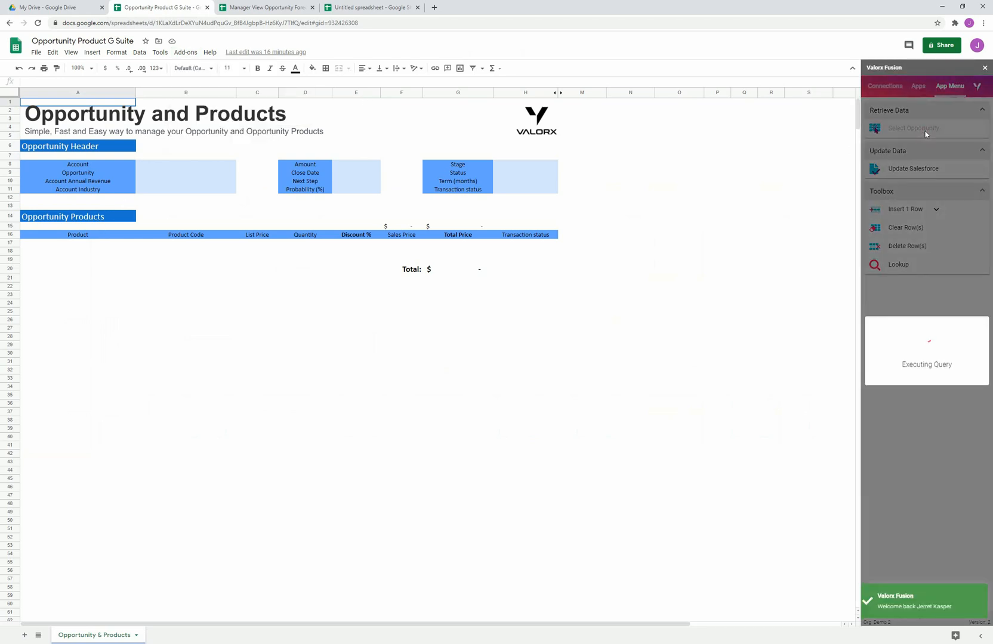
pyautogui.click(913, 128)
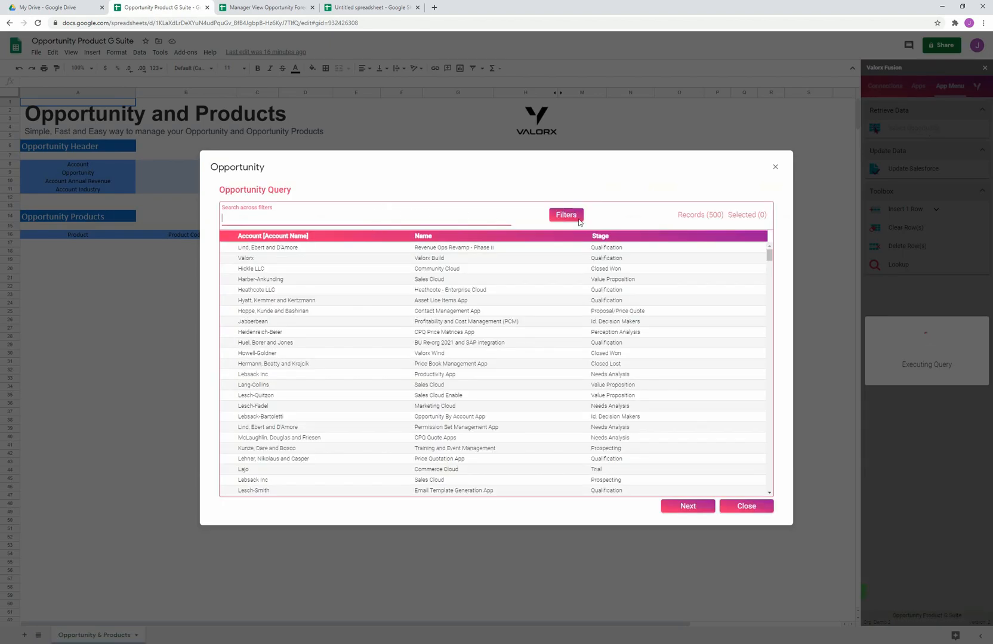
pyautogui.click(565, 214)
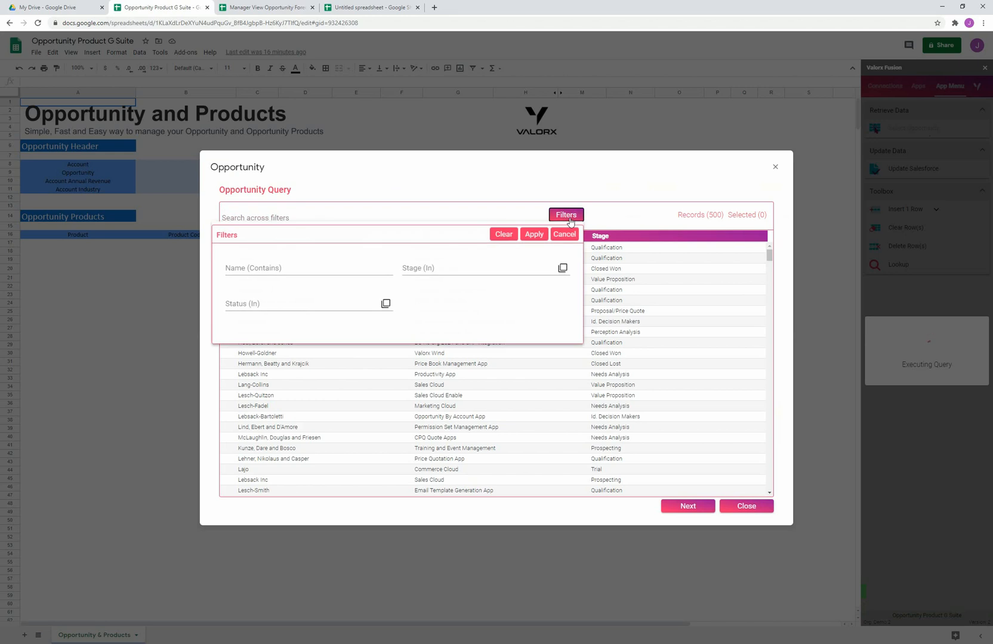
pyautogui.click(565, 215)
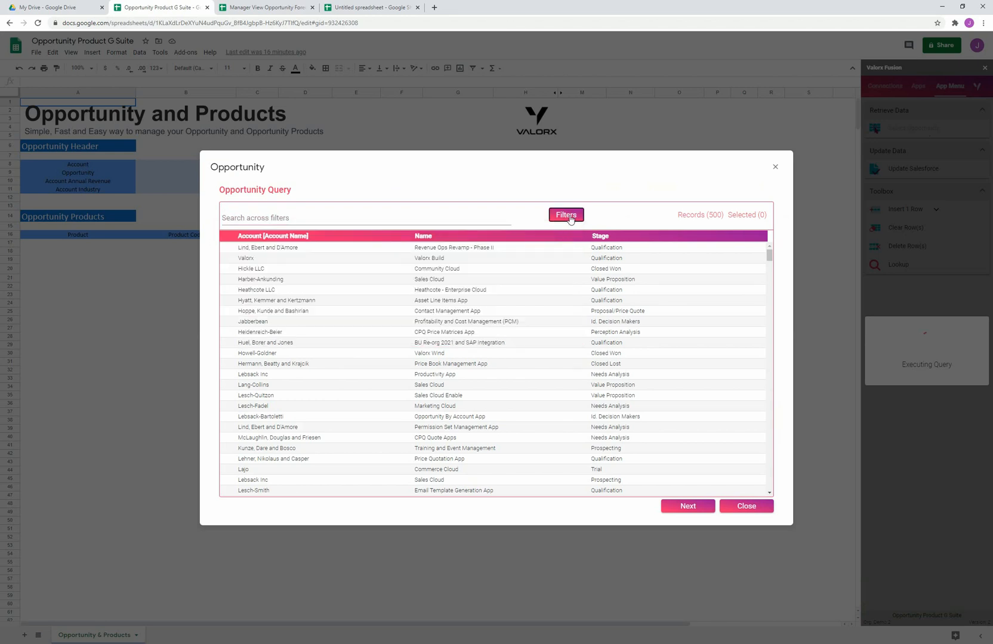
pyautogui.click(566, 215)
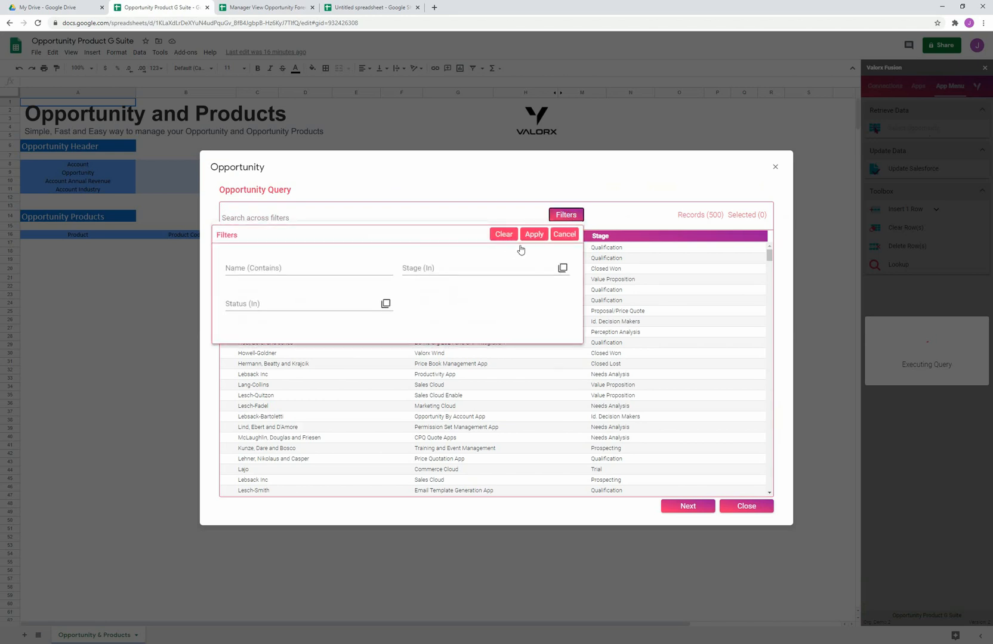
pyautogui.click(562, 268)
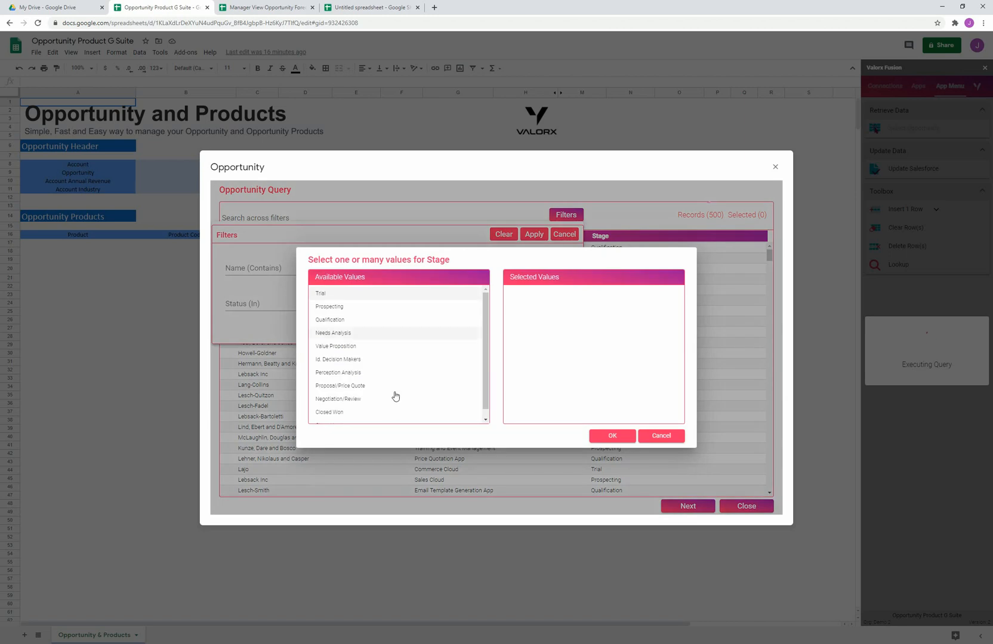
pyautogui.click(611, 435)
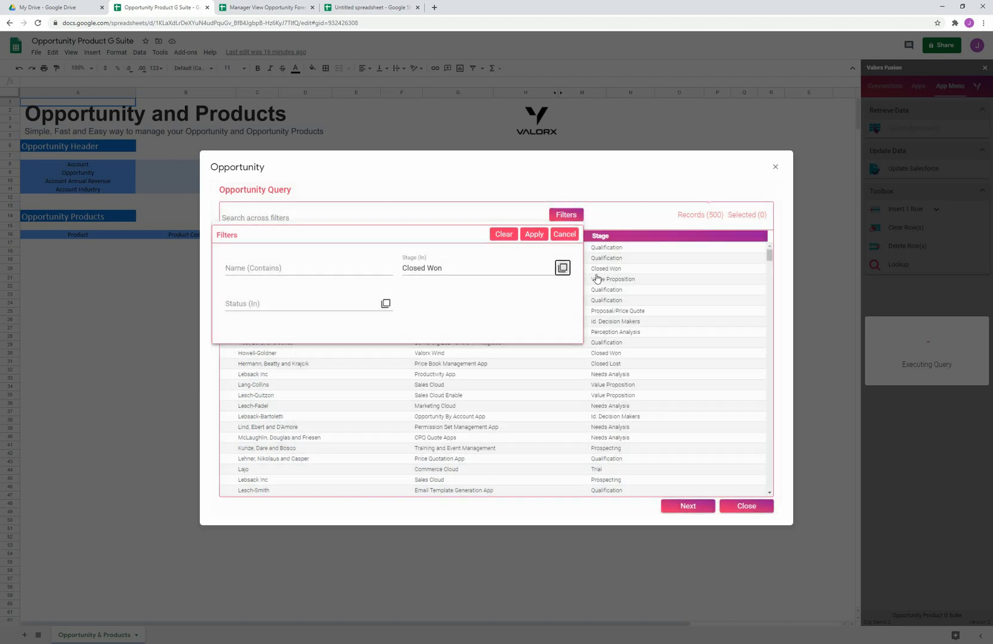
pyautogui.click(533, 234)
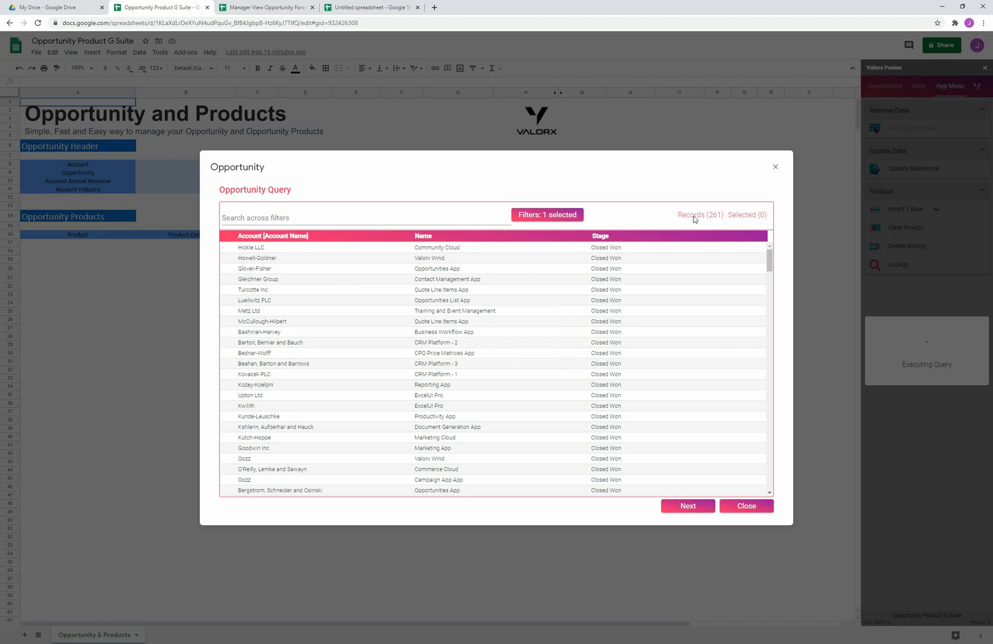
pyautogui.moveTo(715, 223)
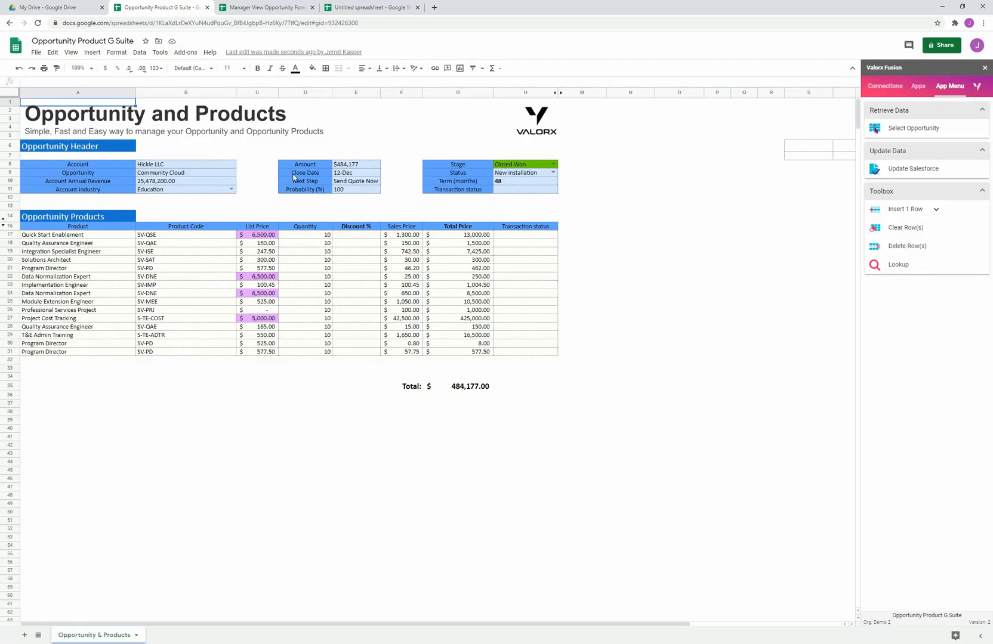
pyautogui.moveTo(229, 181)
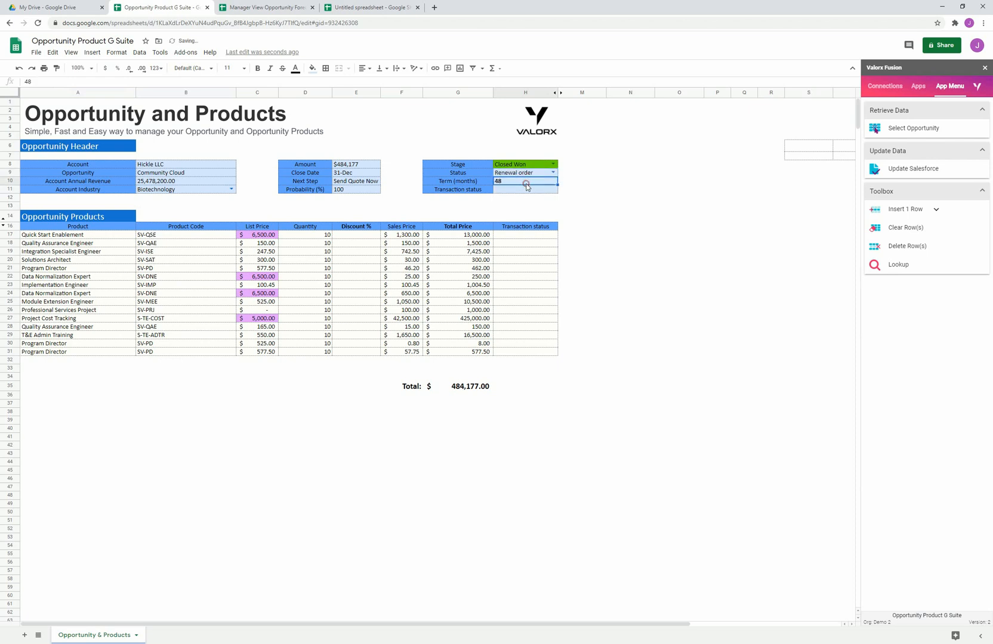
# Enter a 36-month term and a product quantity of 20
pyautogui.write('36')
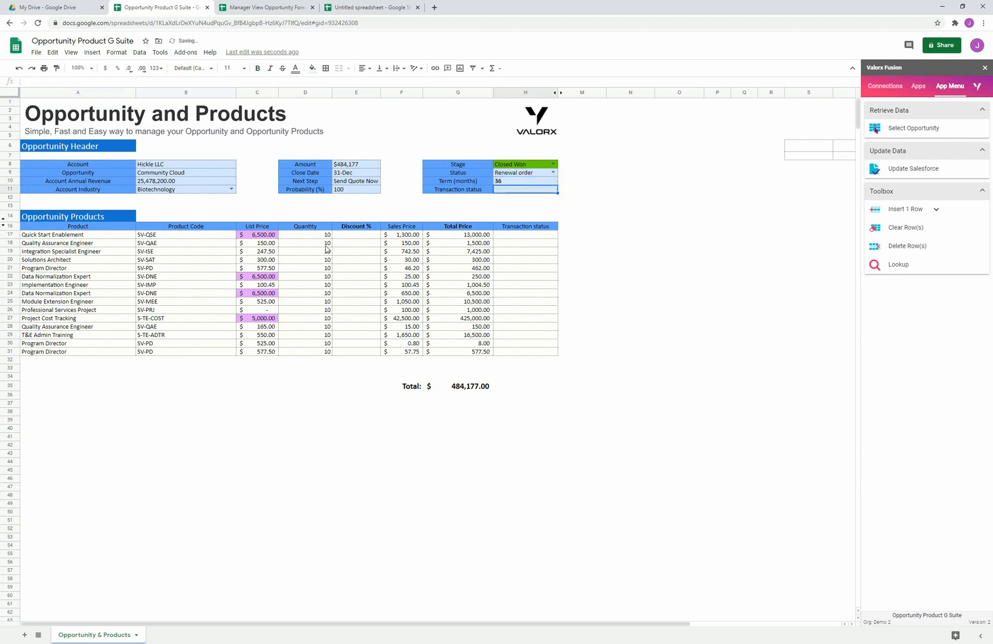
pyautogui.write('20')
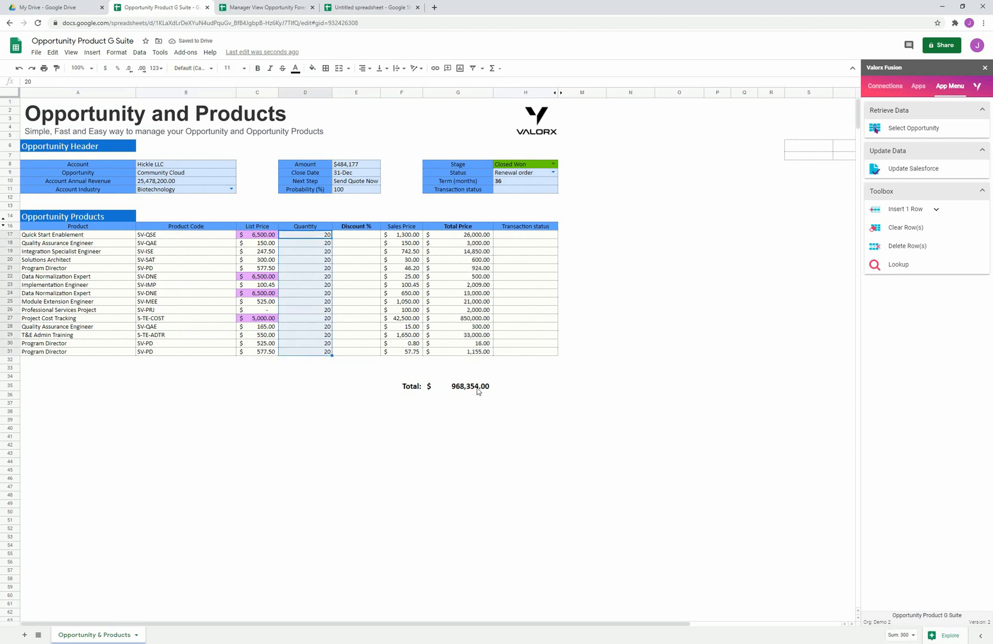
pyautogui.moveTo(911, 172)
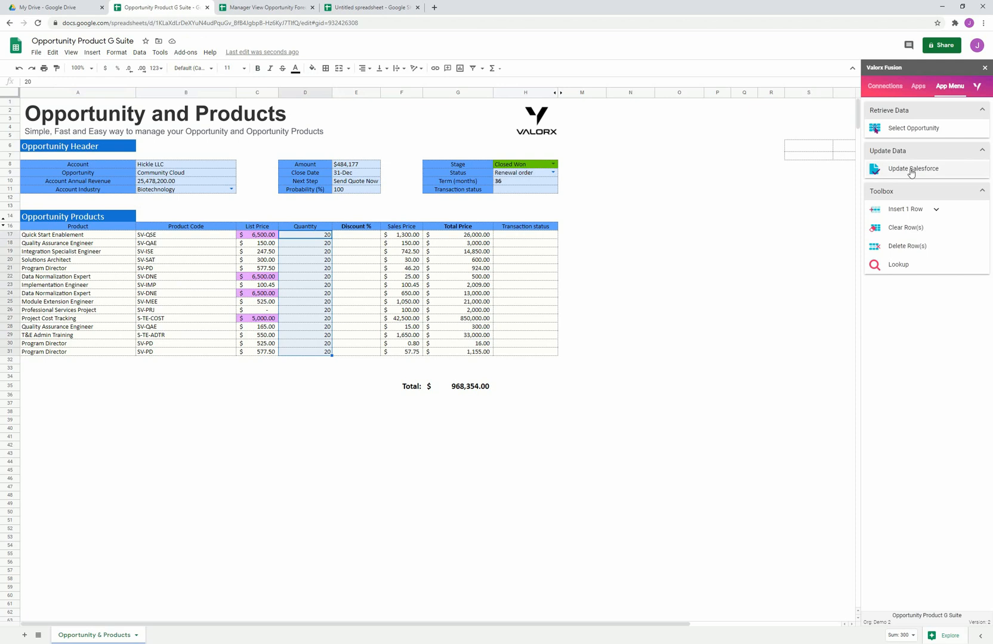
# Save Hickle LLC's account, opportunity and 15 products to Salesforce, then dismiss the Save Summary
pyautogui.click(913, 168)
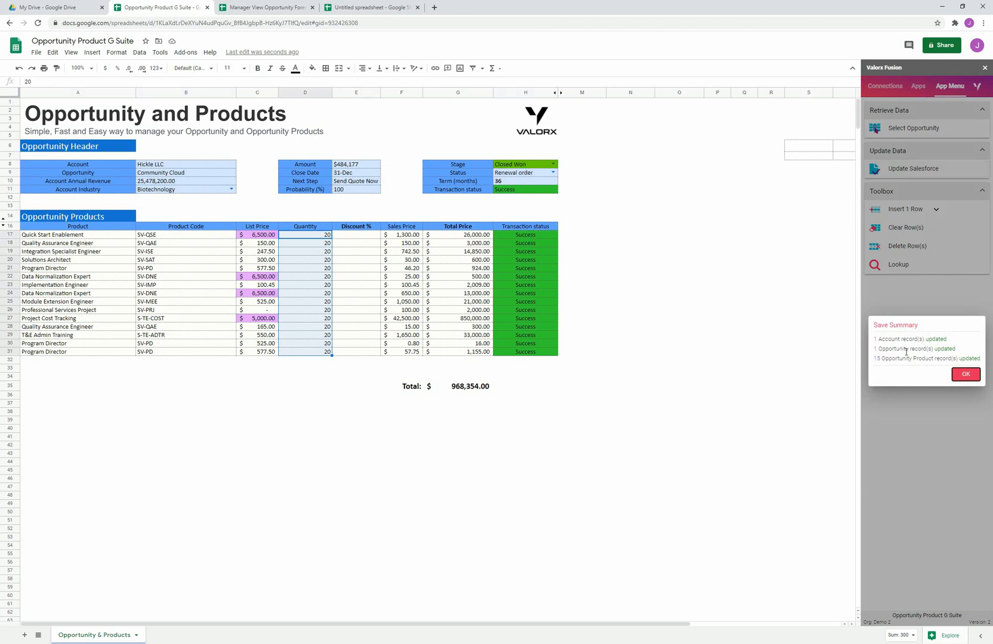
pyautogui.moveTo(887, 360)
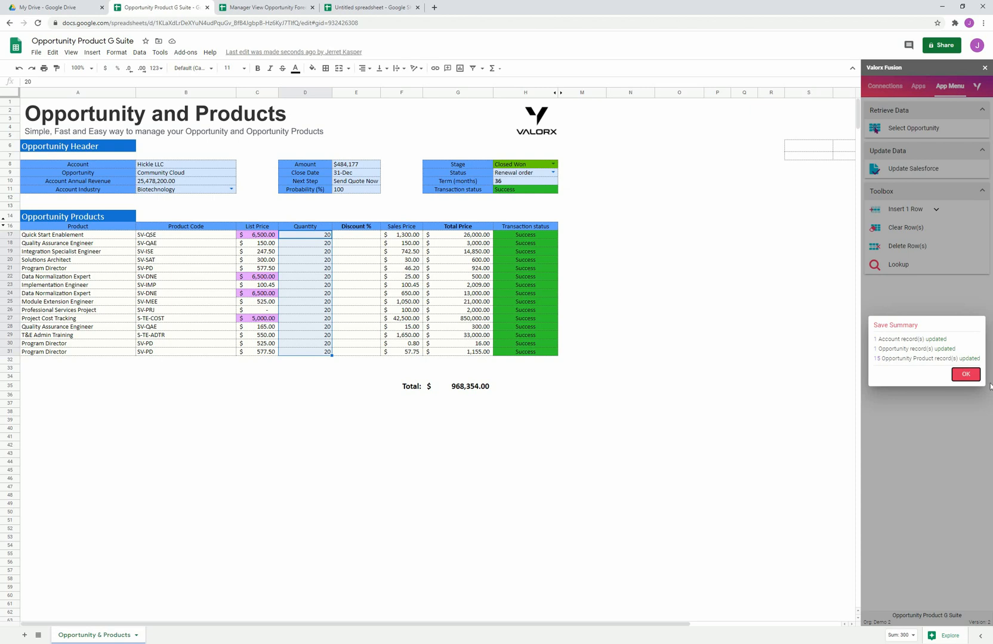
pyautogui.click(965, 374)
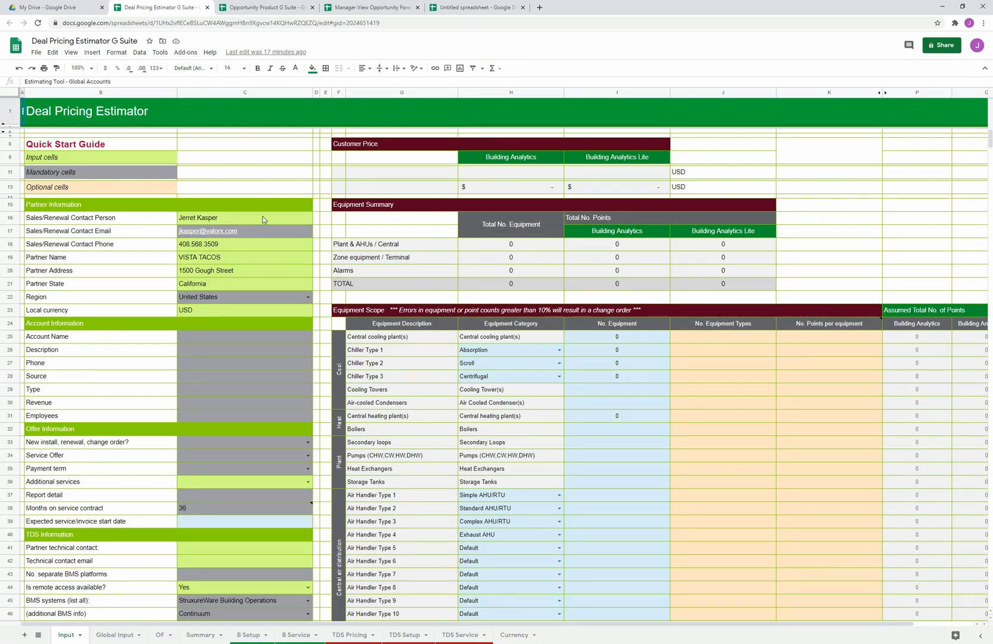
pyautogui.moveTo(256, 248)
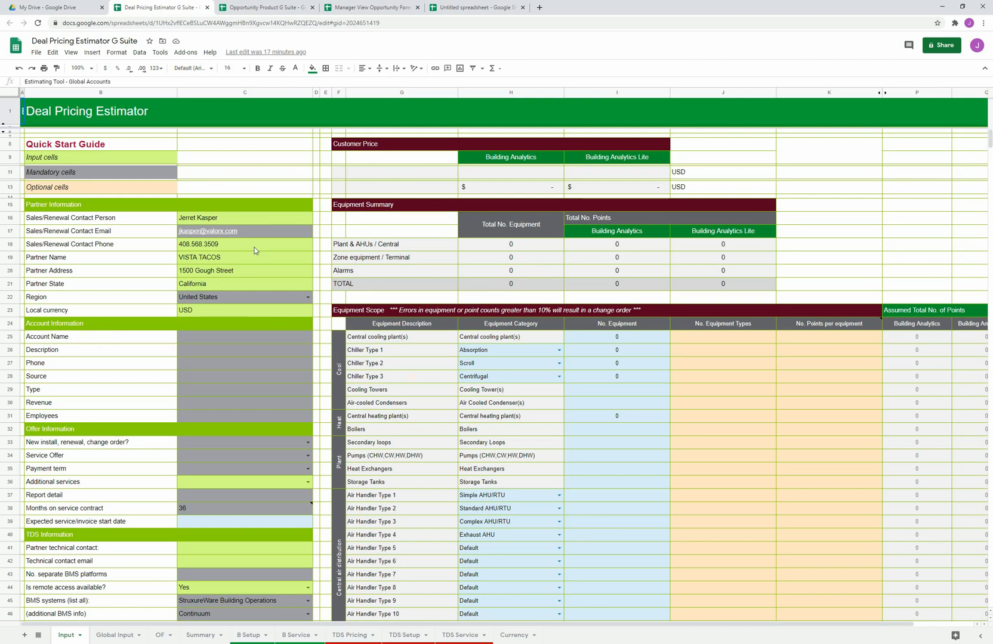
pyautogui.moveTo(252, 250)
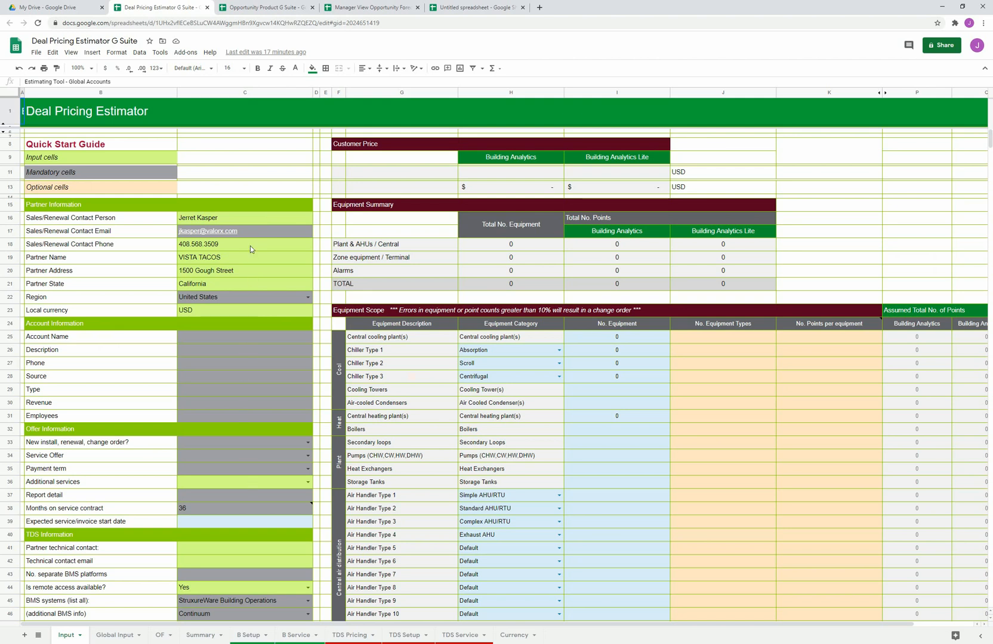
pyautogui.moveTo(373, 411)
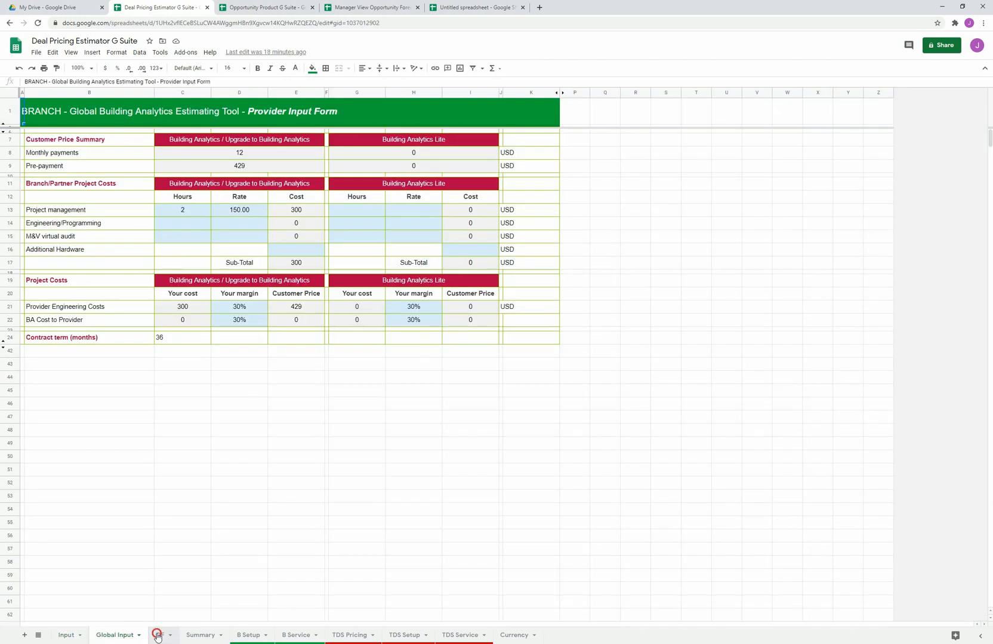
# View the price summary sheet, return to the Input sheet, and launch Valorx Fusion
pyautogui.click(202, 634)
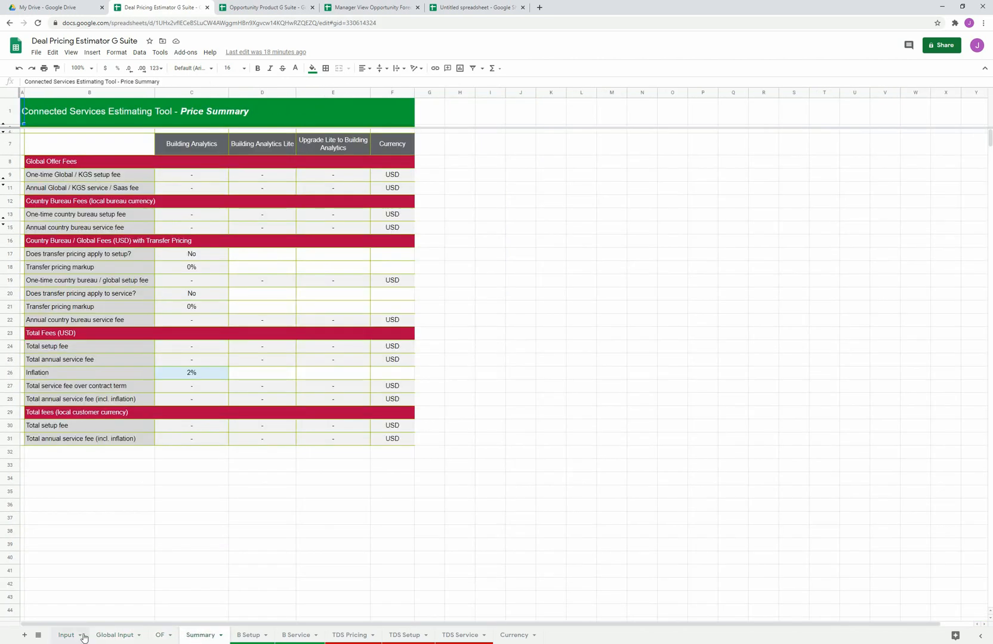
pyautogui.click(64, 635)
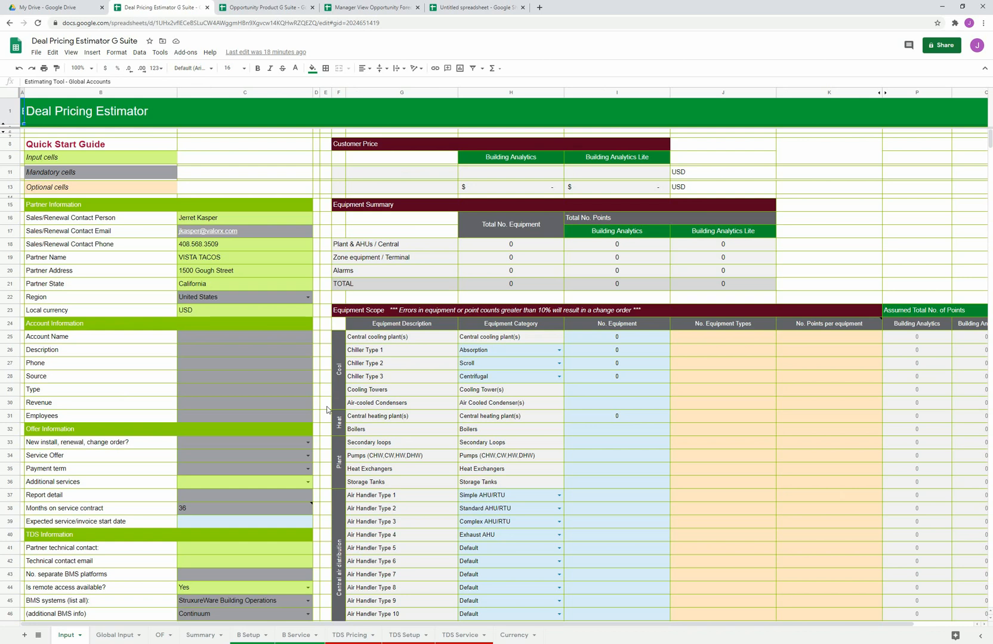
pyautogui.moveTo(291, 342)
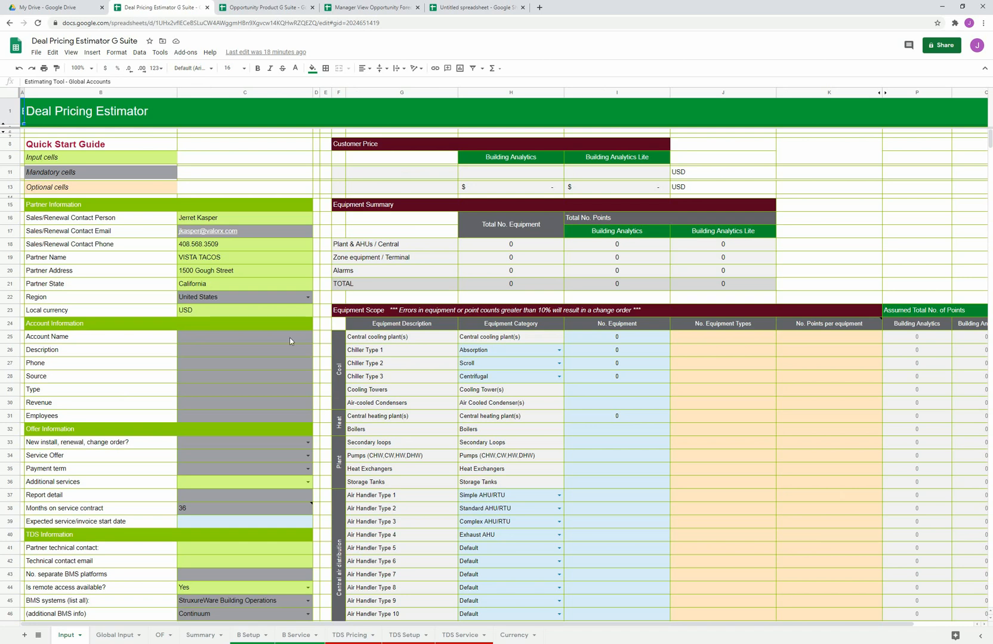
pyautogui.click(185, 52)
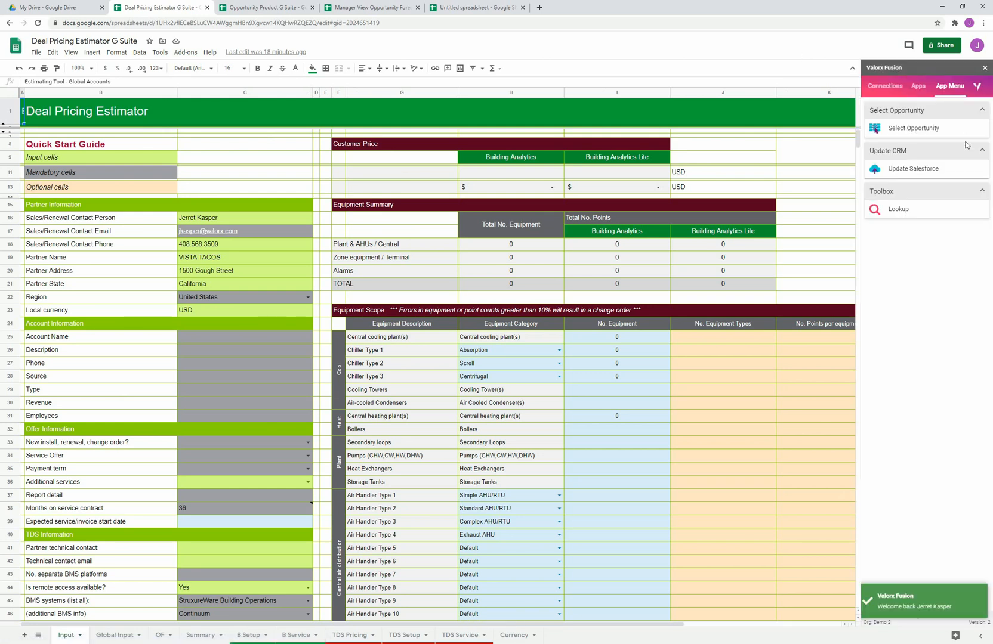
# Load Hickle LLC's Community Cloud opportunity from Salesforce into the Deal Pricing Estimator
pyautogui.click(913, 128)
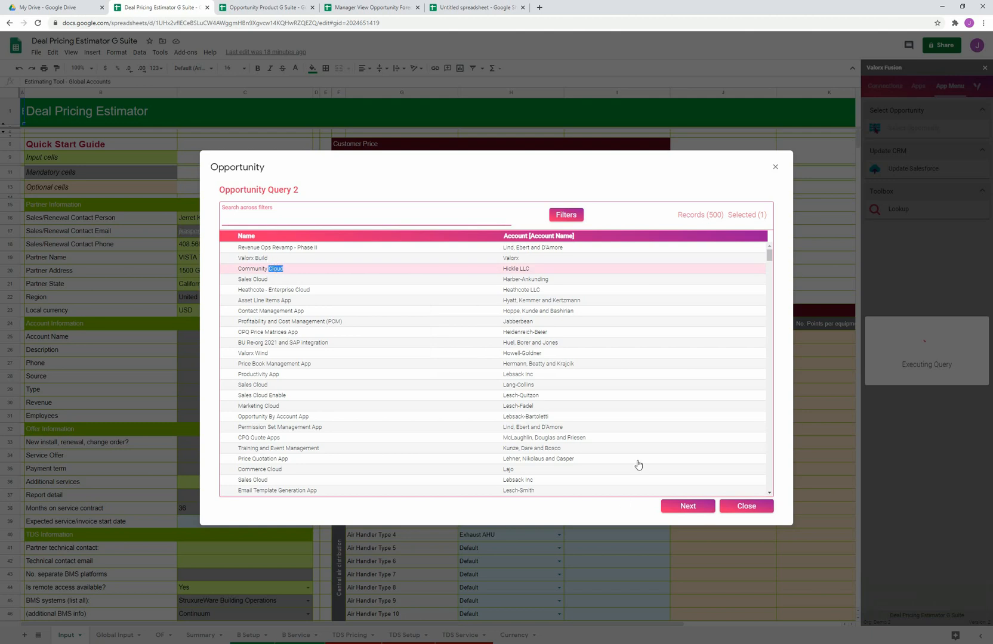
pyautogui.click(687, 506)
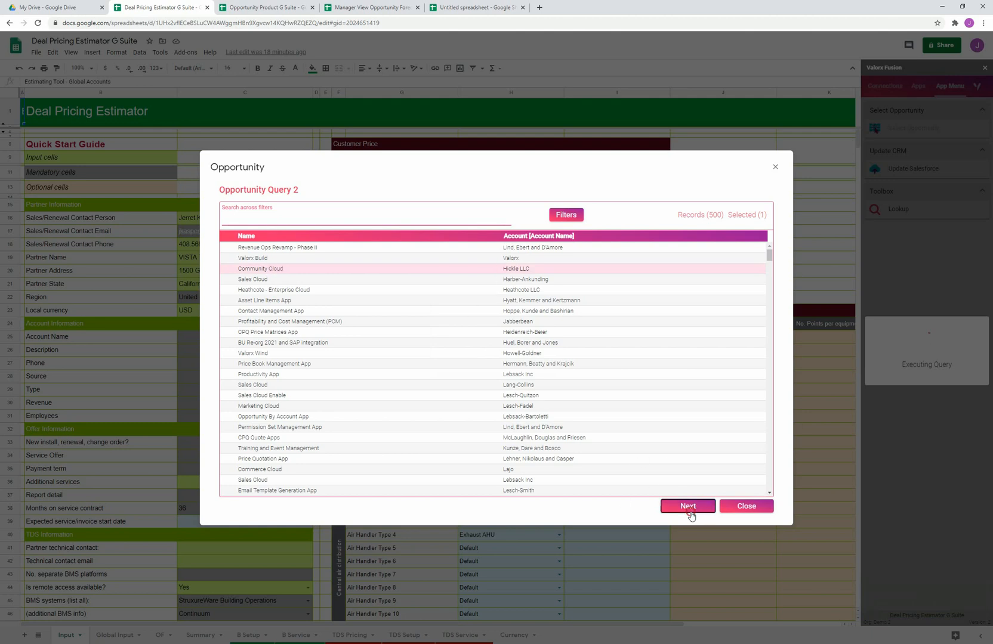
pyautogui.click(687, 506)
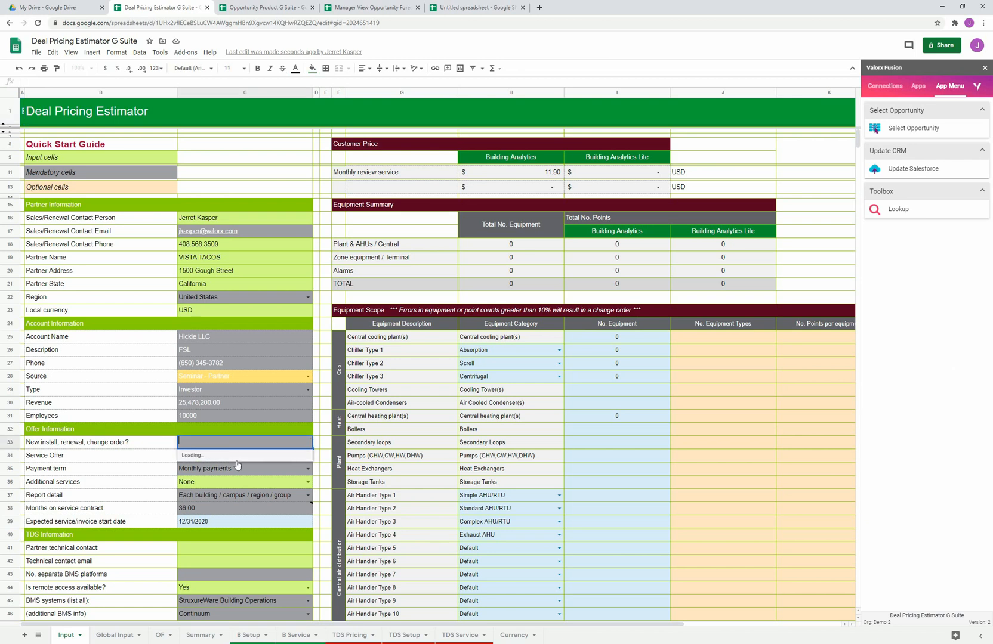
# Set the order type to New installation, enter a chiller count of 200, and update Salesforce
pyautogui.click(213, 455)
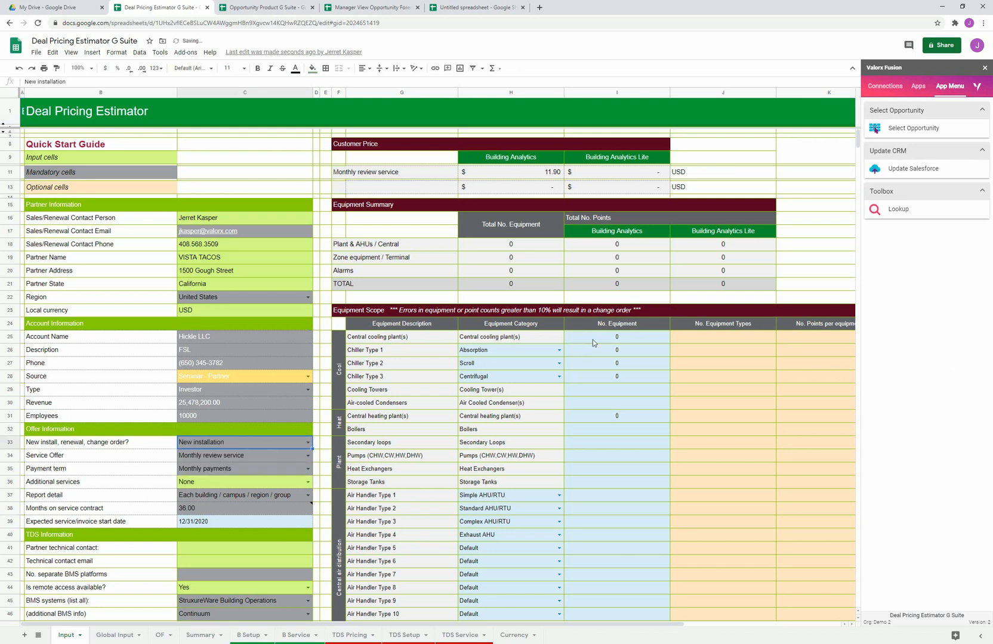
pyautogui.write('200')
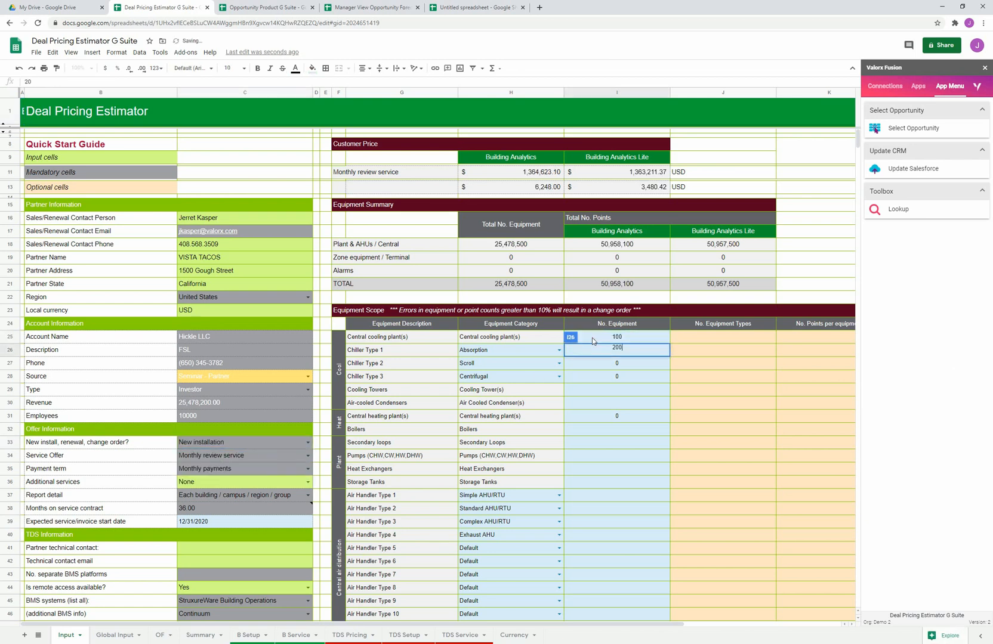
pyautogui.press('Enter')
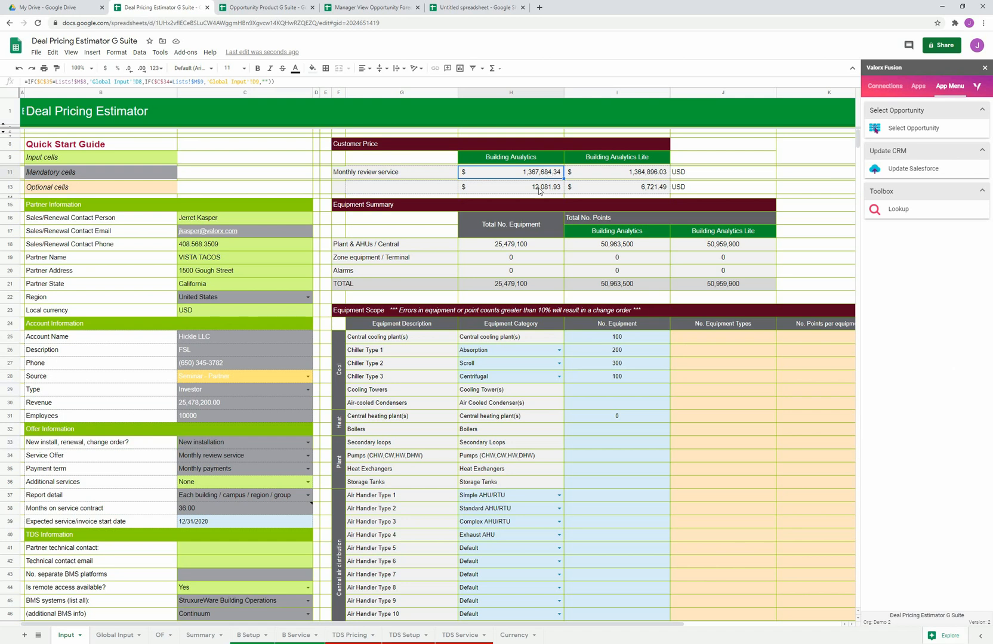
pyautogui.moveTo(366, 270)
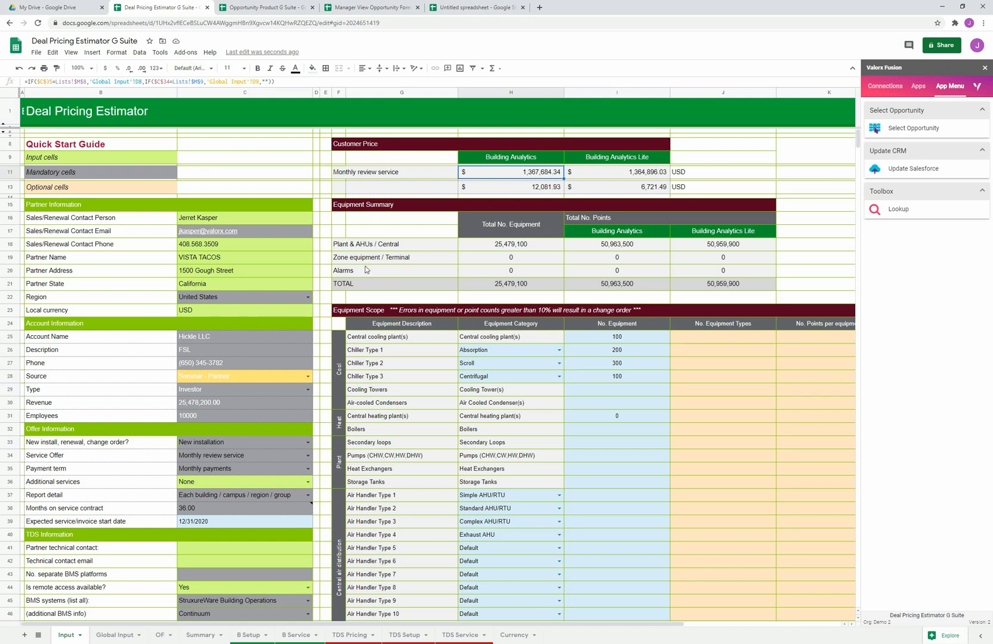
pyautogui.moveTo(525, 176)
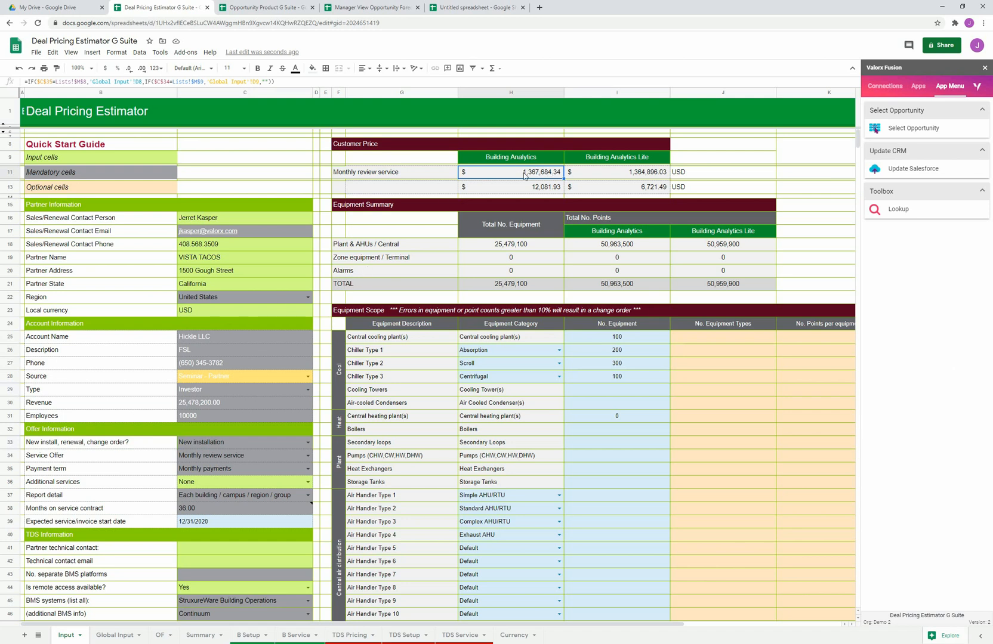
pyautogui.moveTo(544, 179)
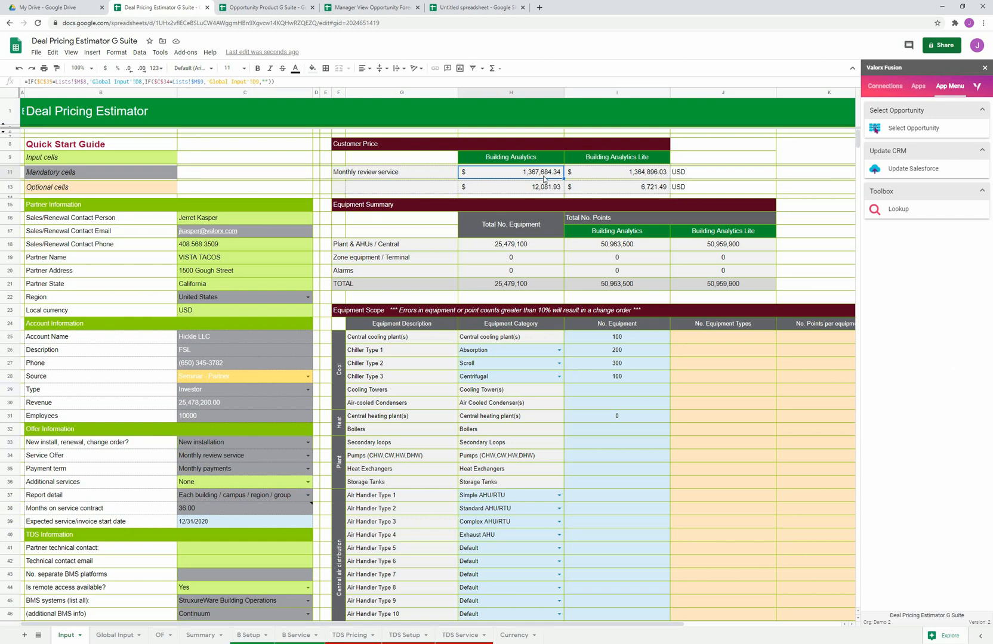
pyautogui.click(912, 168)
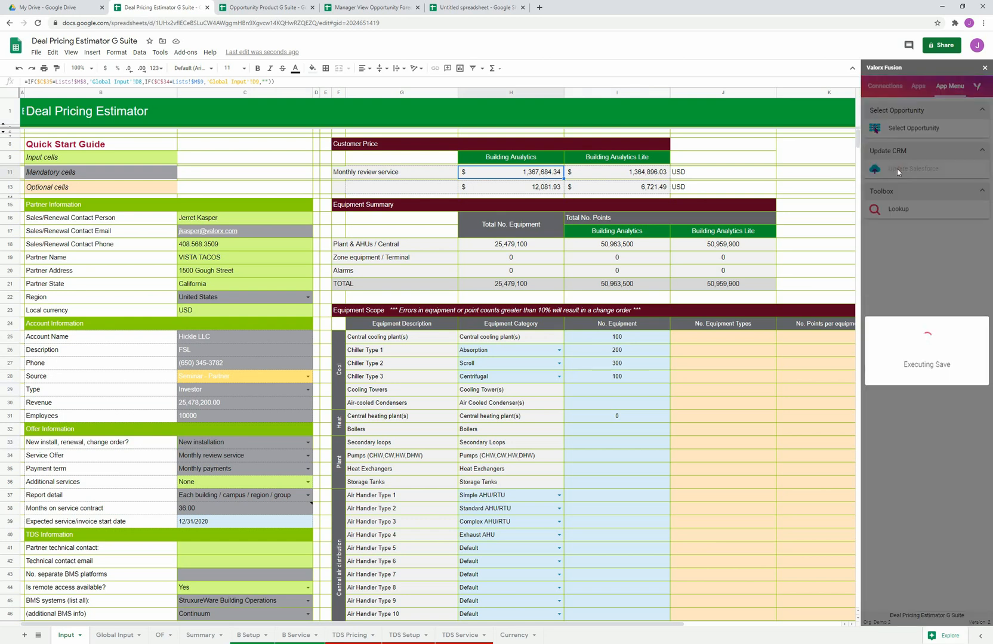